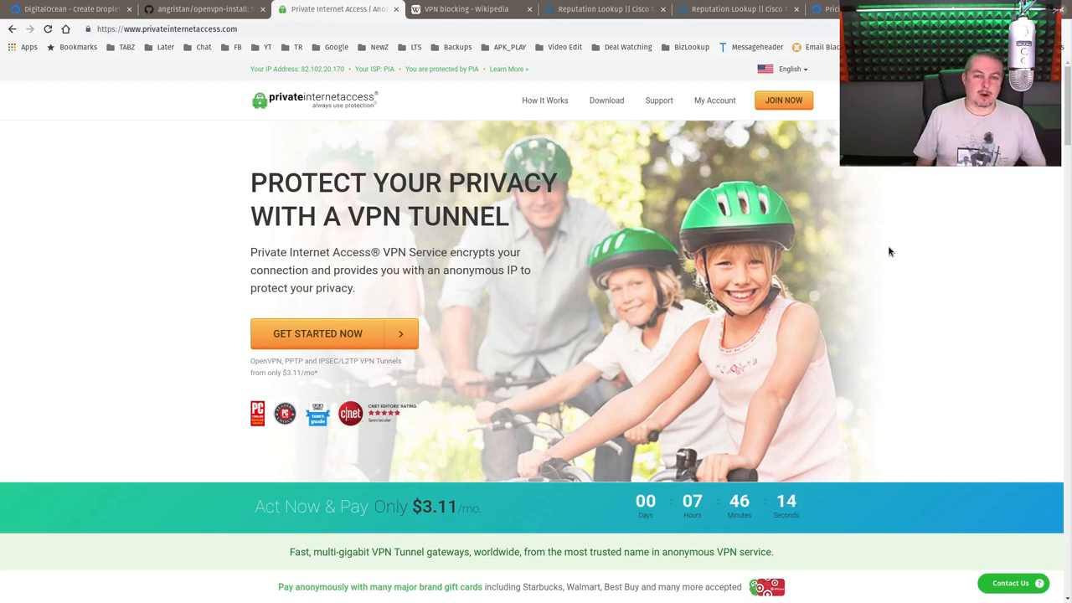
pyautogui.moveTo(569, 214)
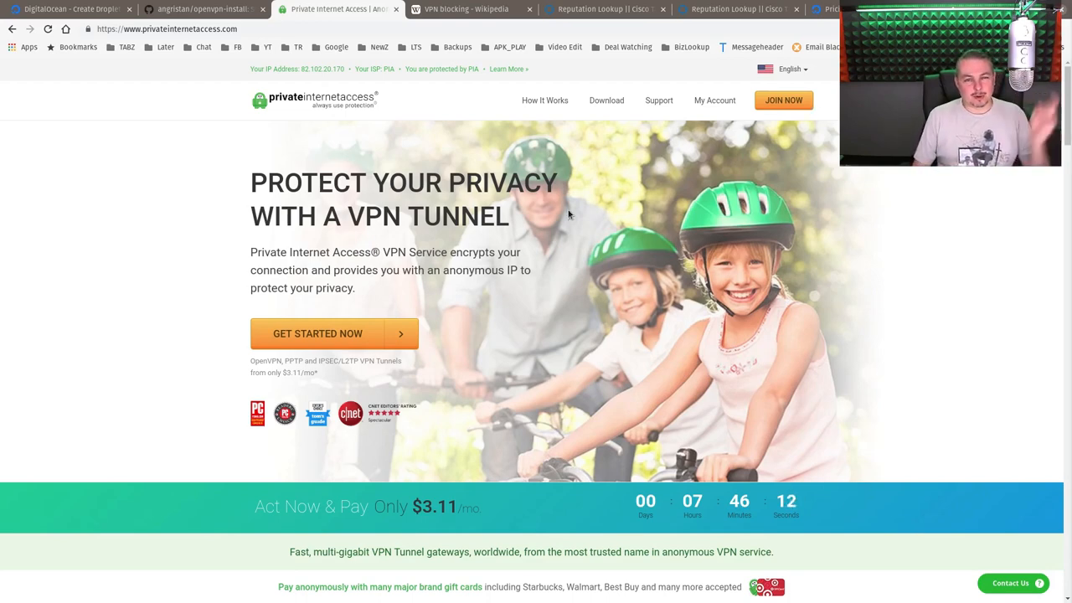
# Step: Switch from the Private Internet Access homepage to the Wikipedia article on VPN blocking
pyautogui.click(466, 10)
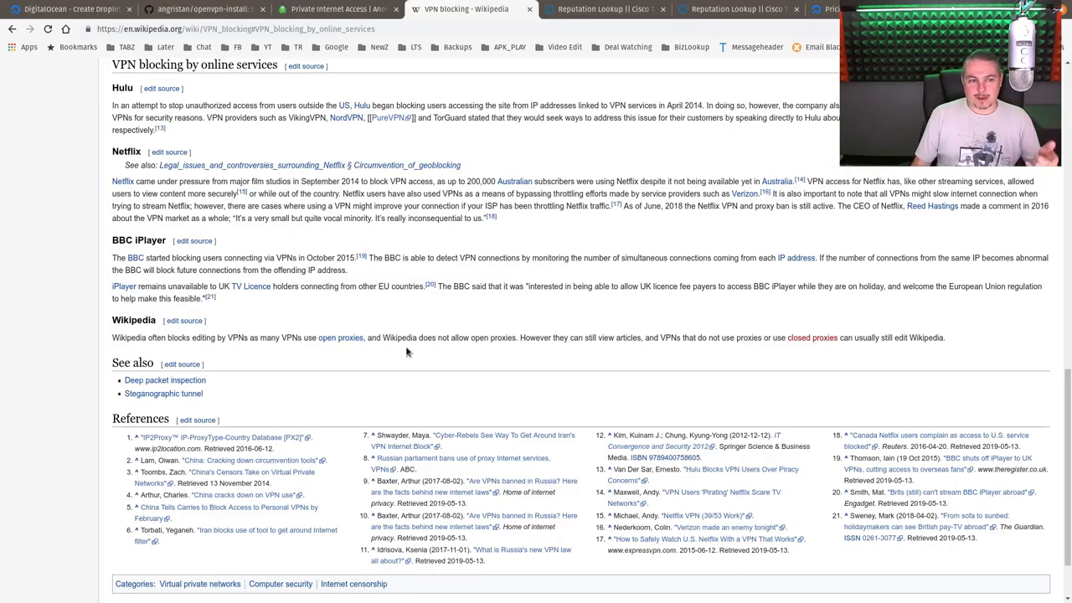
pyautogui.moveTo(452, 315)
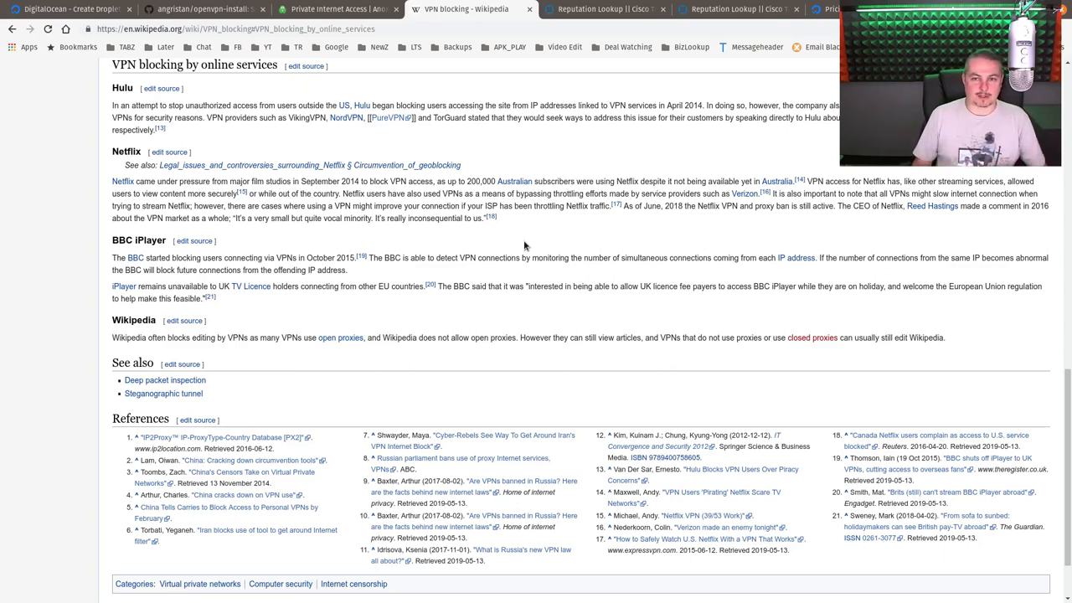
pyautogui.moveTo(600, 21)
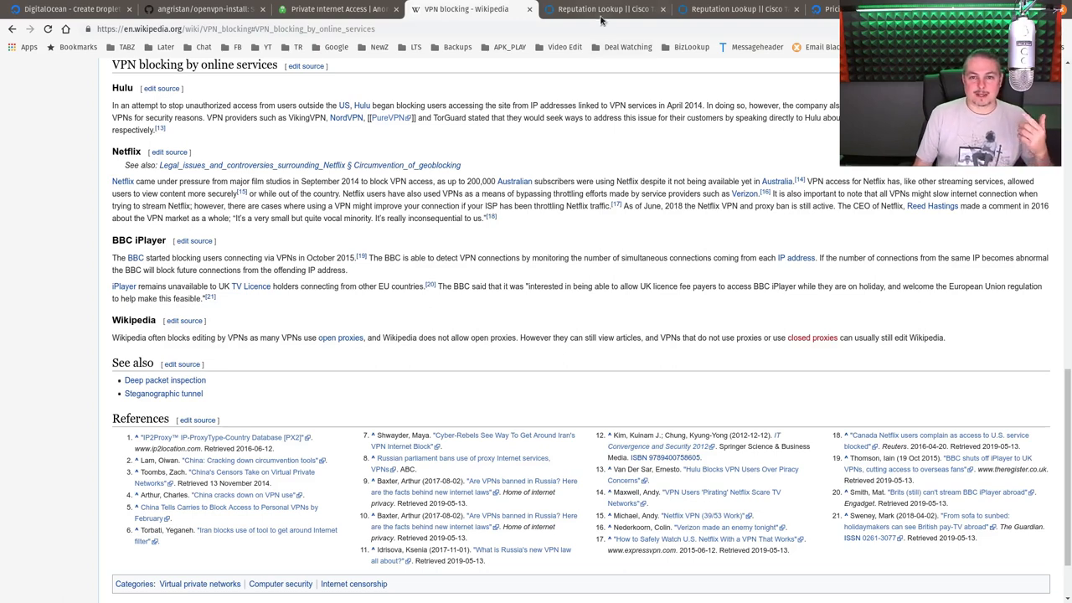
# Step: Compare the IP shown on the PIA homepage with its Talos lookup: Copenhagen, one blacklist listing
pyautogui.click(601, 10)
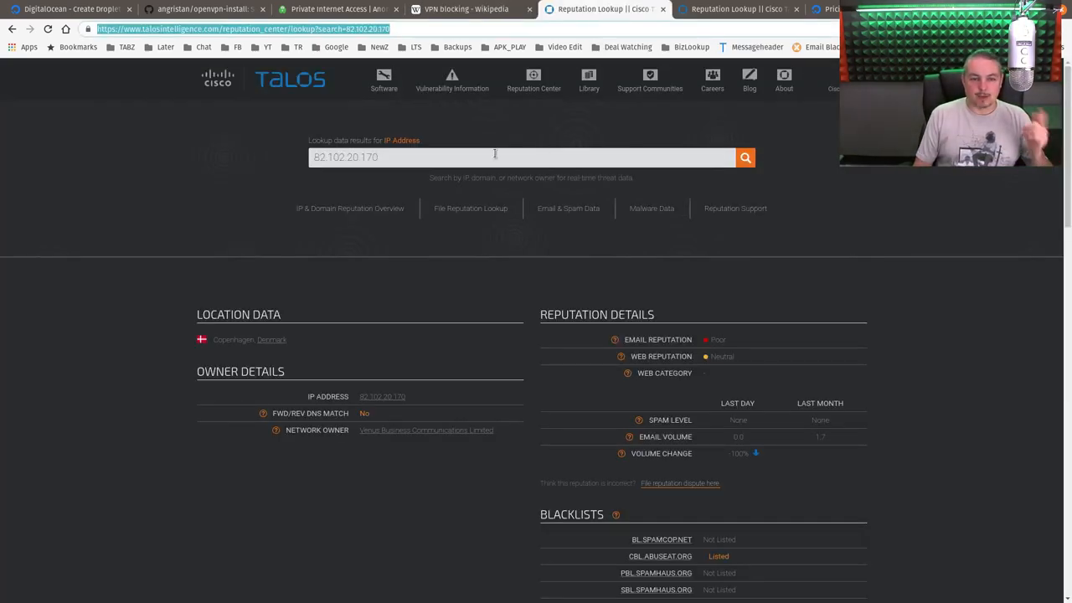
pyautogui.click(335, 10)
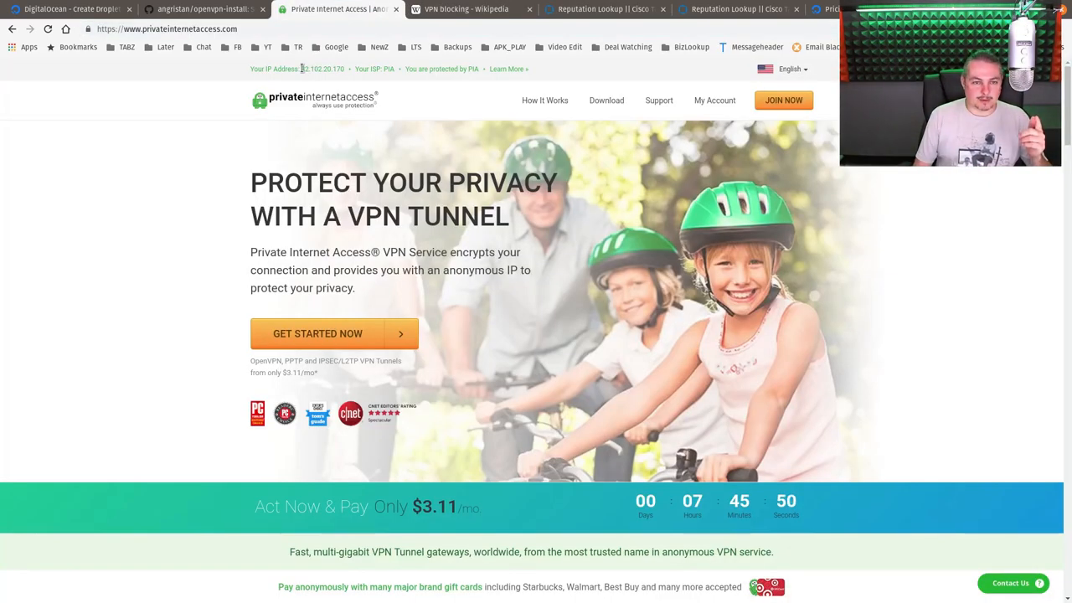
pyautogui.doubleClick(321, 68)
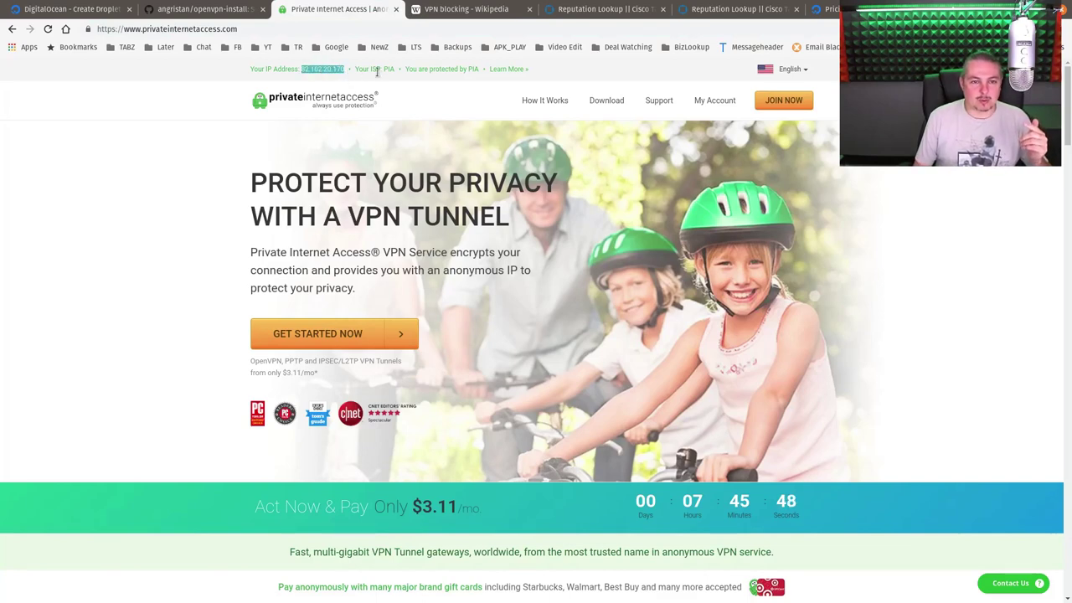
pyautogui.click(603, 10)
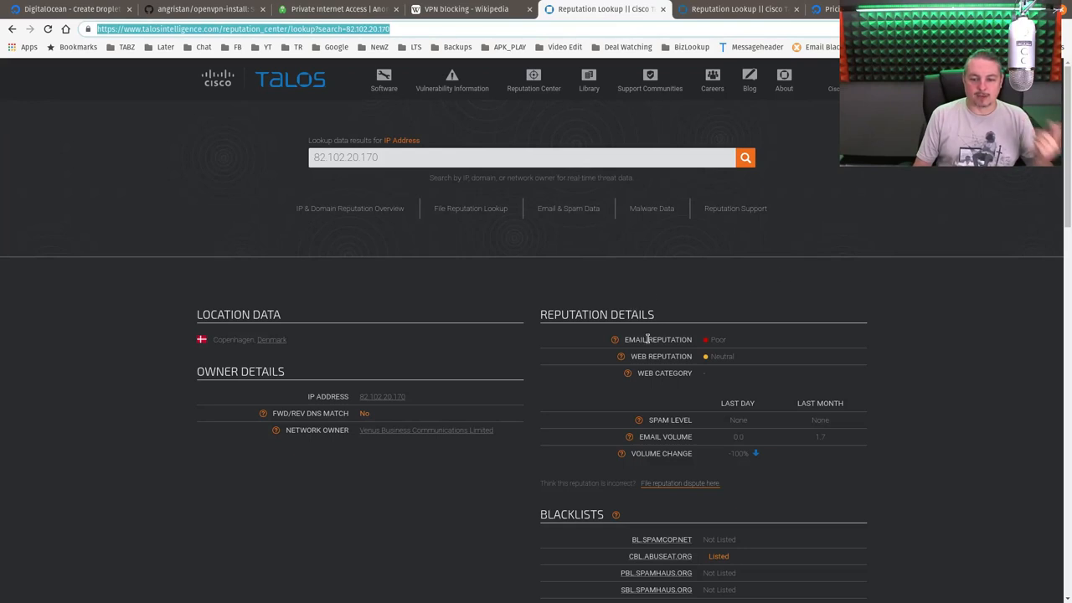
pyautogui.moveTo(650, 339)
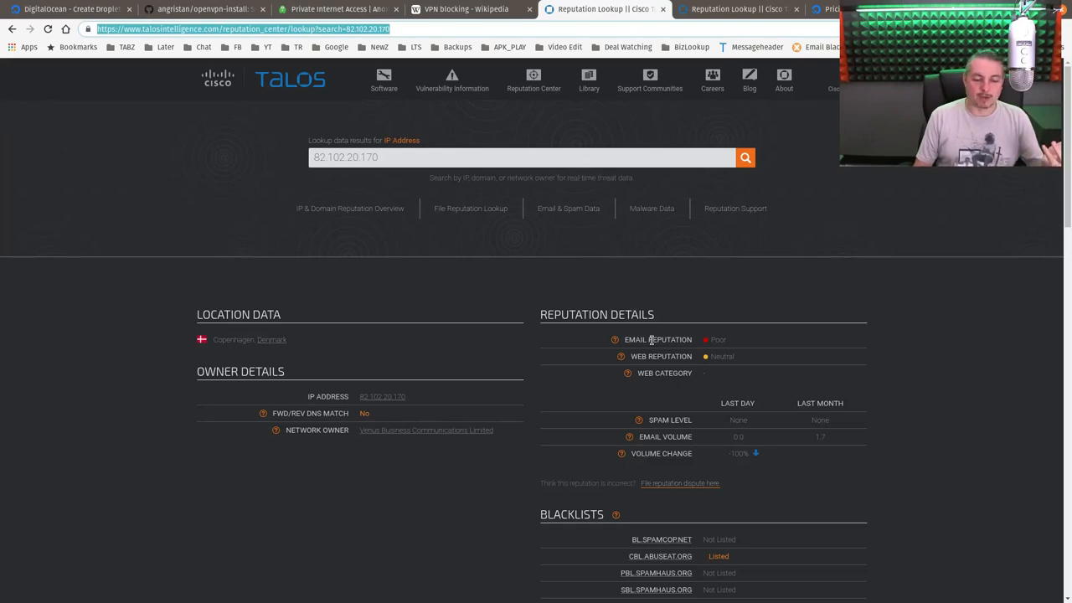
pyautogui.scroll(-3)
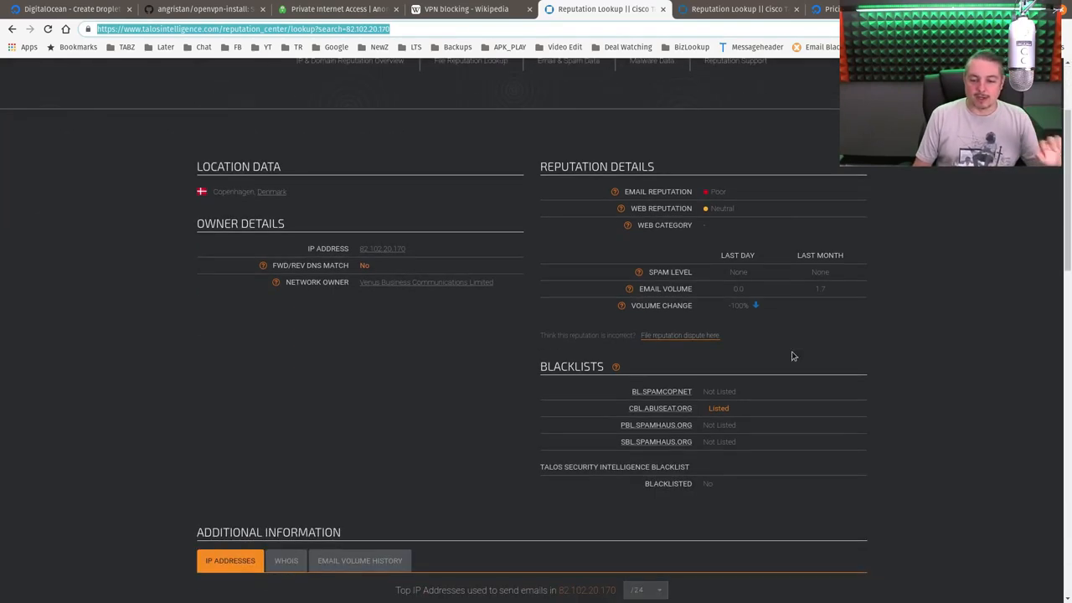
pyautogui.moveTo(757, 417)
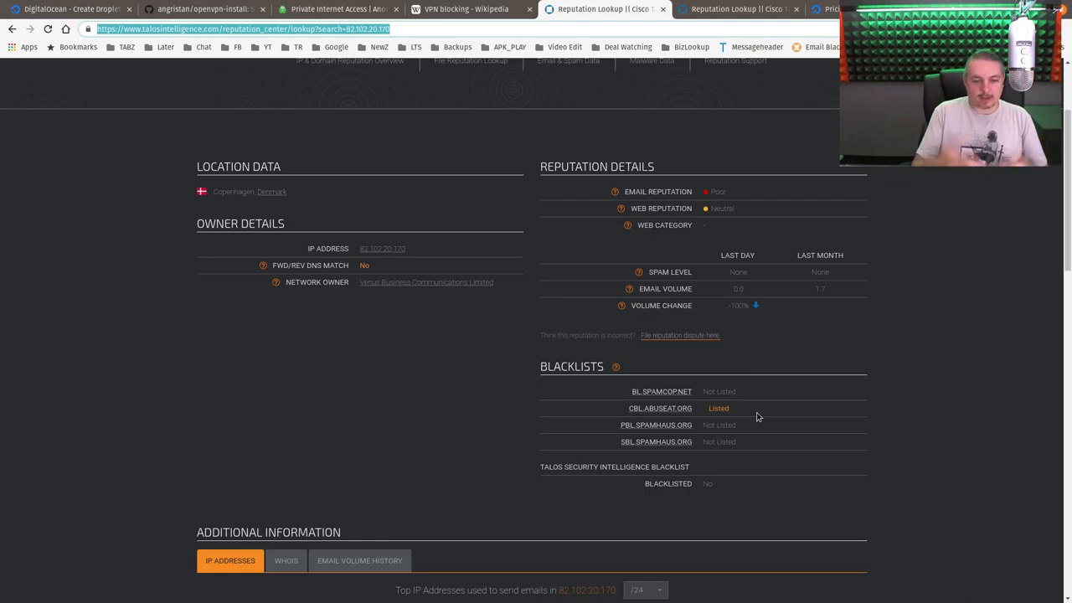
pyautogui.moveTo(502, 410)
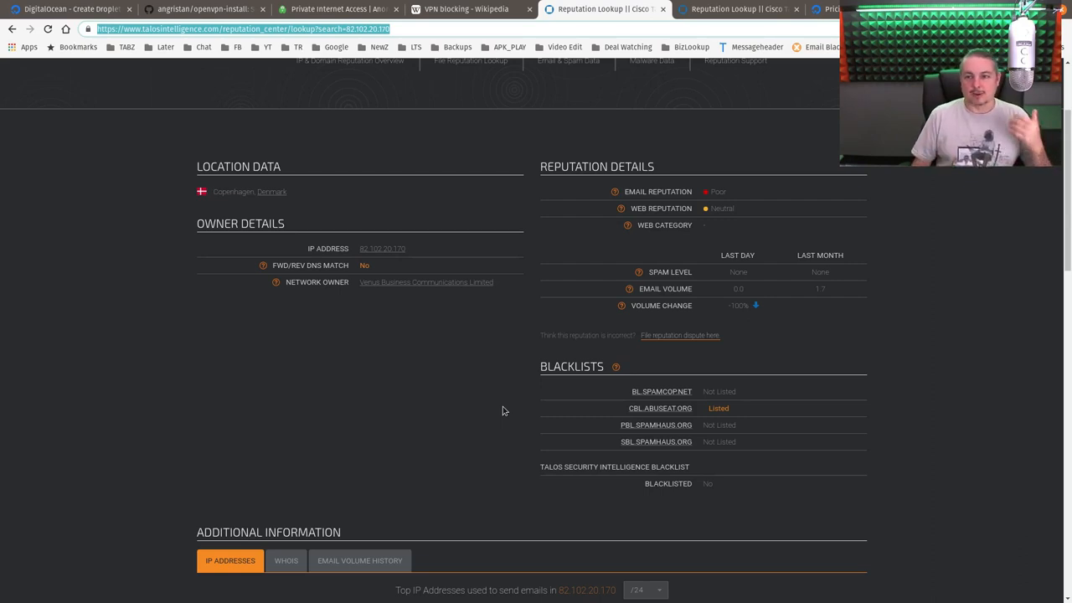
pyautogui.moveTo(812, 151)
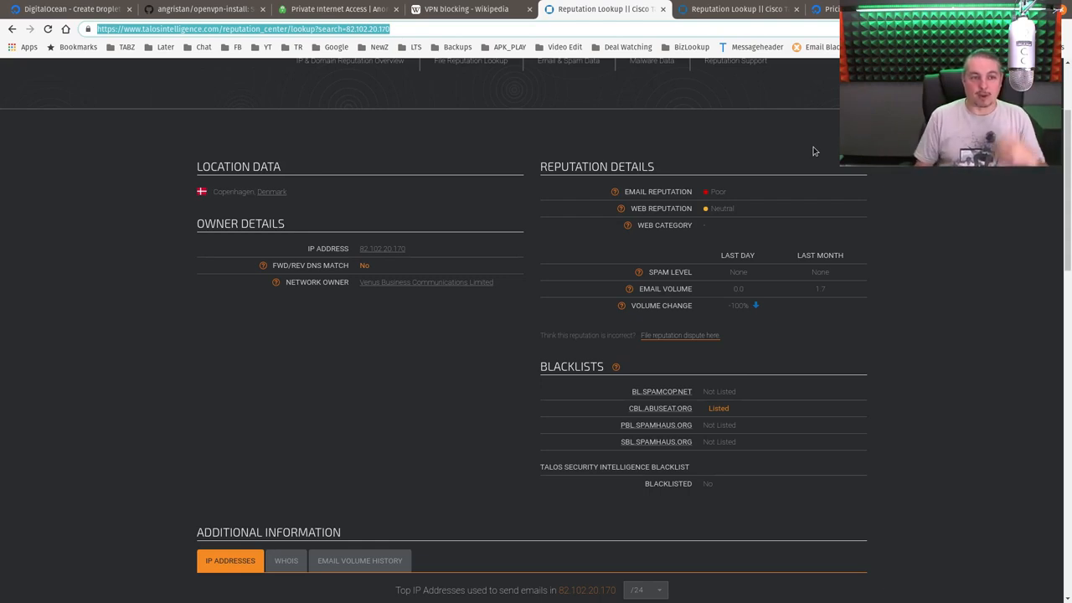
pyautogui.moveTo(640, 131)
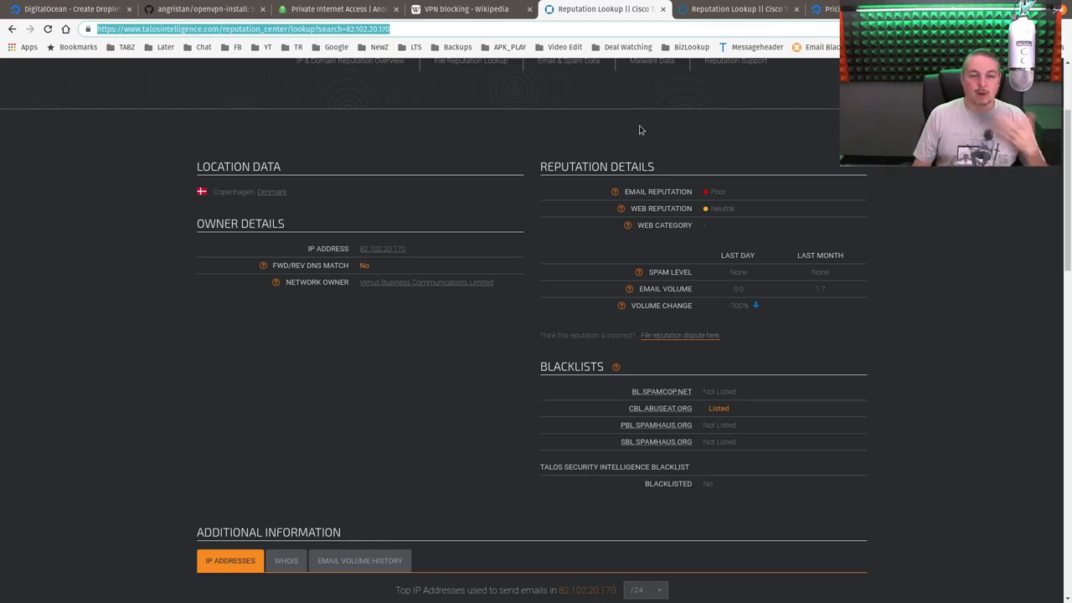
pyautogui.scroll(3)
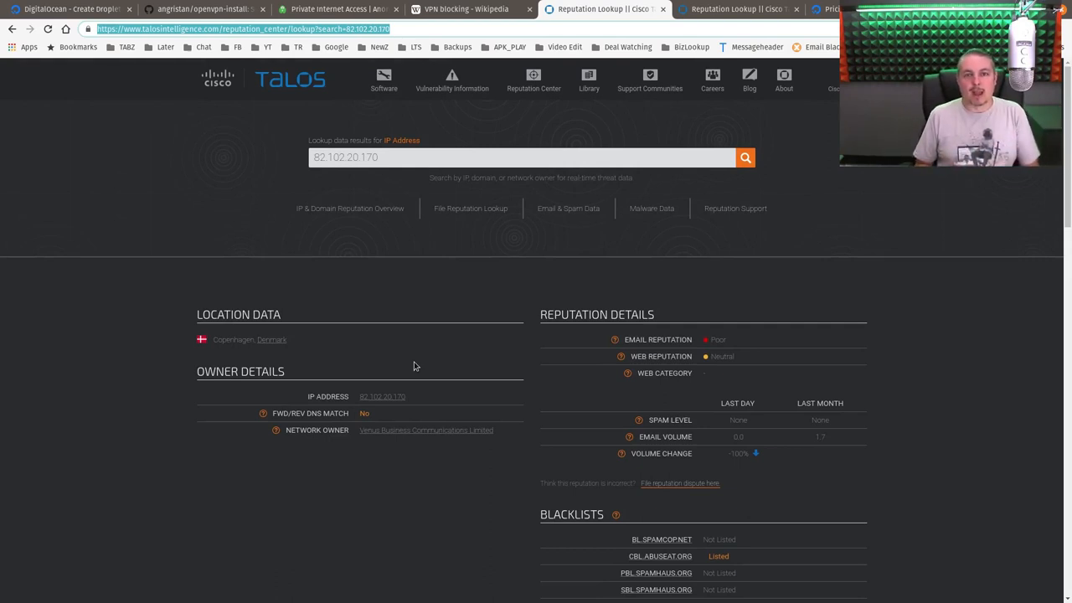
pyautogui.moveTo(419, 343)
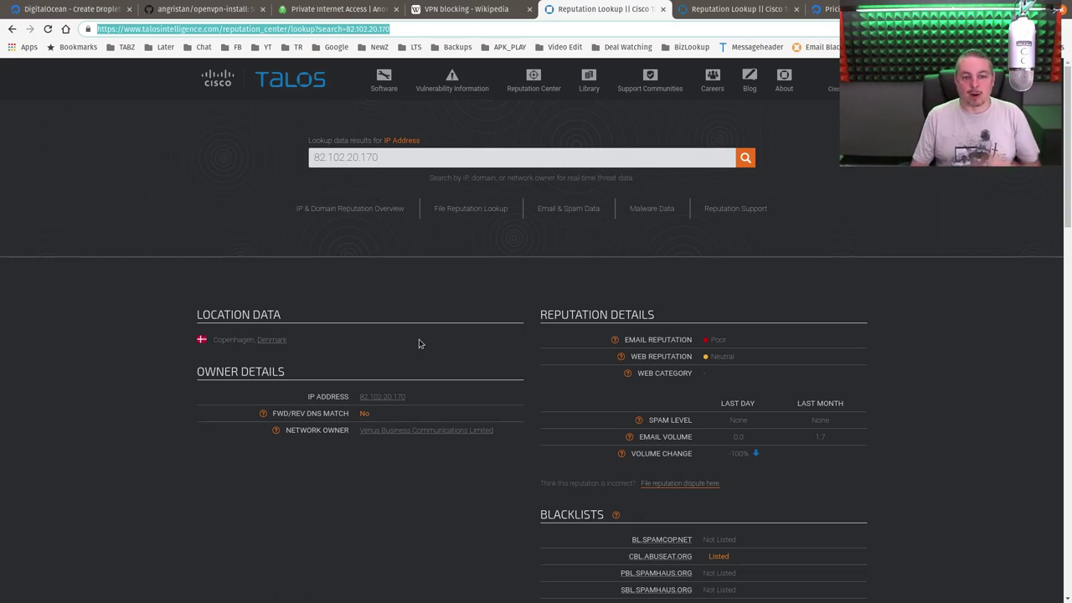
pyautogui.moveTo(501, 270)
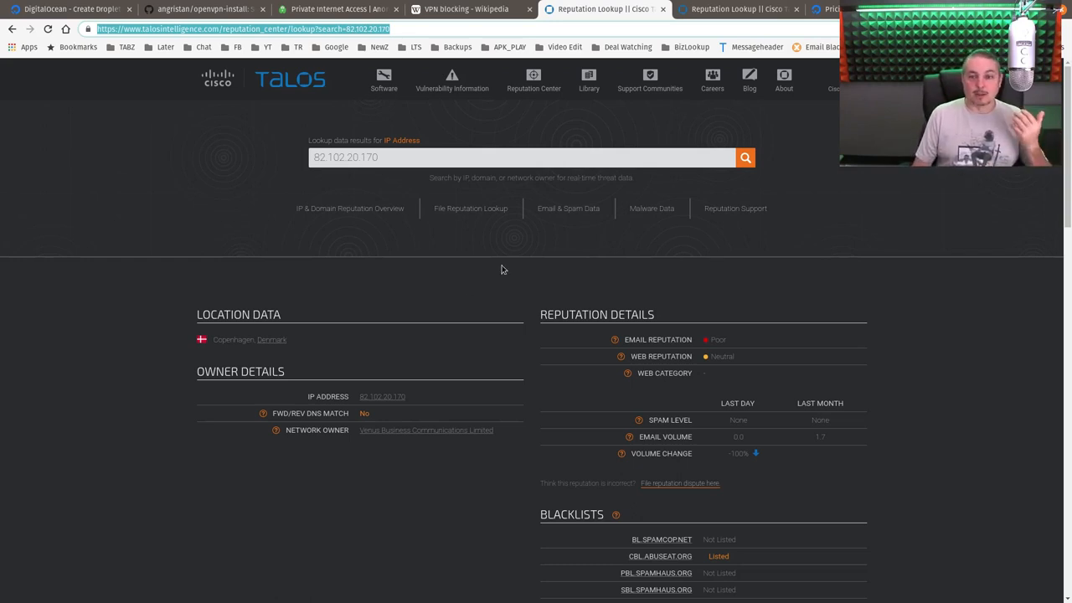
pyautogui.moveTo(191, 258)
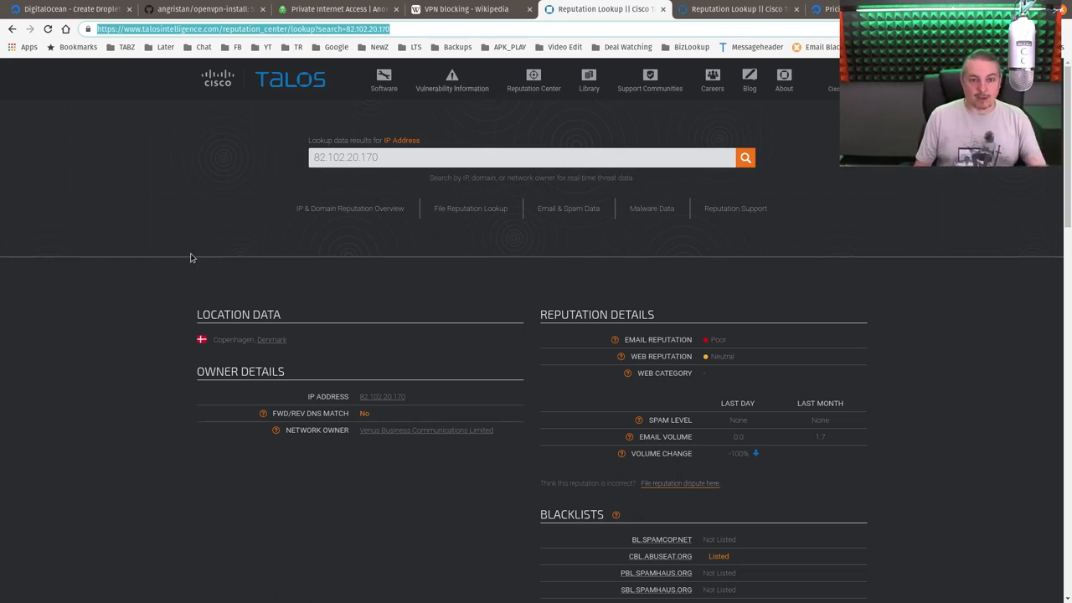
pyautogui.moveTo(199, 224)
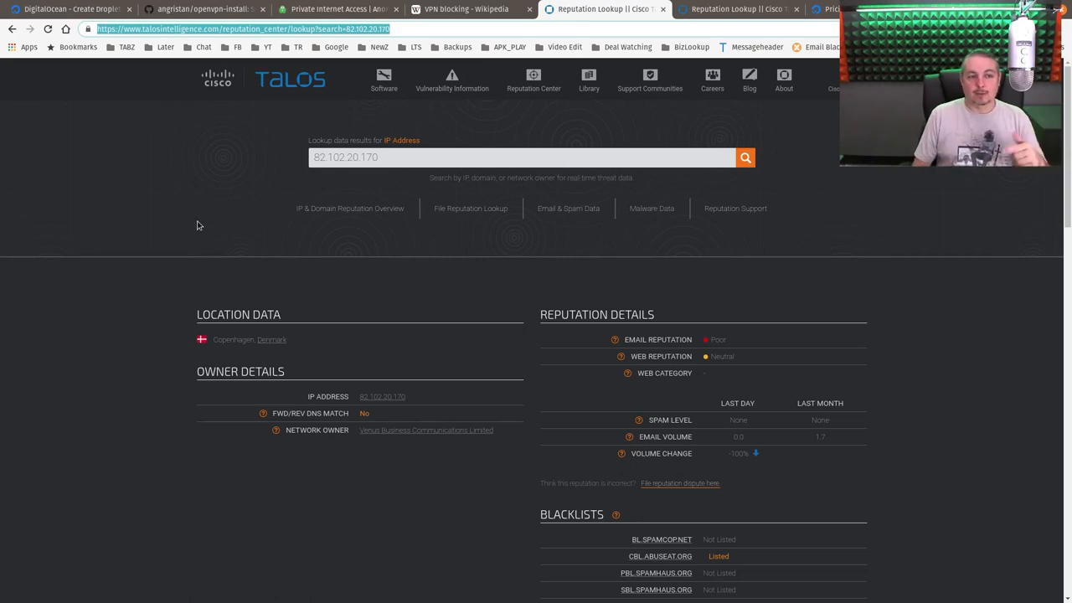
# Step: Review the Talos lookup for the DigitalOcean Singapore IP: neutral reputation, no blacklists
pyautogui.click(67, 10)
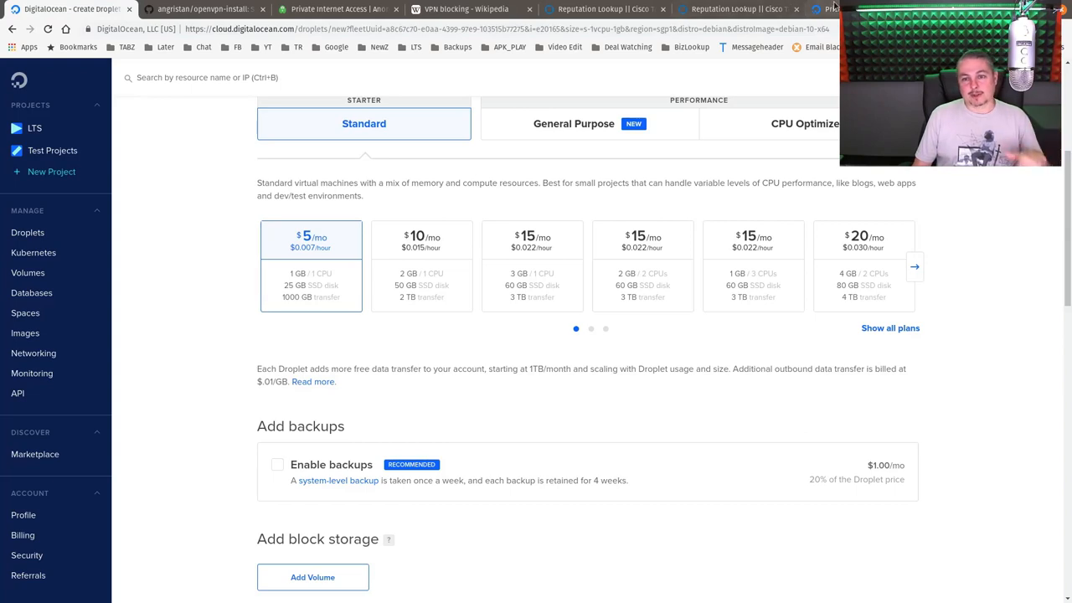
pyautogui.click(729, 10)
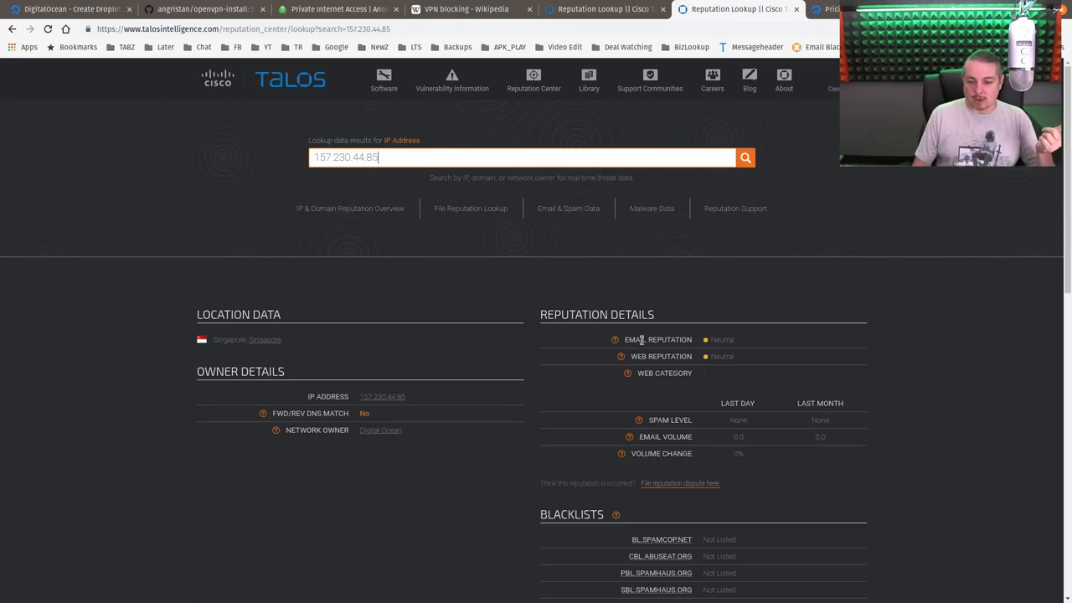
pyautogui.moveTo(771, 368)
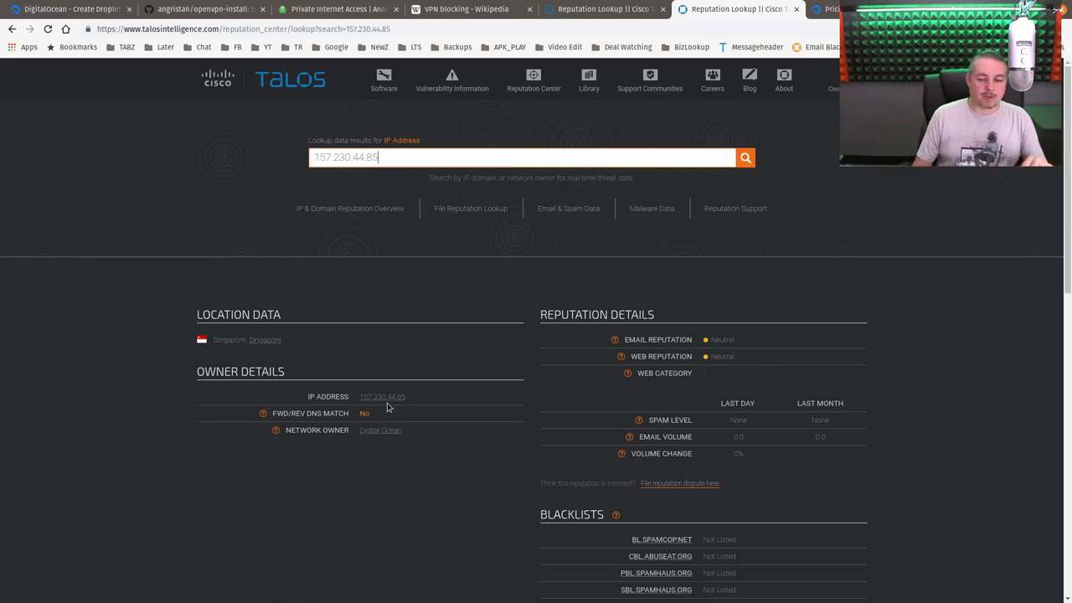
pyautogui.scroll(-3)
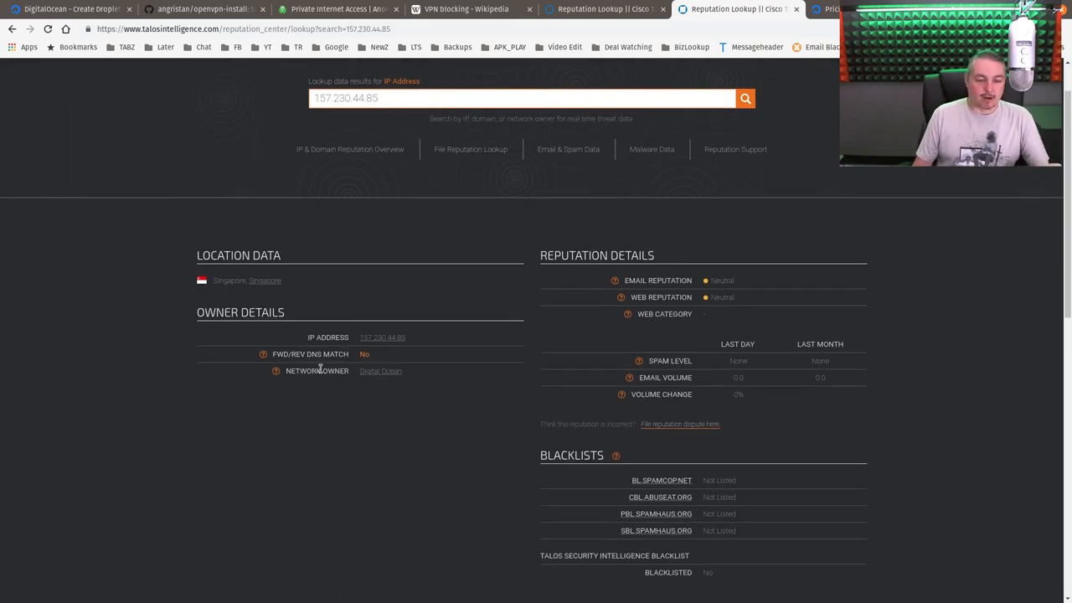
pyautogui.scroll(-3)
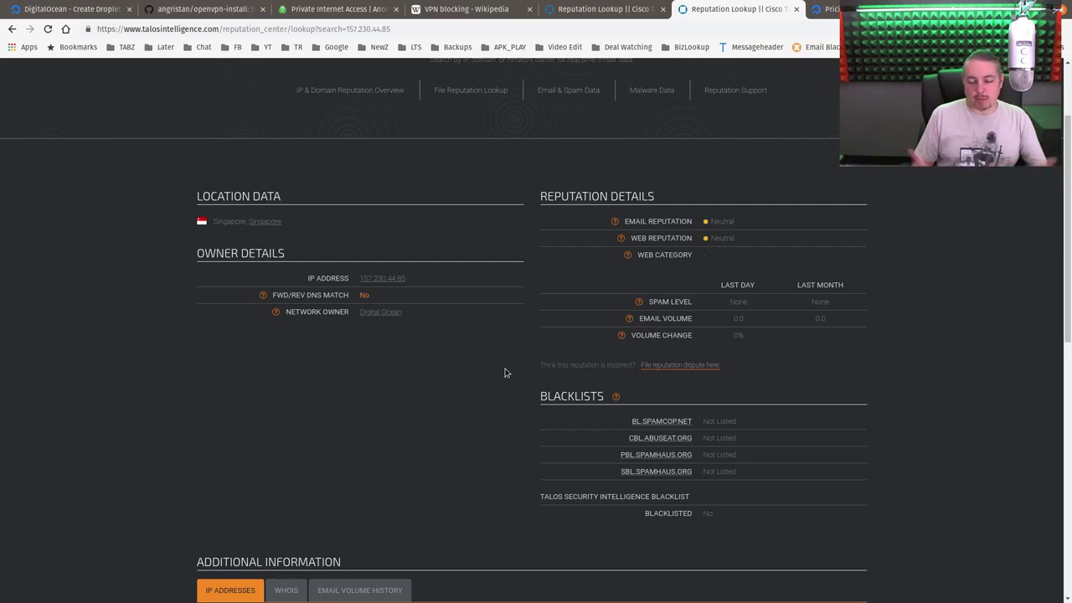
pyautogui.moveTo(549, 295)
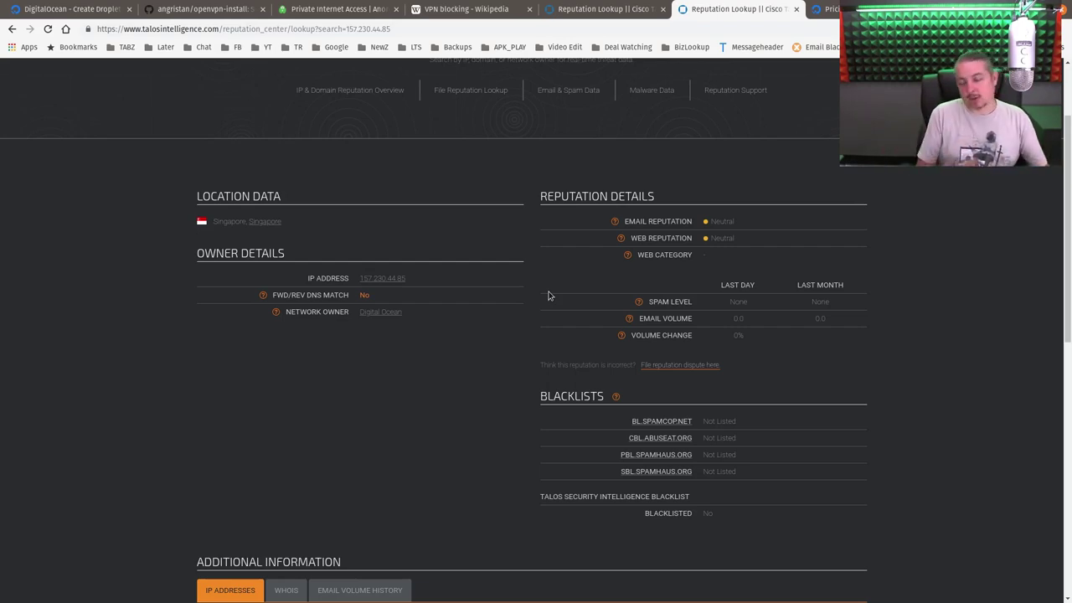
pyautogui.moveTo(161, 154)
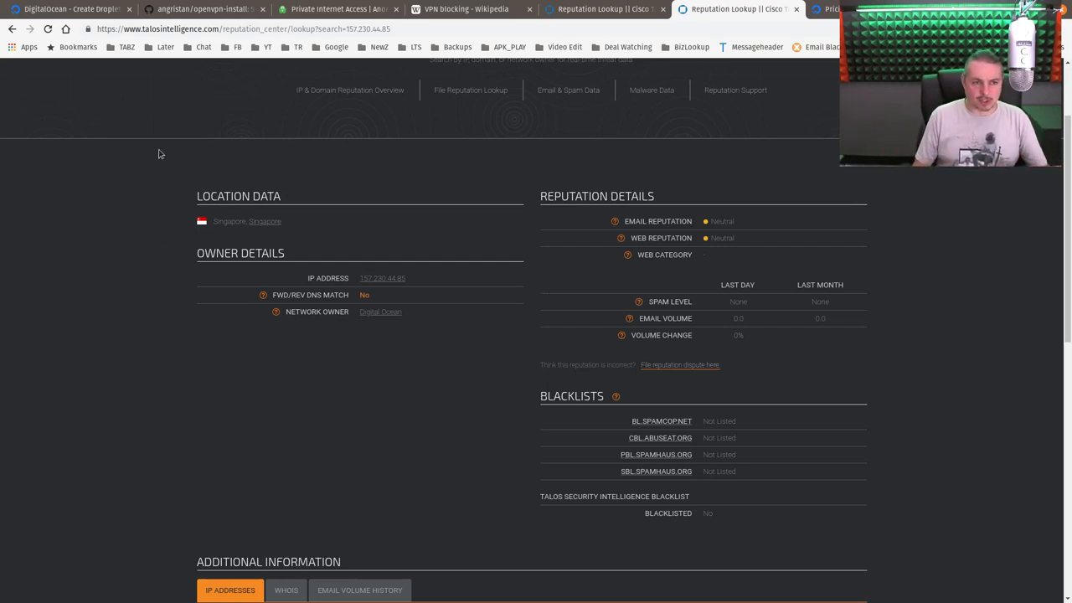
pyautogui.moveTo(70, 10)
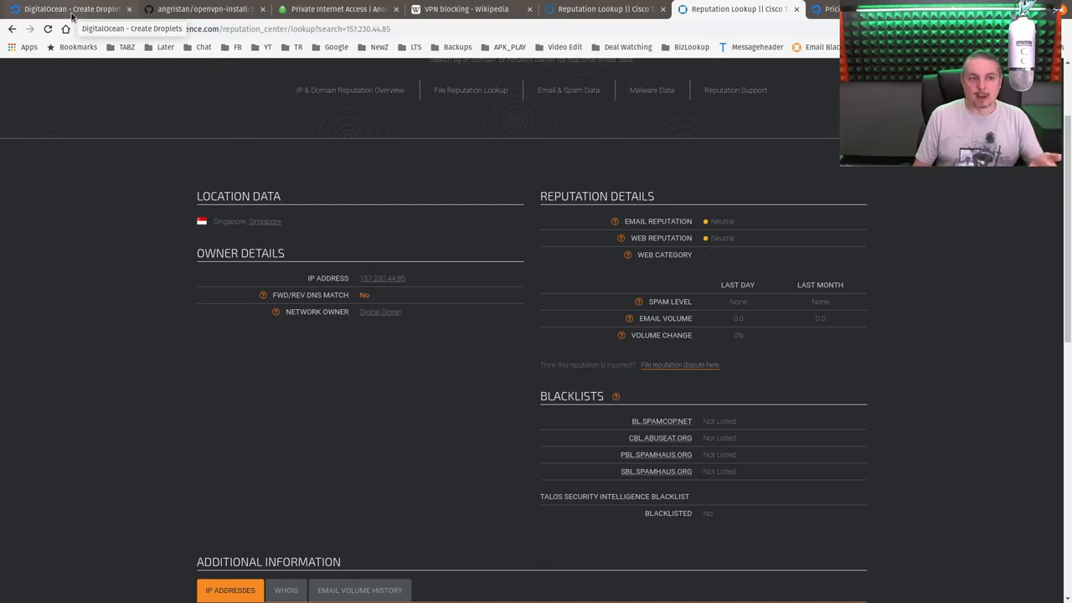
pyautogui.click(71, 10)
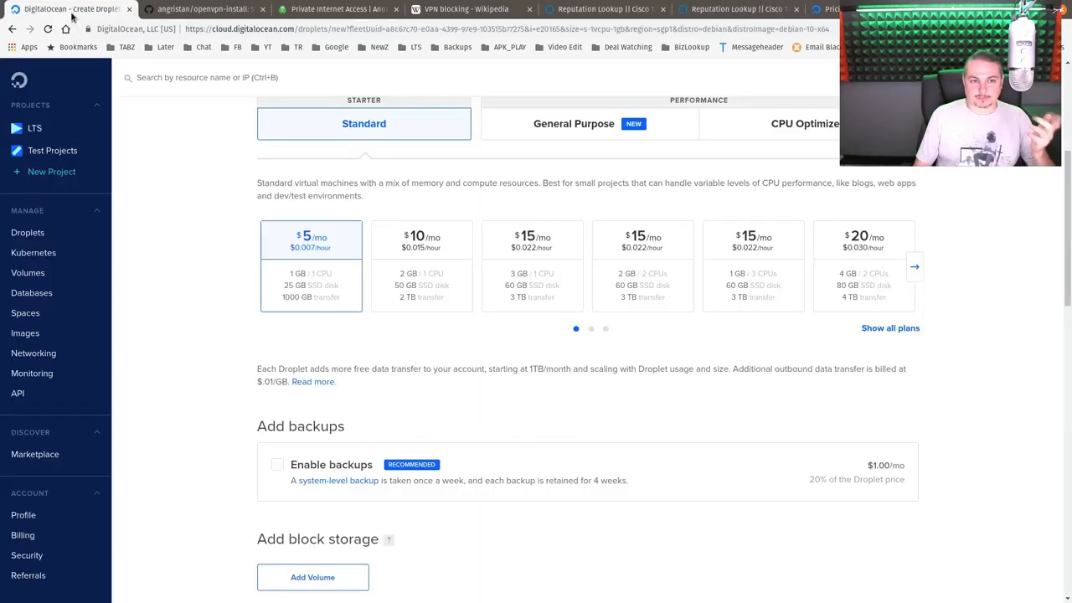
pyautogui.scroll(3)
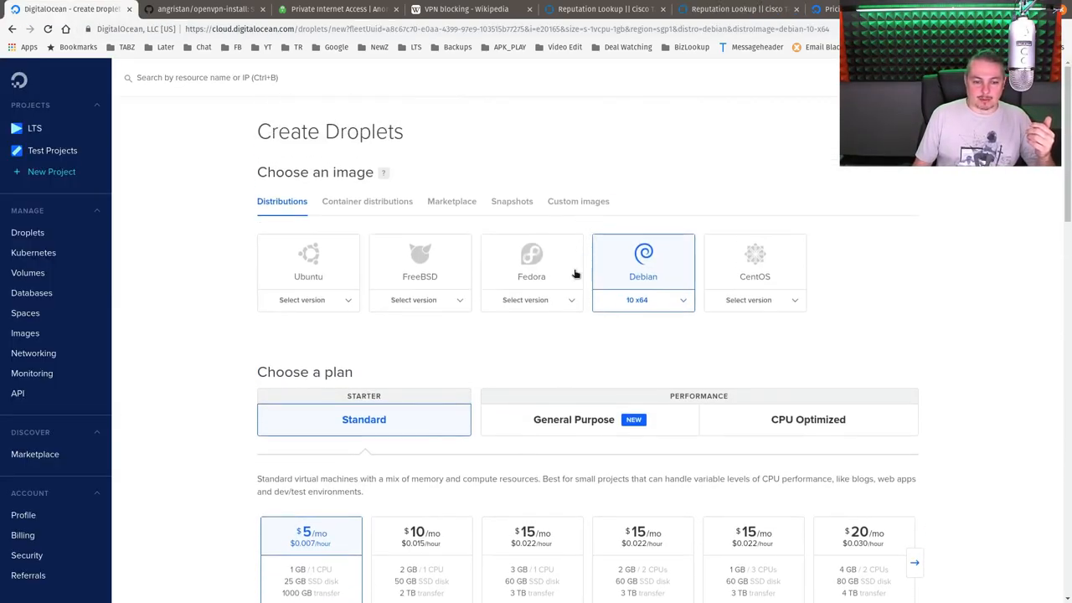
pyautogui.scroll(-3)
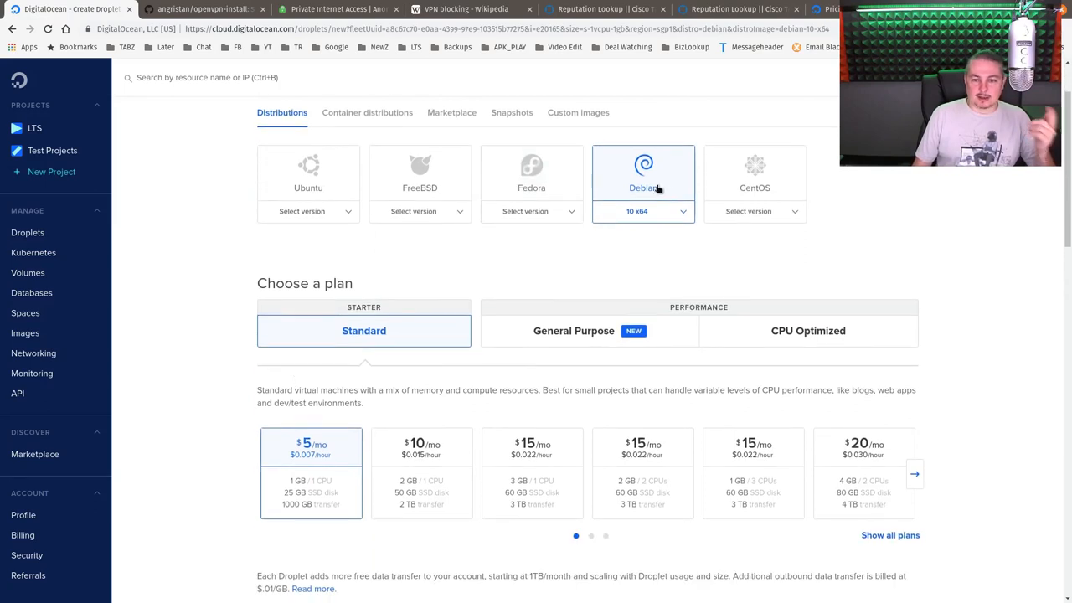
pyautogui.moveTo(368, 298)
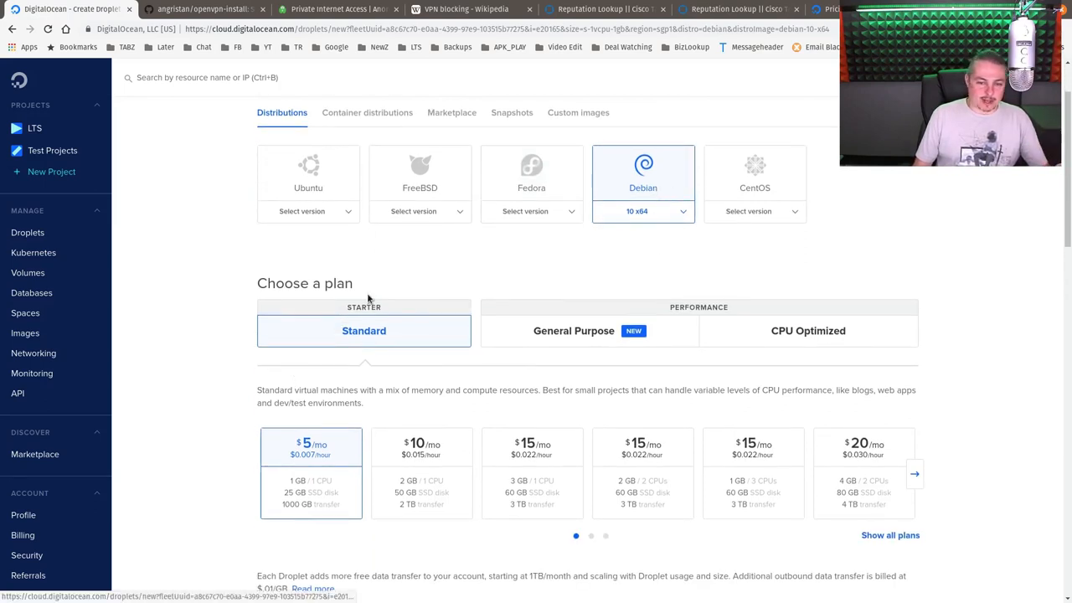
pyautogui.scroll(-3)
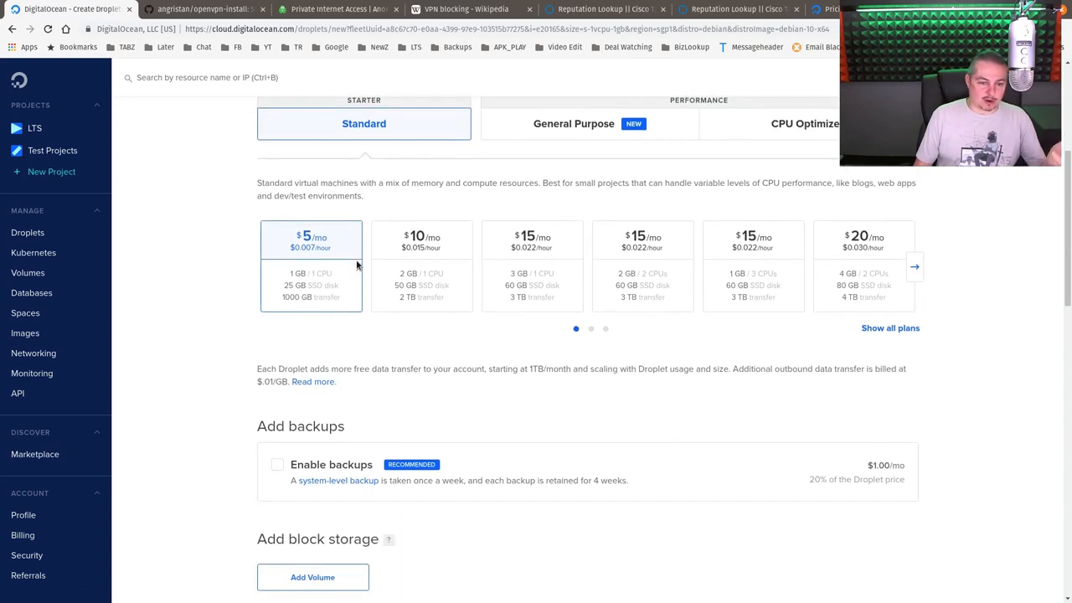
pyautogui.moveTo(320, 286)
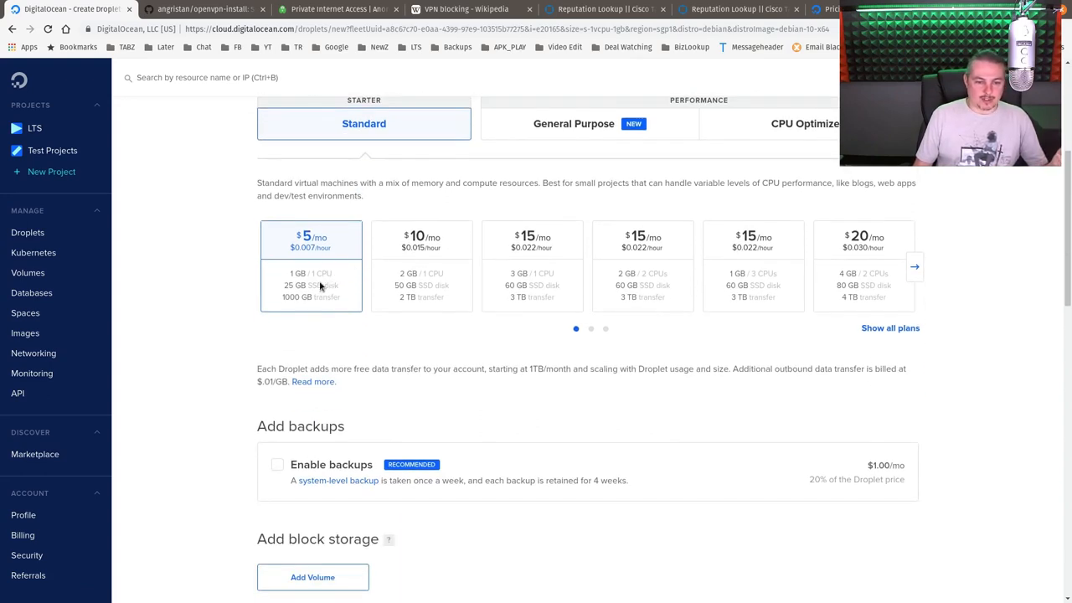
pyautogui.moveTo(281, 301)
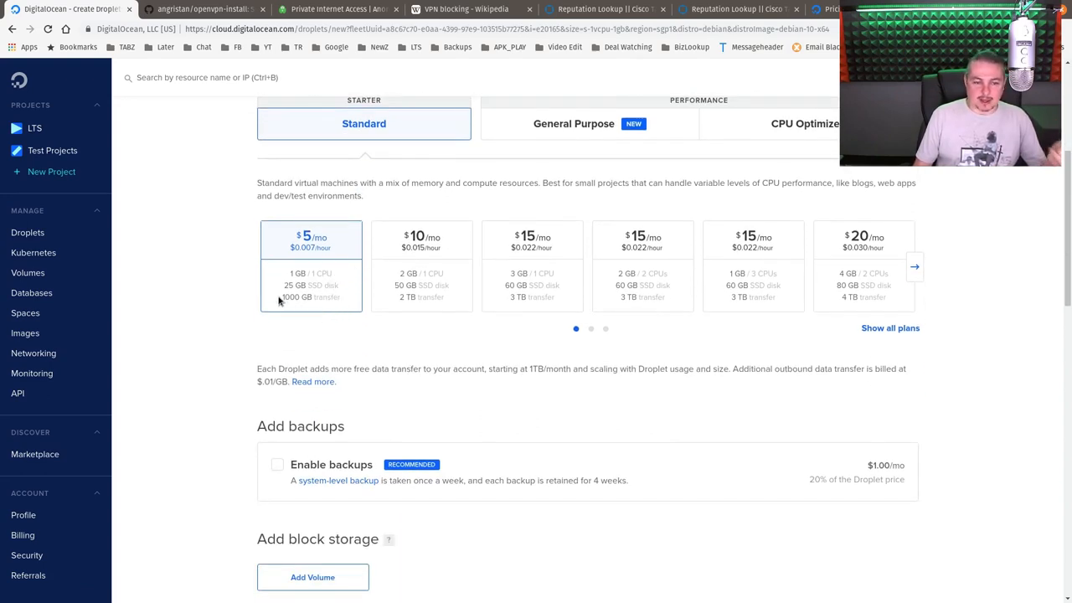
pyautogui.moveTo(316, 305)
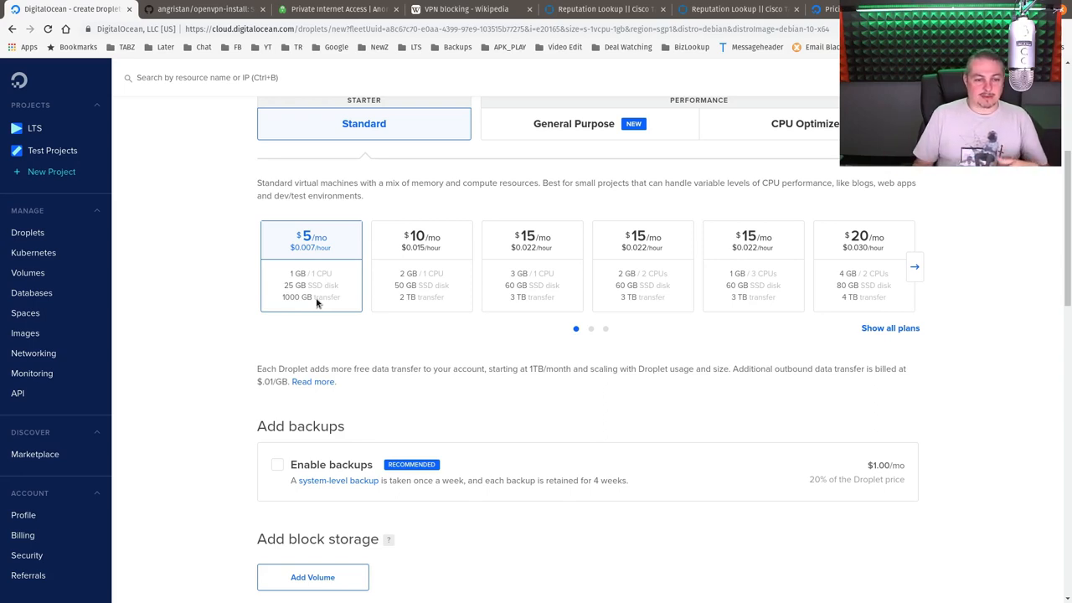
pyautogui.moveTo(561, 211)
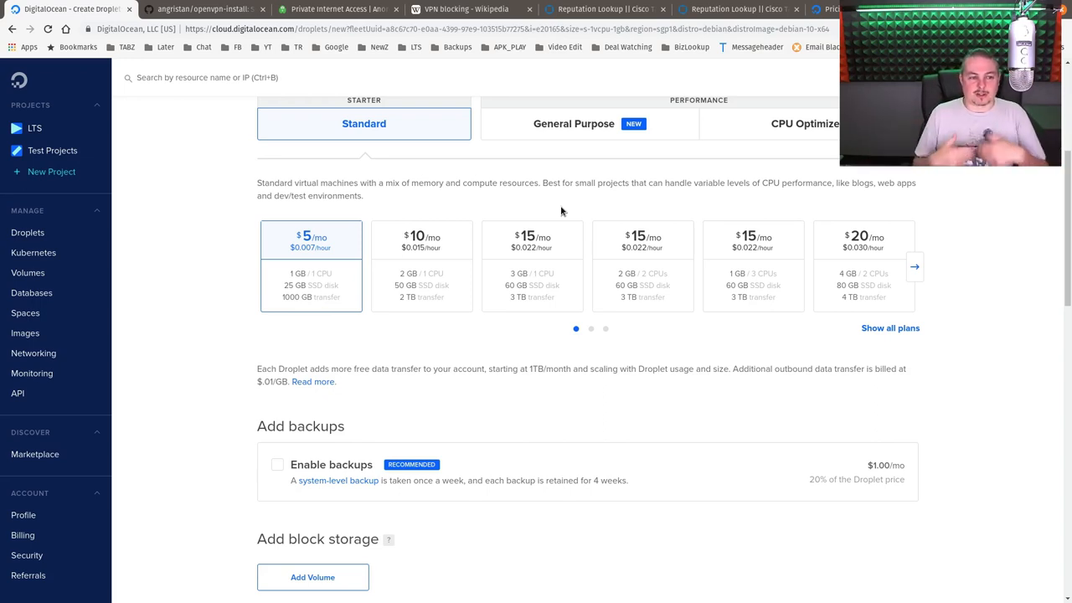
pyautogui.moveTo(621, 172)
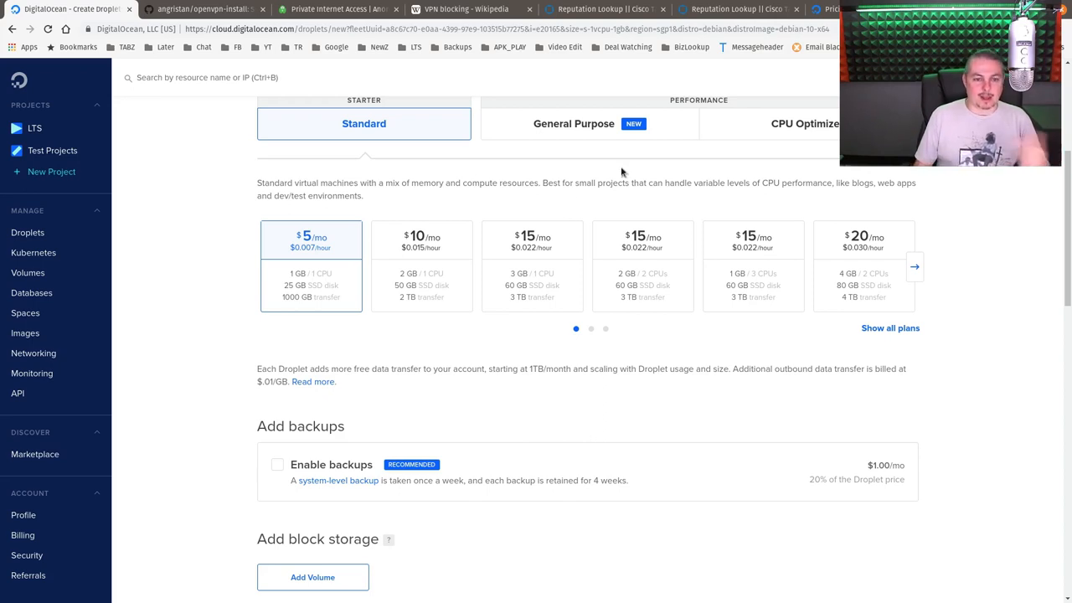
pyautogui.moveTo(774, 87)
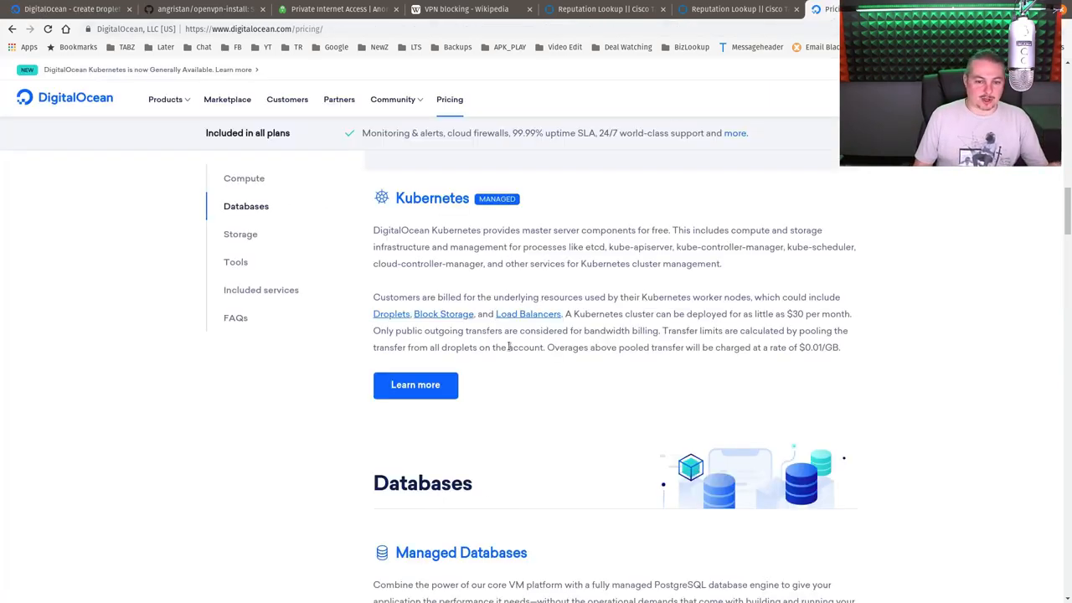
pyautogui.moveTo(567, 352)
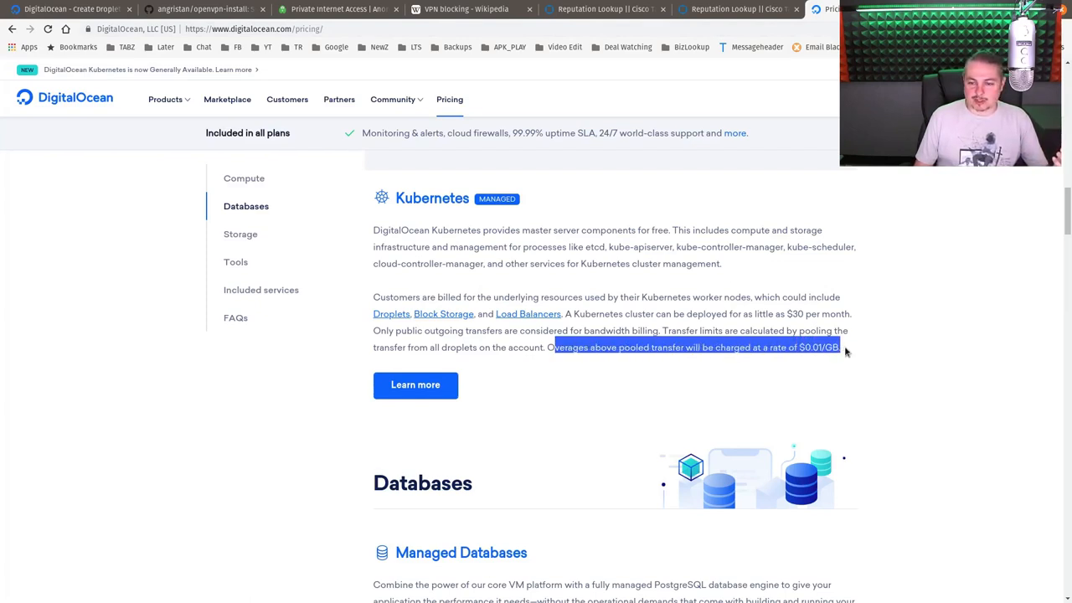
pyautogui.moveTo(794, 365)
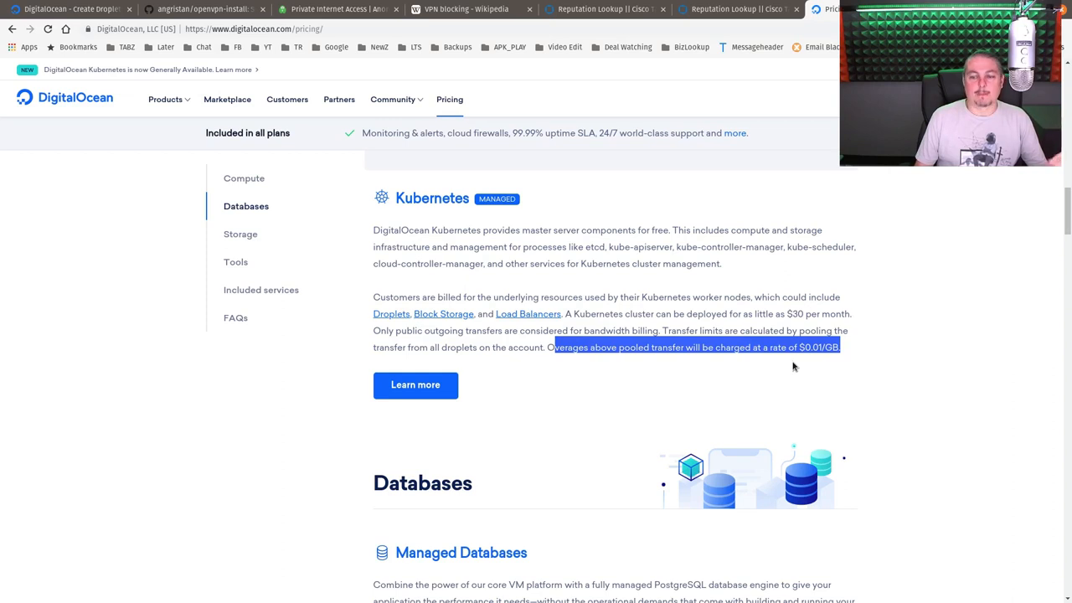
pyautogui.moveTo(762, 379)
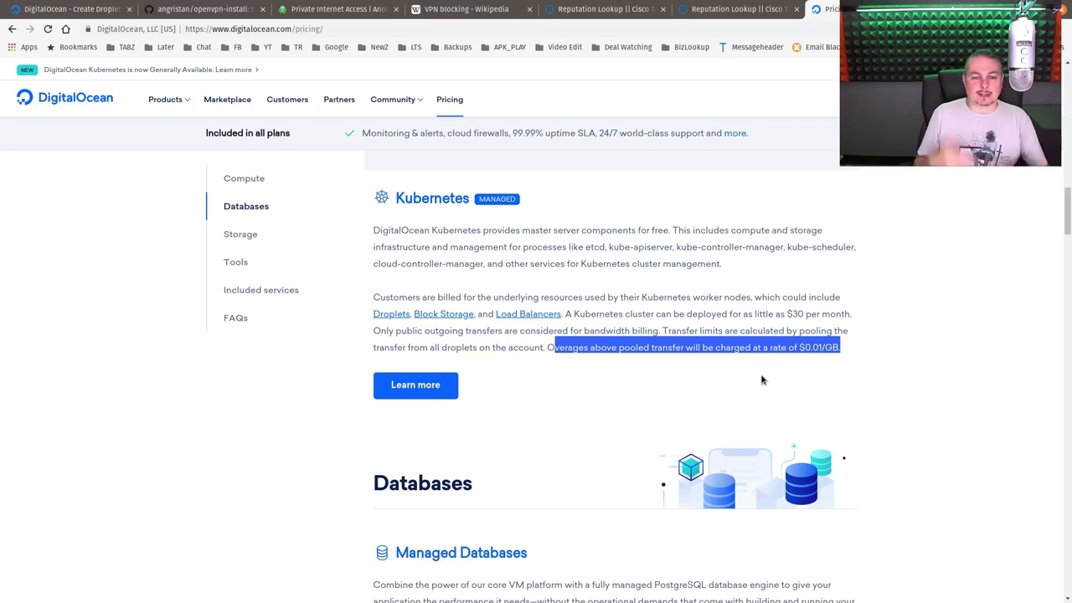
pyautogui.moveTo(646, 278)
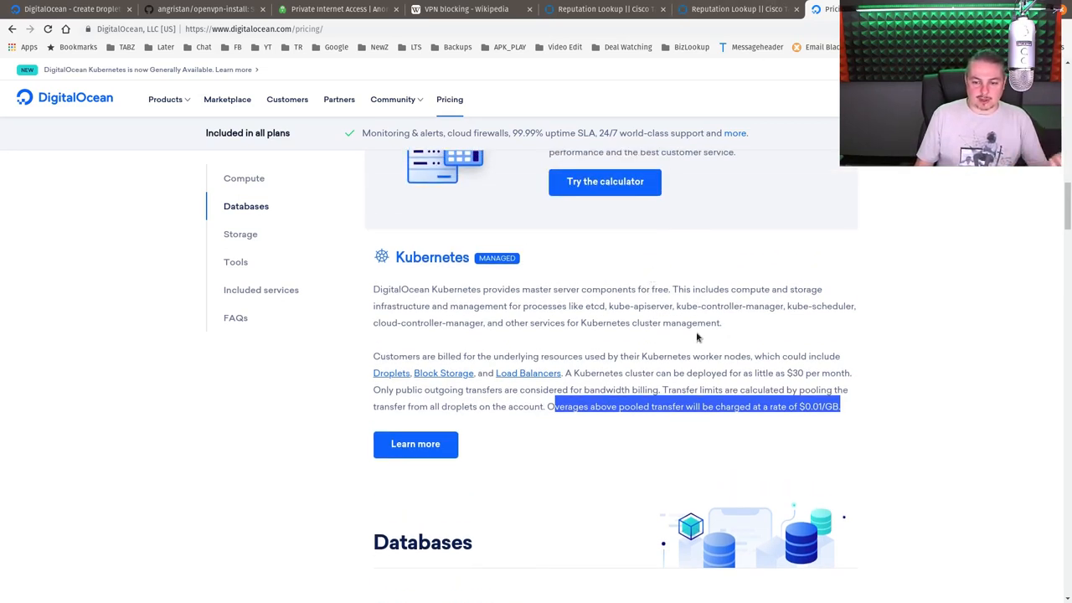
pyautogui.moveTo(674, 322)
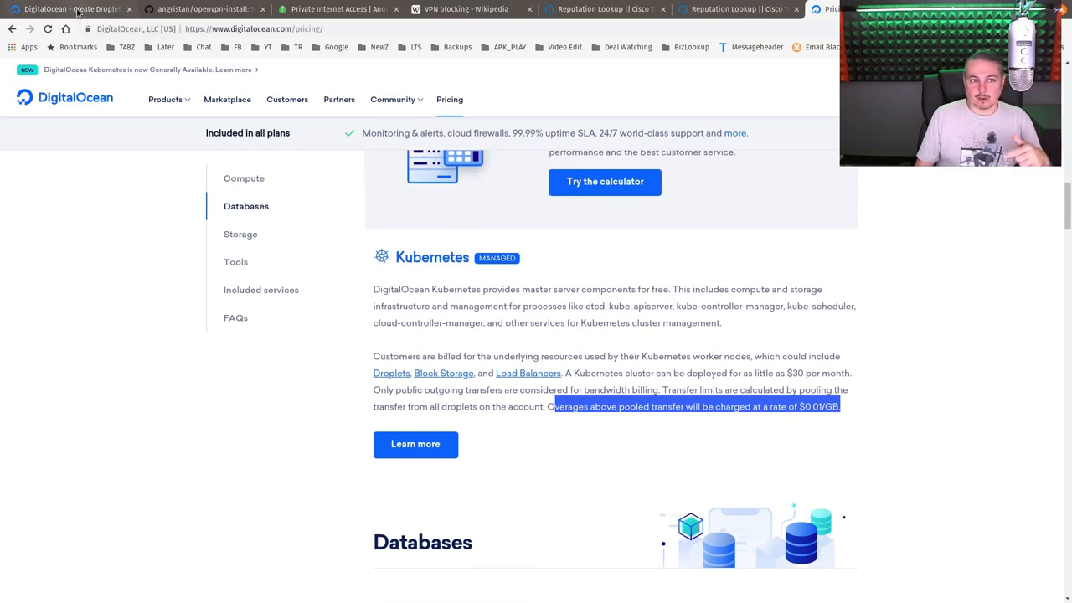
# Step: On the Create Droplet page, choose Singapore as the datacenter region
pyautogui.click(71, 10)
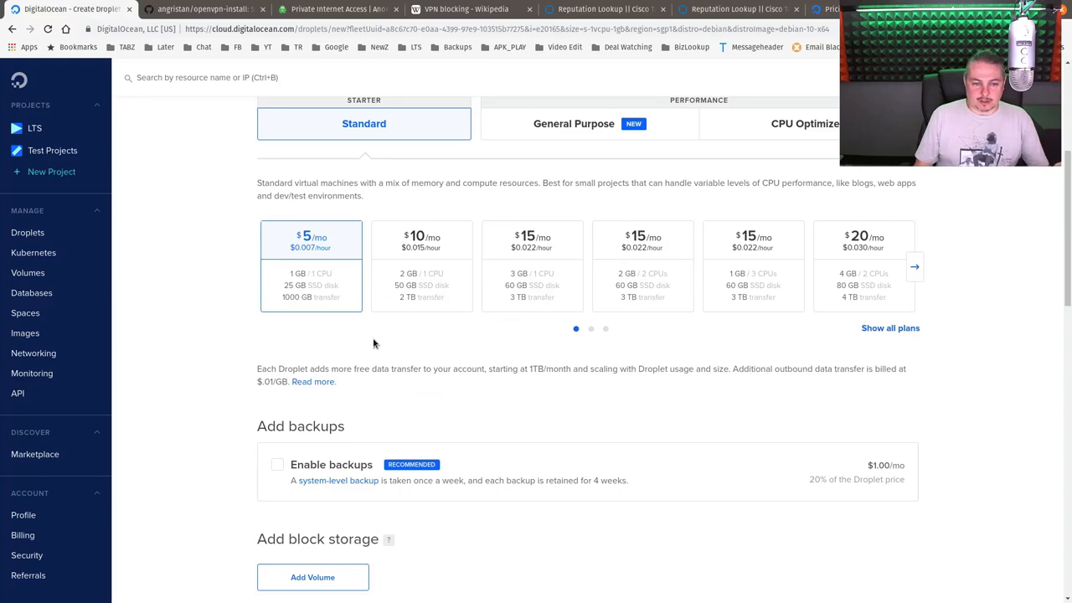
pyautogui.scroll(3)
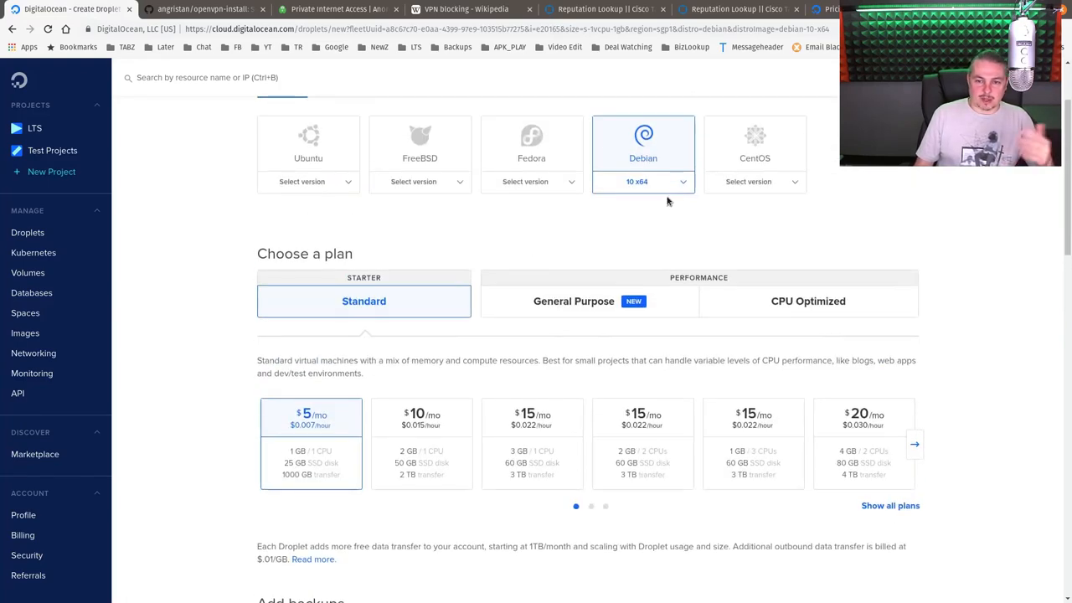
pyautogui.scroll(-3)
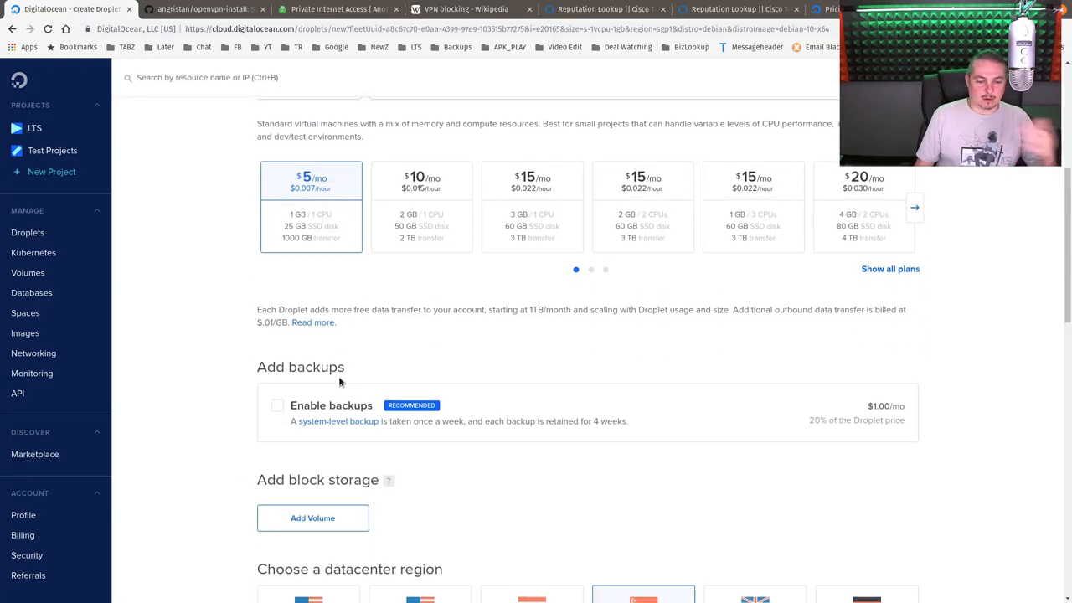
pyautogui.scroll(-3)
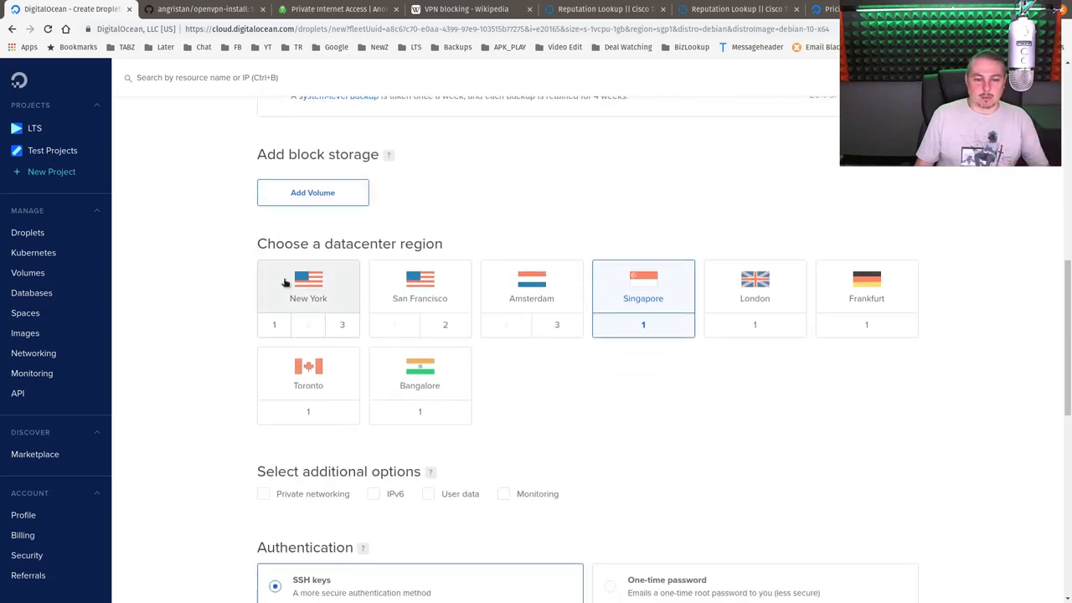
pyautogui.moveTo(586, 434)
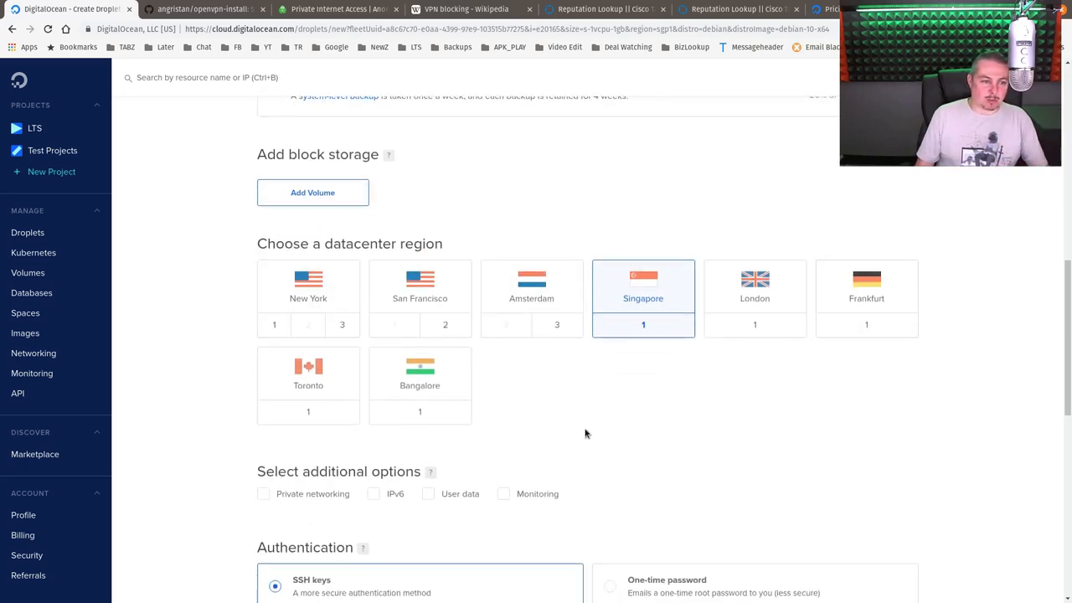
pyautogui.click(53, 151)
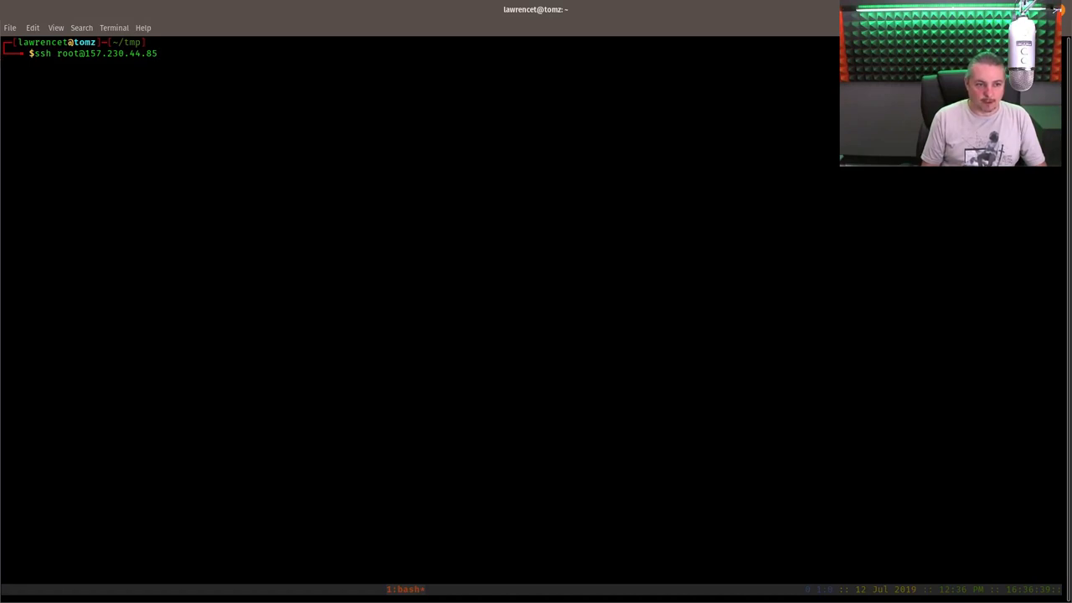
pyautogui.press('Return')
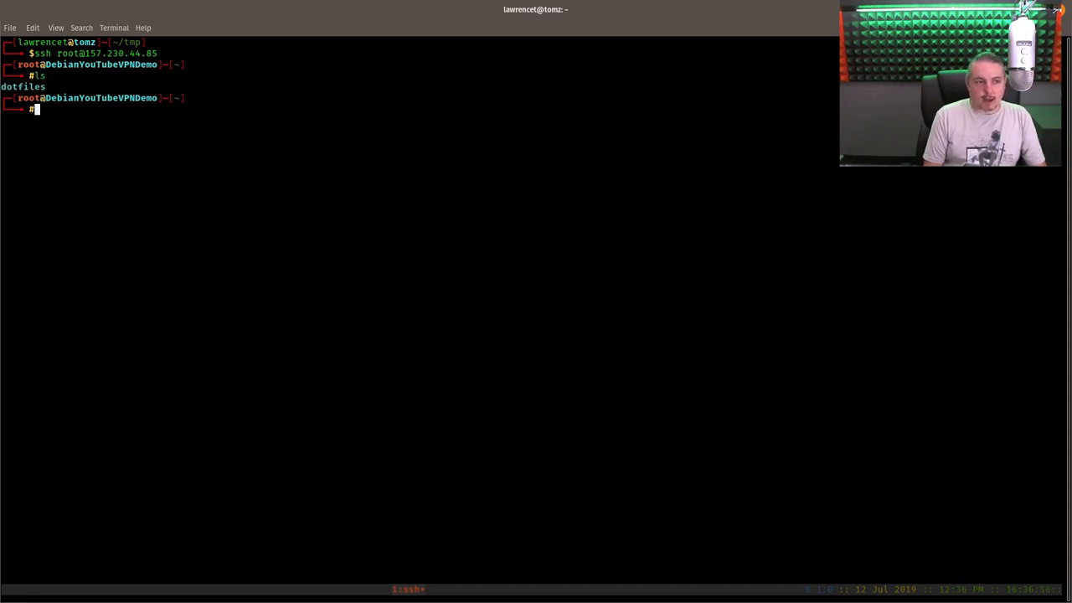
pyautogui.moveTo(288, 187)
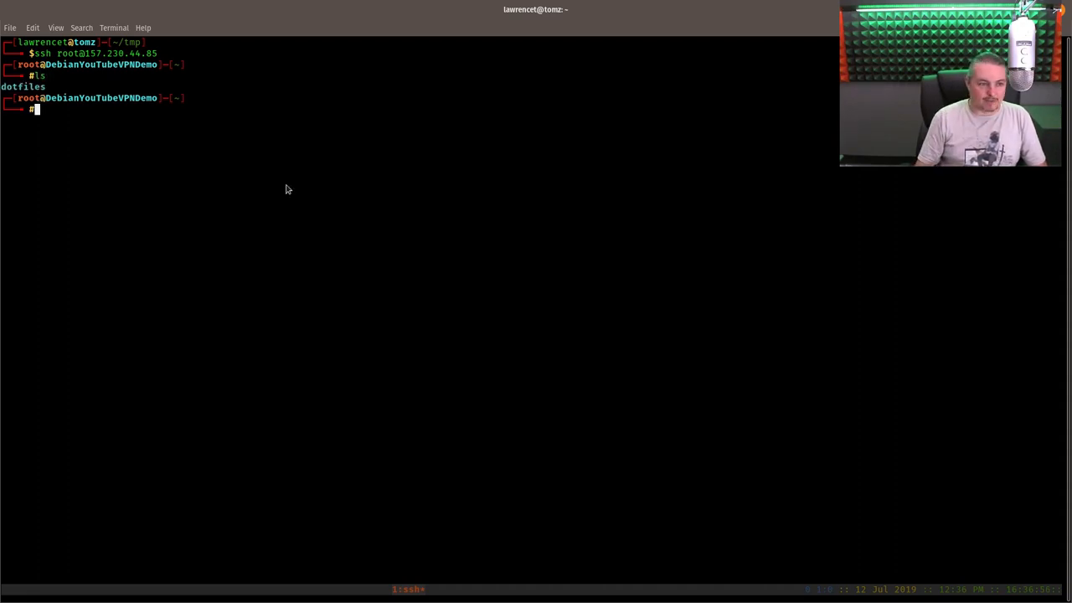
pyautogui.moveTo(606, 10)
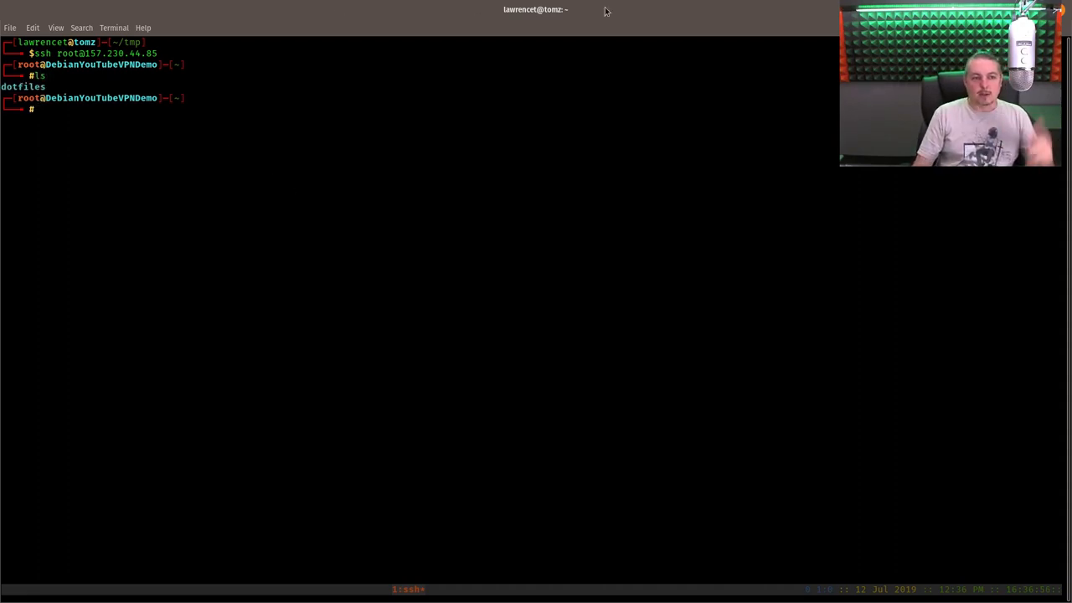
pyautogui.moveTo(425, 219)
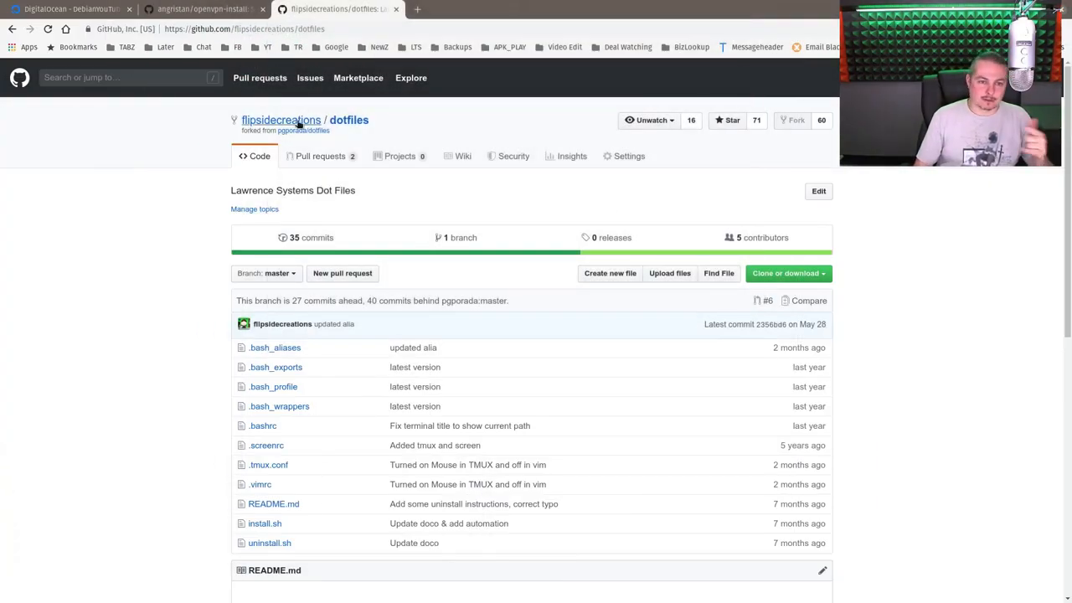
pyautogui.moveTo(740, 175)
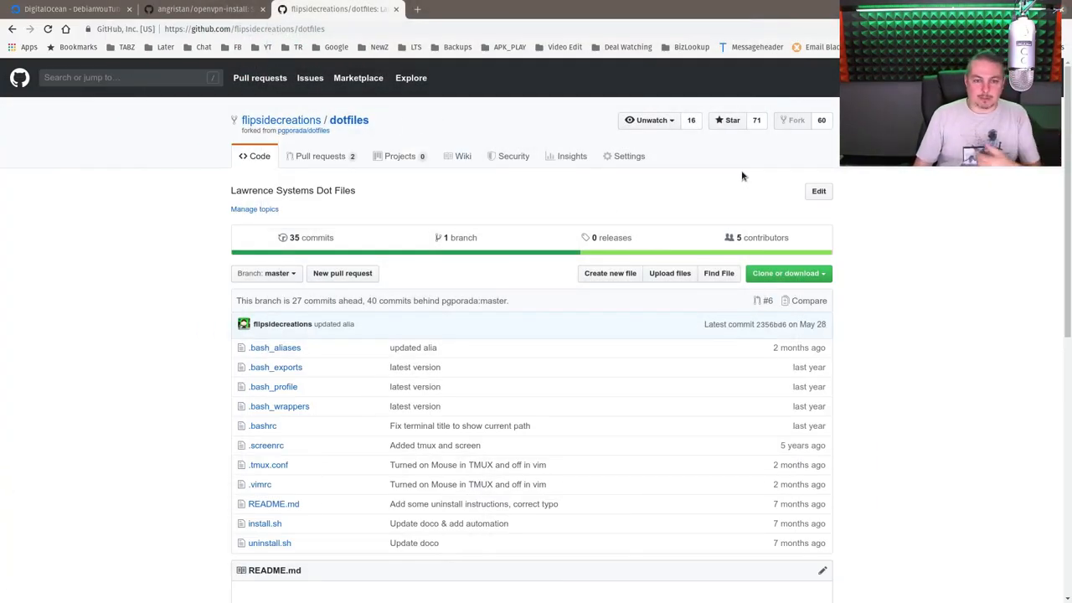
pyautogui.moveTo(912, 238)
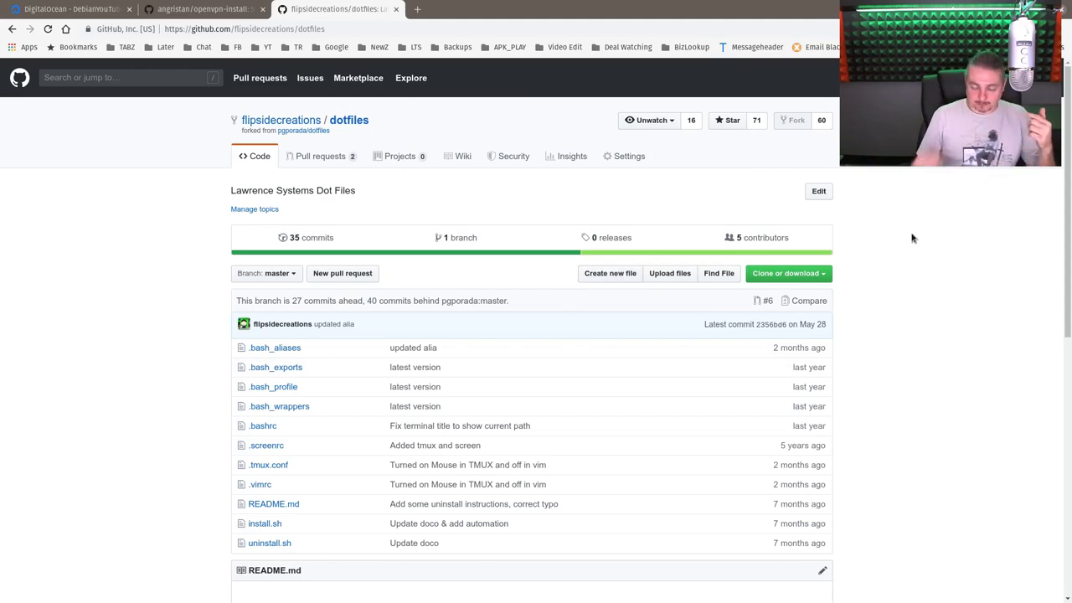
# Step: Scroll through the dotfiles README's Installation section with its clone and install-script steps
pyautogui.scroll(-3)
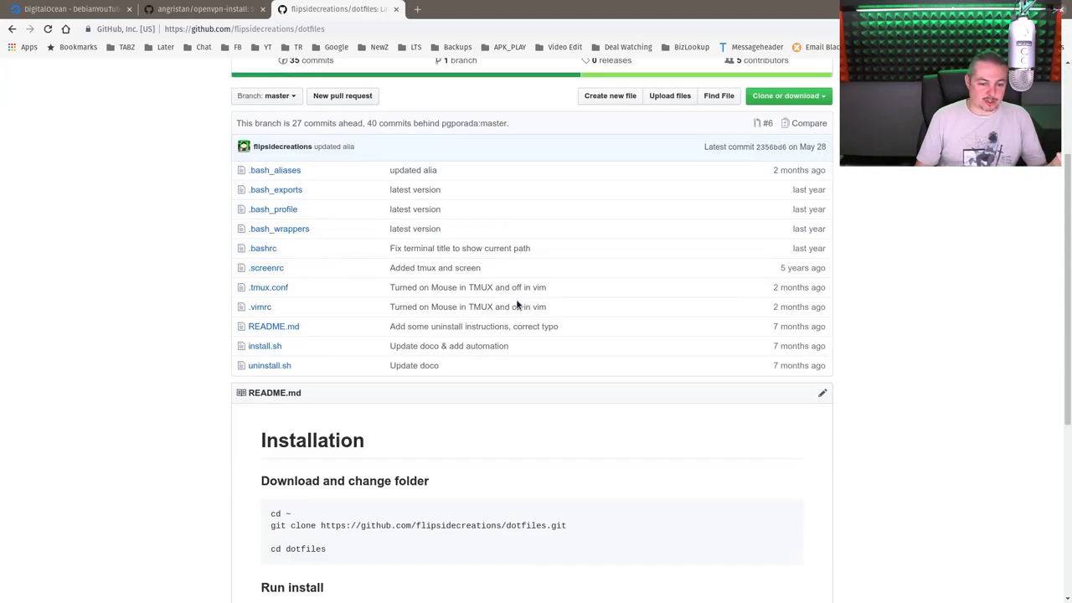
pyautogui.scroll(-3)
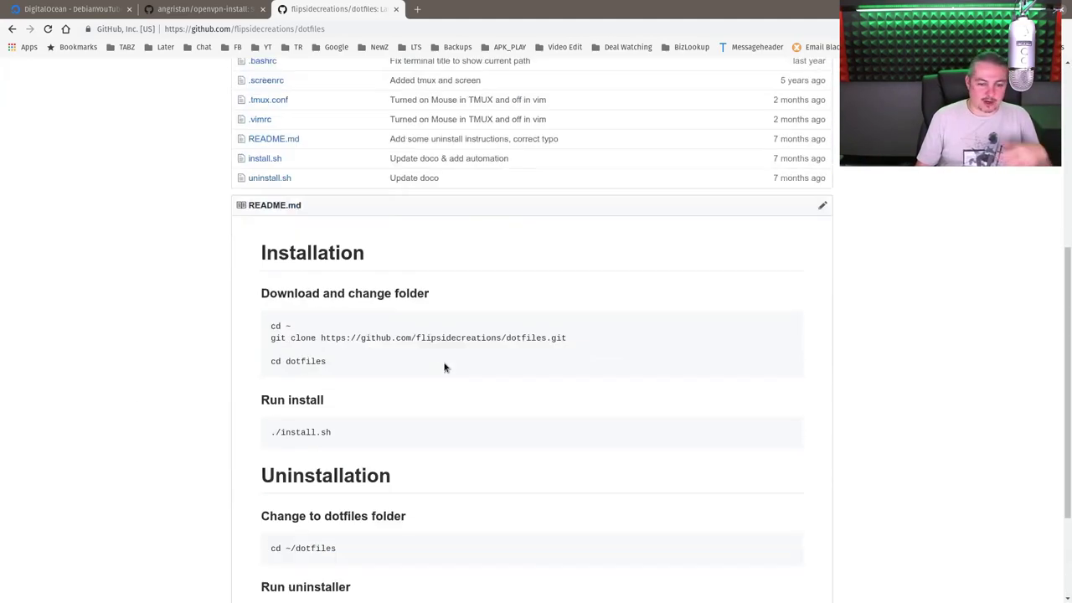
pyautogui.scroll(3)
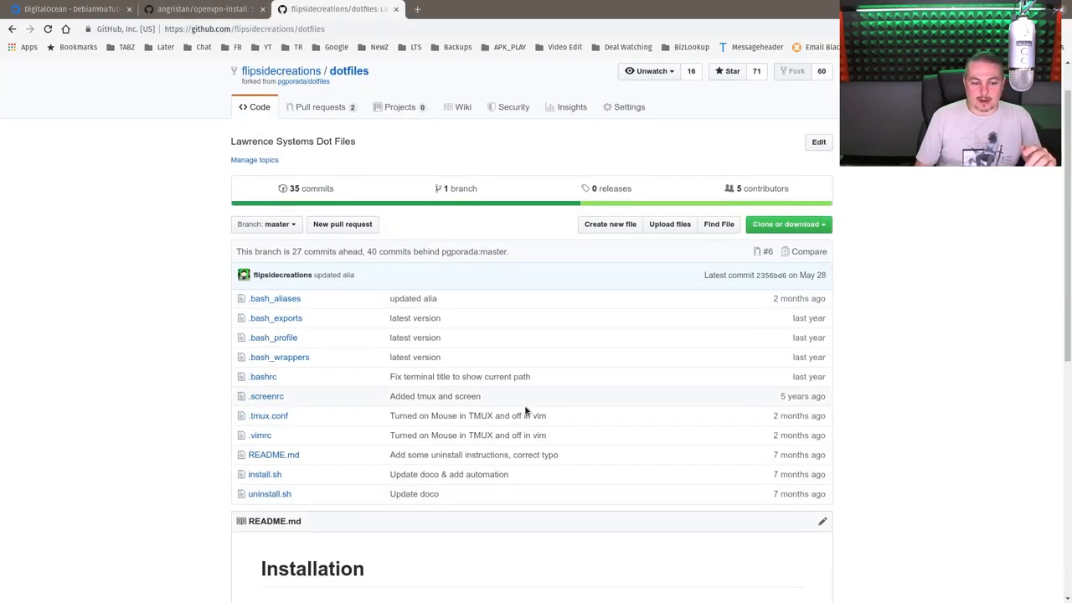
pyautogui.scroll(-3)
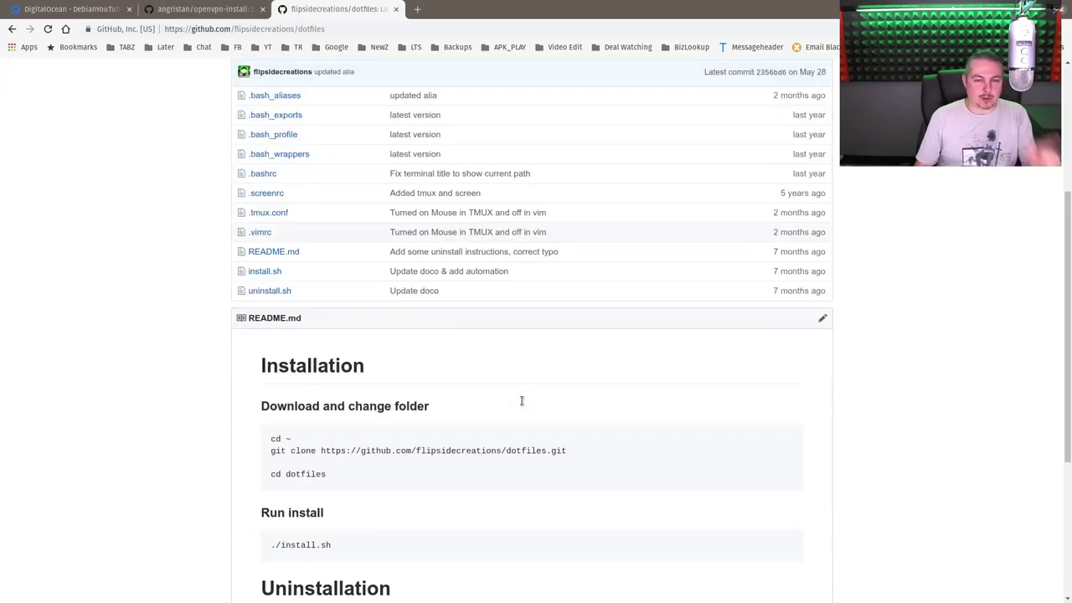
pyautogui.scroll(3)
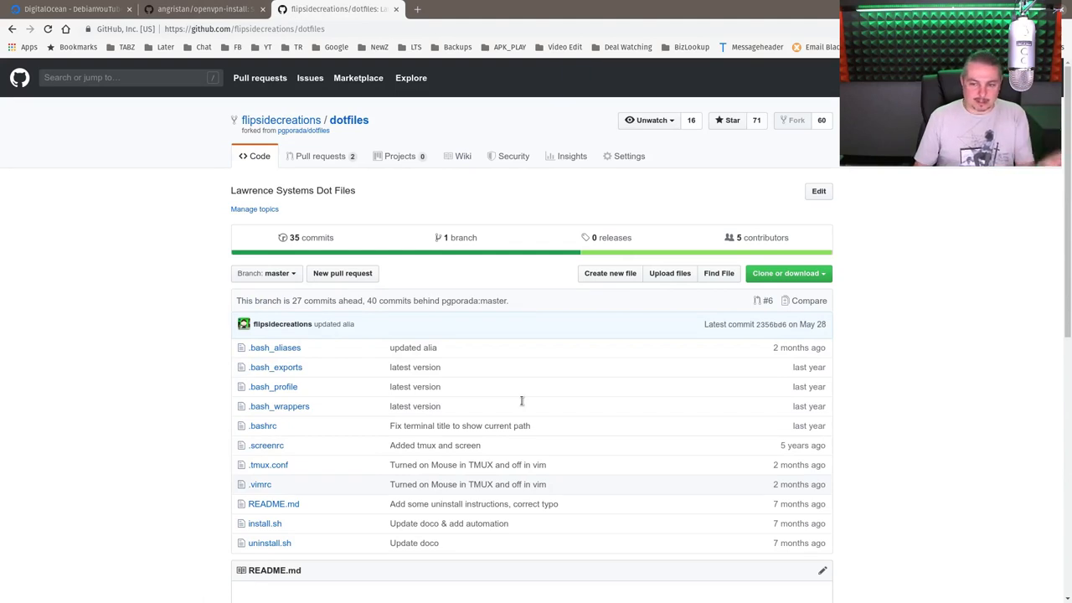
pyautogui.moveTo(576, 140)
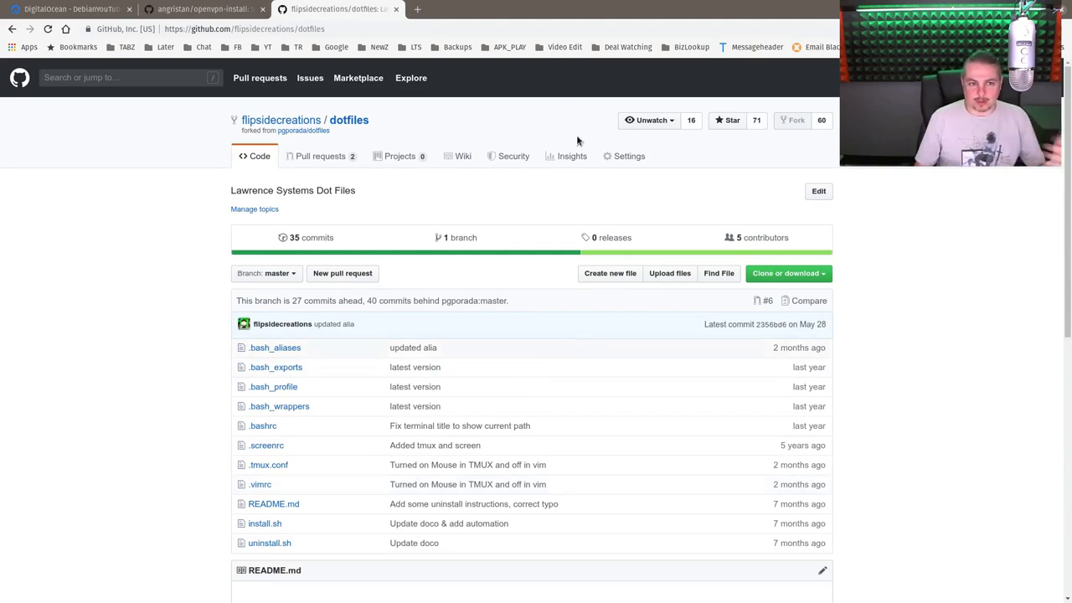
# Step: Glance at the openvpn-install repository on GitHub before returning to the droplet's root shell
pyautogui.click(201, 10)
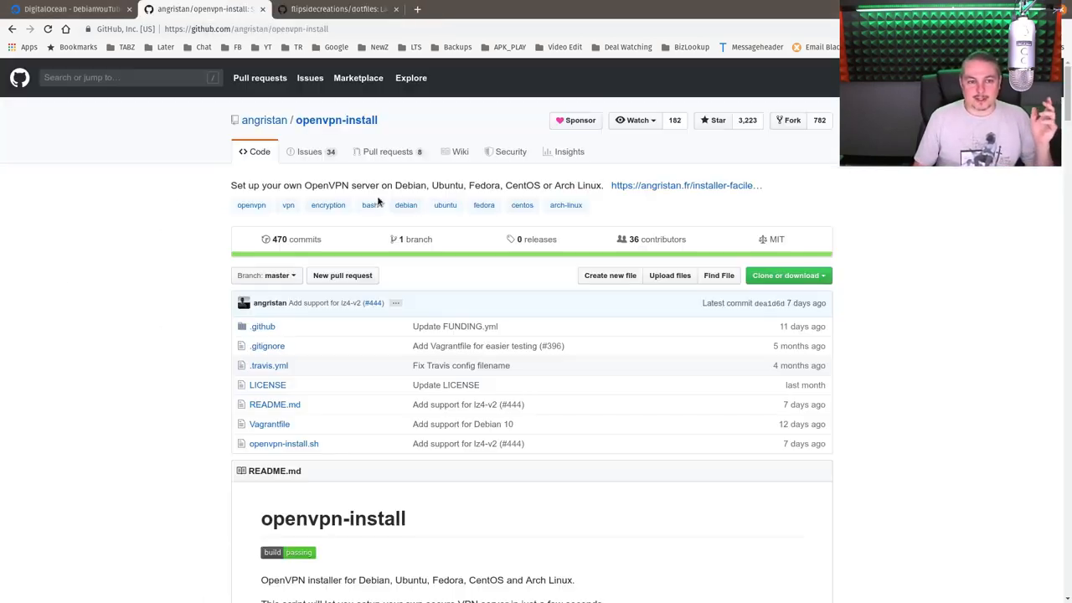
pyautogui.scroll(-3)
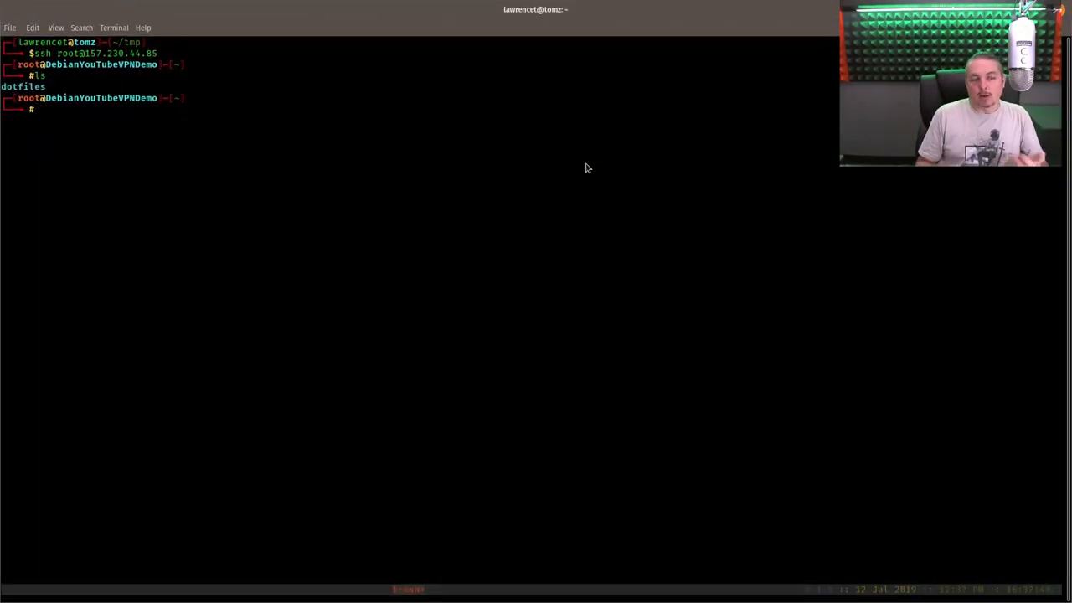
# Step: Confirm curl is installed with apt-get install curl, then refresh package lists with apt-get update
pyautogui.write('apt-get i')
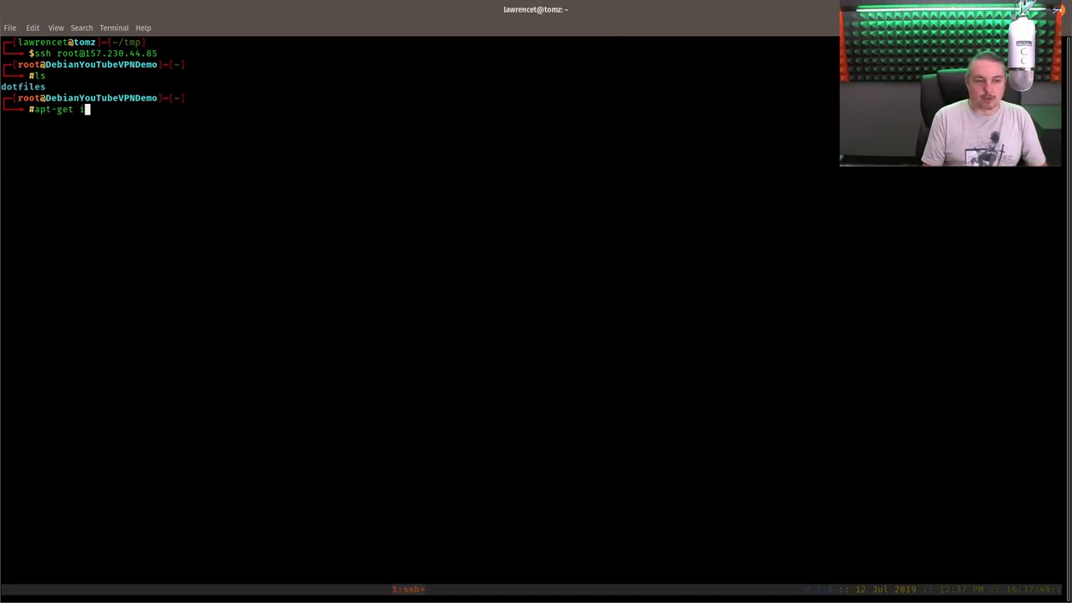
pyautogui.write('nstall curl')
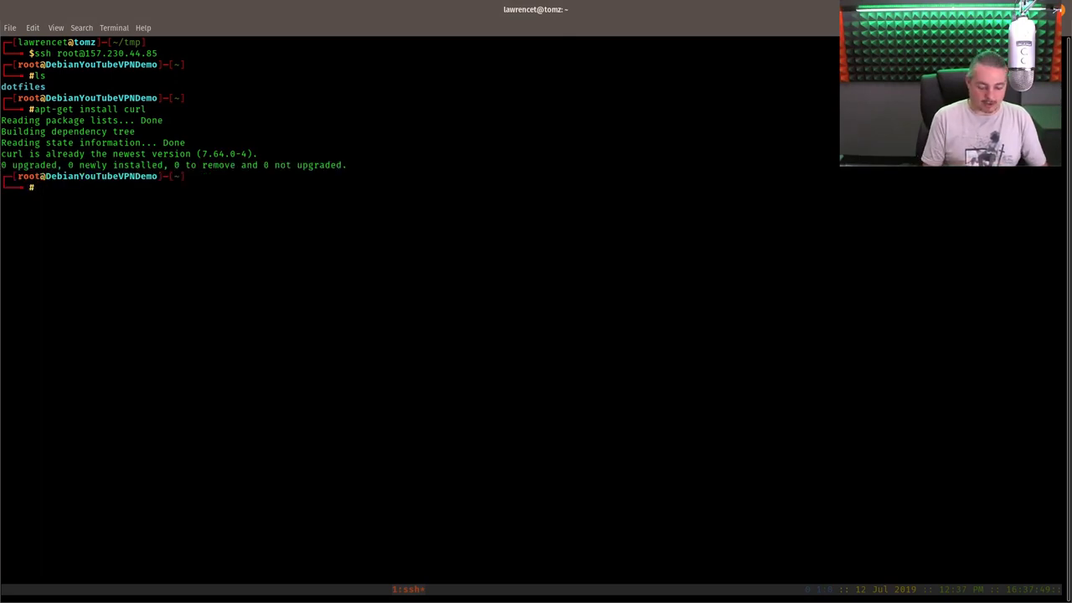
pyautogui.write('clear')
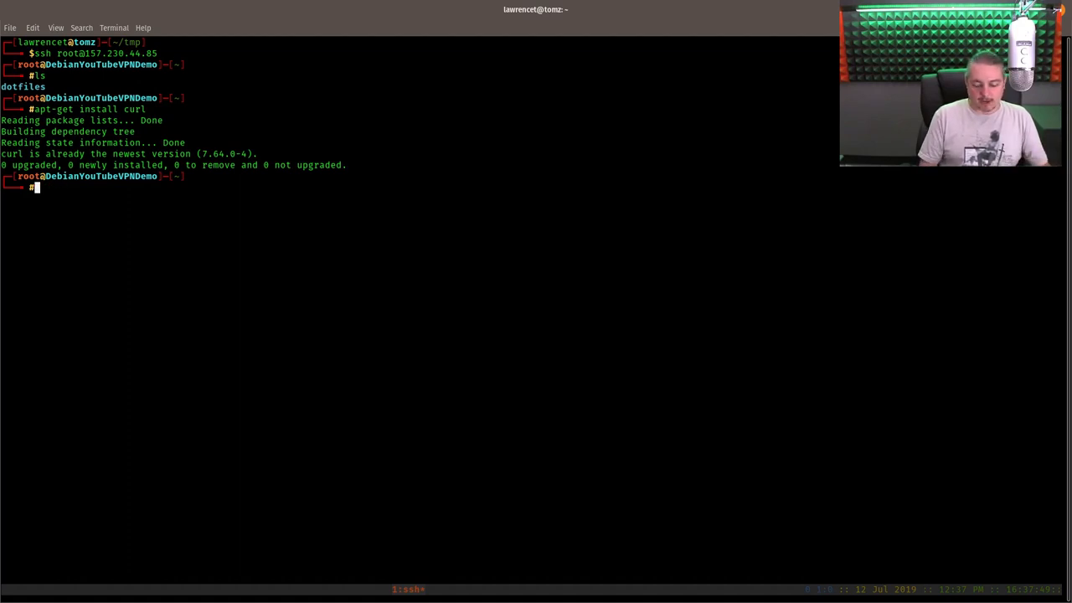
pyautogui.write('apt-get update')
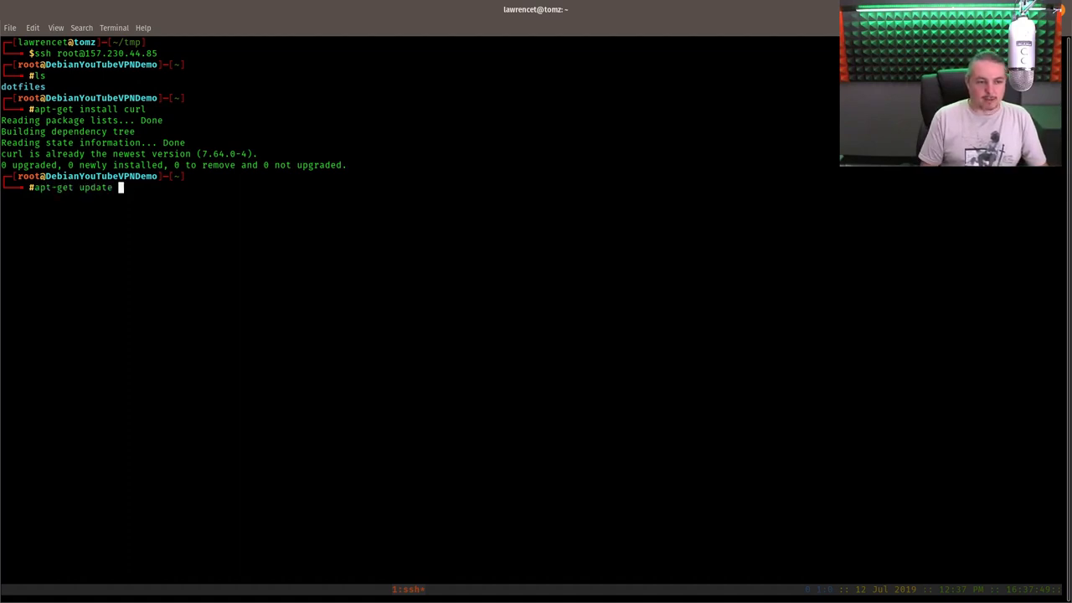
pyautogui.press('Return')
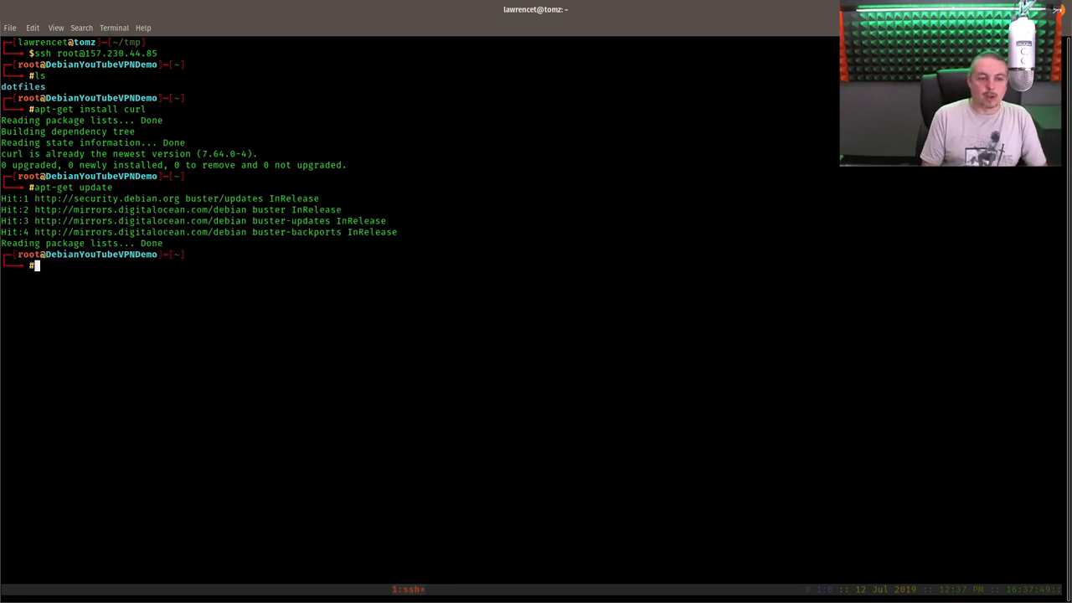
# Step: Run apt-get upgrade to bring the droplet's Debian packages up to date
pyautogui.write('apt-get u')
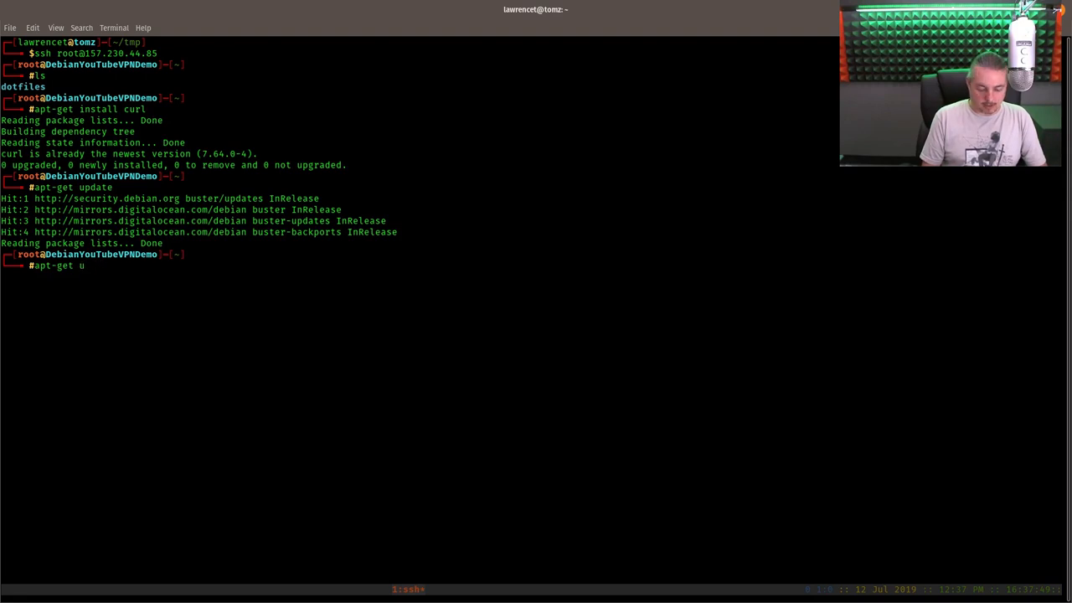
pyautogui.write('p')
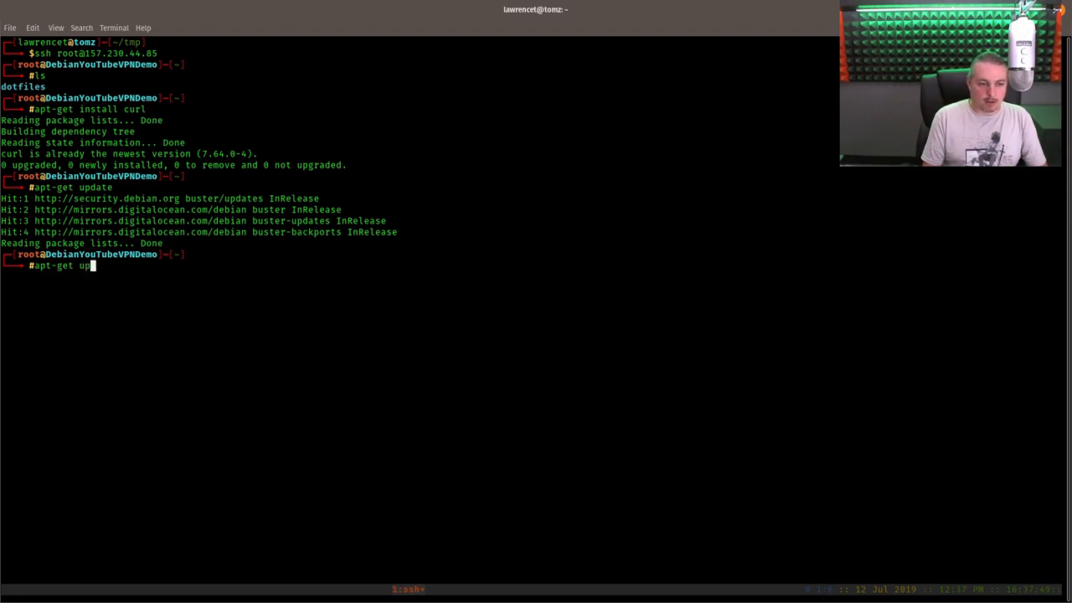
pyautogui.press('Return')
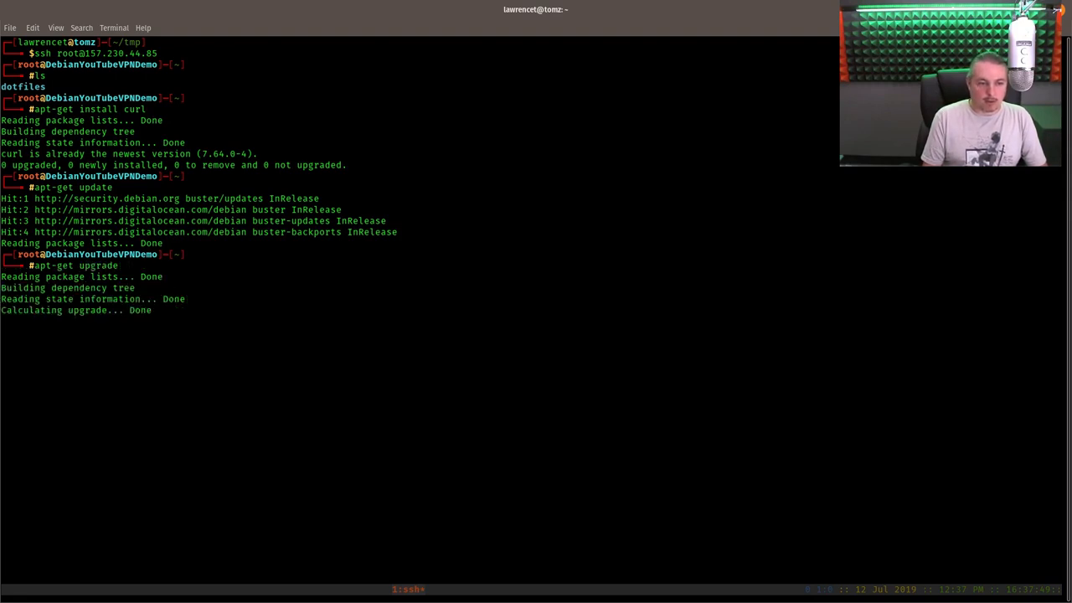
# Step: Install the unattended-upgrades package with apt-get and clear to a fresh prompt
pyautogui.write('apt-get install unattended-upgrades')
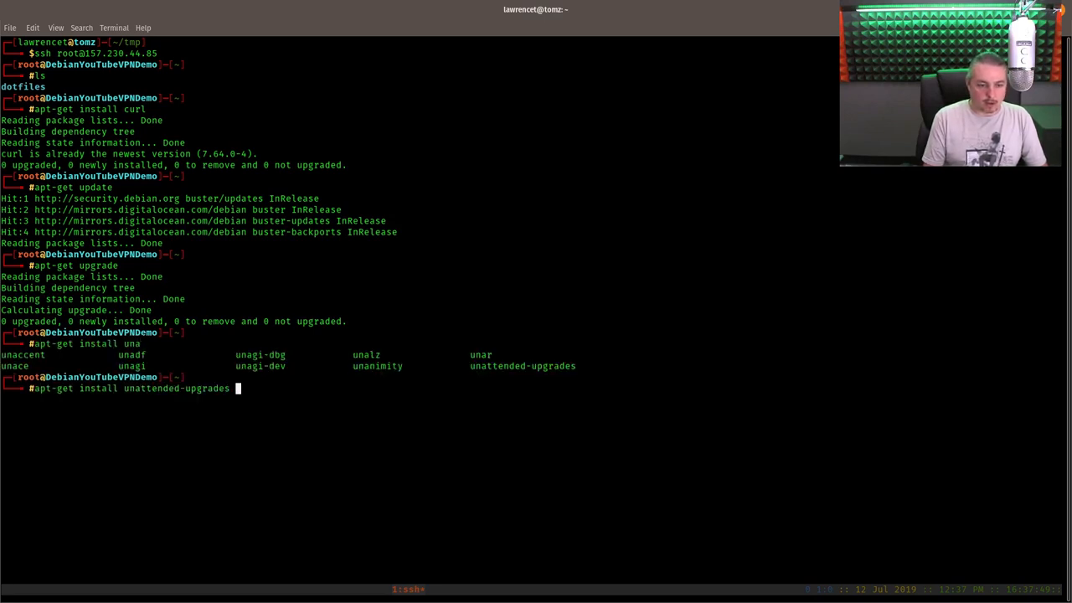
pyautogui.press('Return')
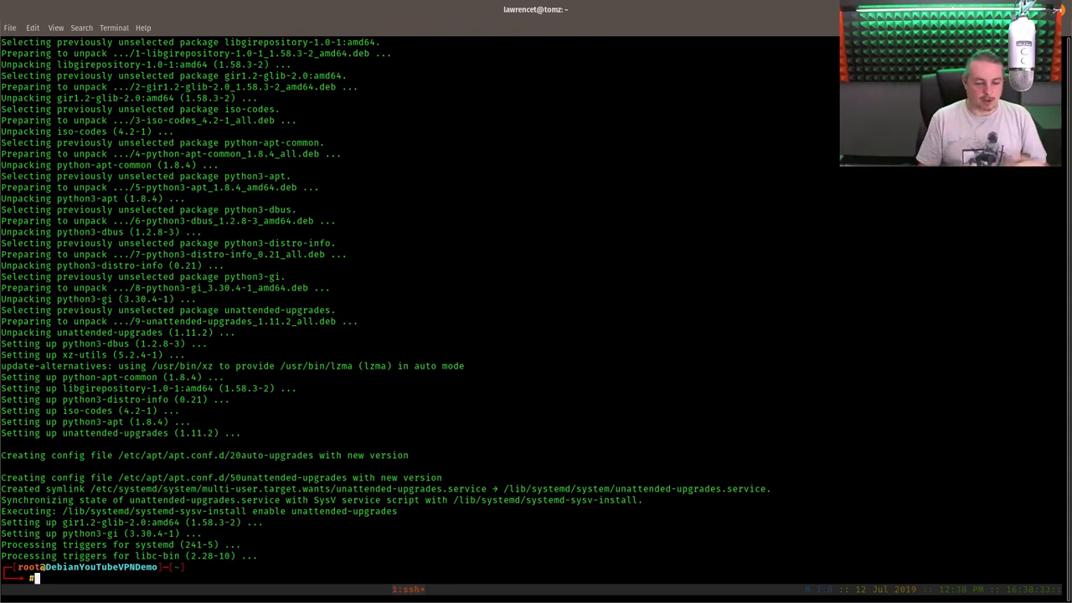
pyautogui.write('xlw')
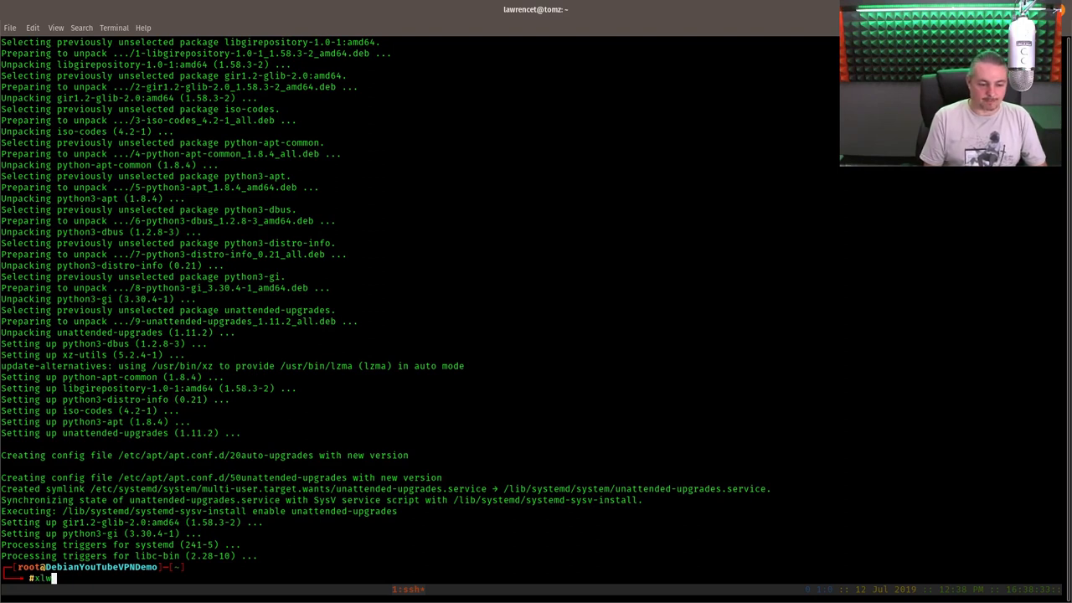
pyautogui.write('clear')
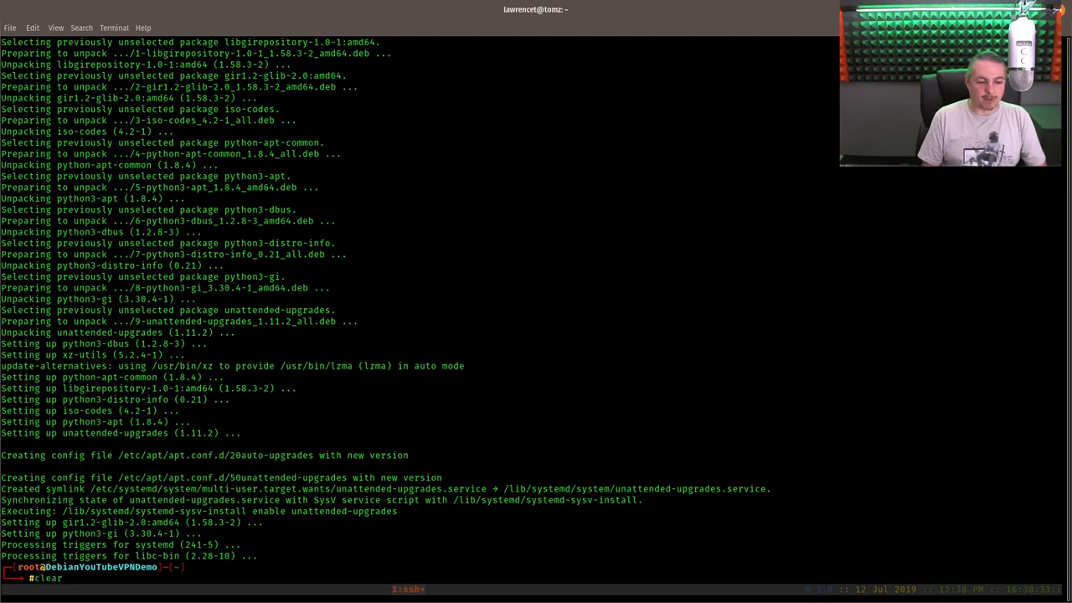
# Step: Download openvpn-install.sh into the home directory with the curl -O command
pyautogui.press('Return')
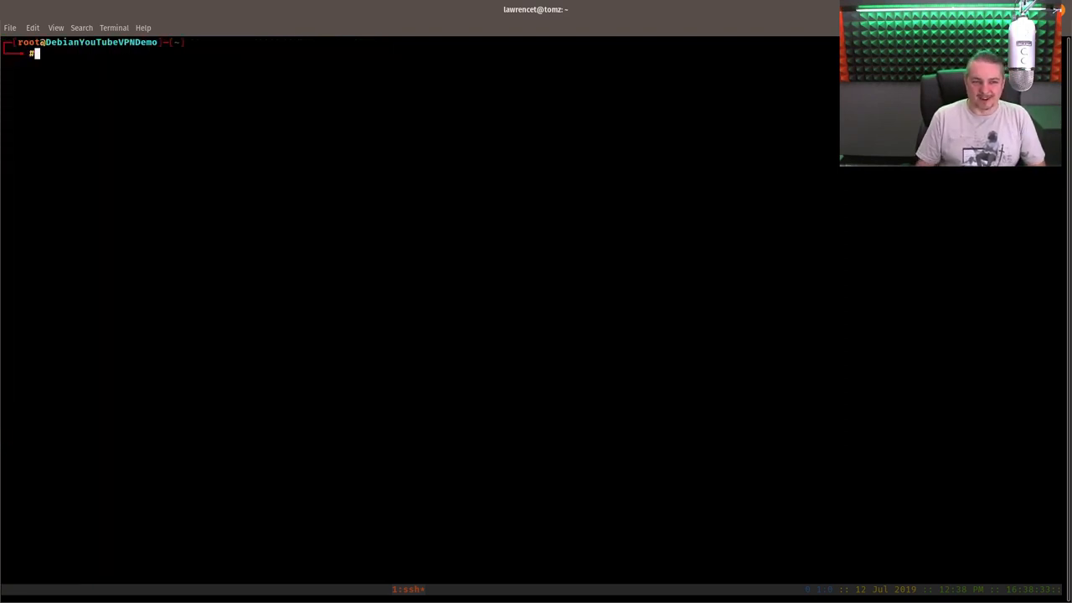
pyautogui.press('Return')
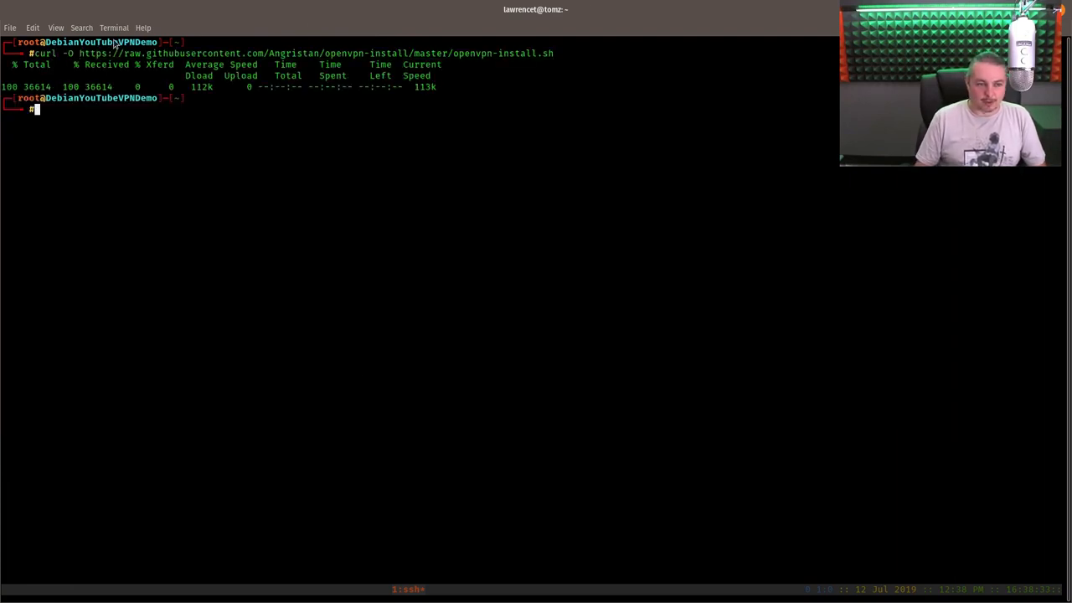
# Step: Make openvpn-install.sh executable with chmod +x and prepare ./openvpn-install.sh to run it
pyautogui.write('chm')
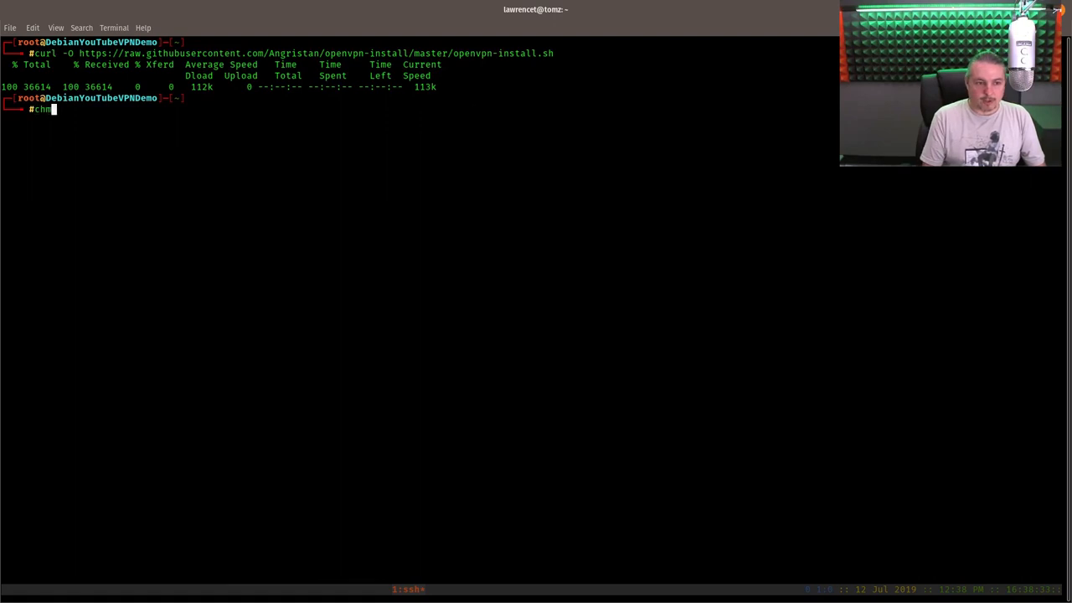
pyautogui.write('mod +')
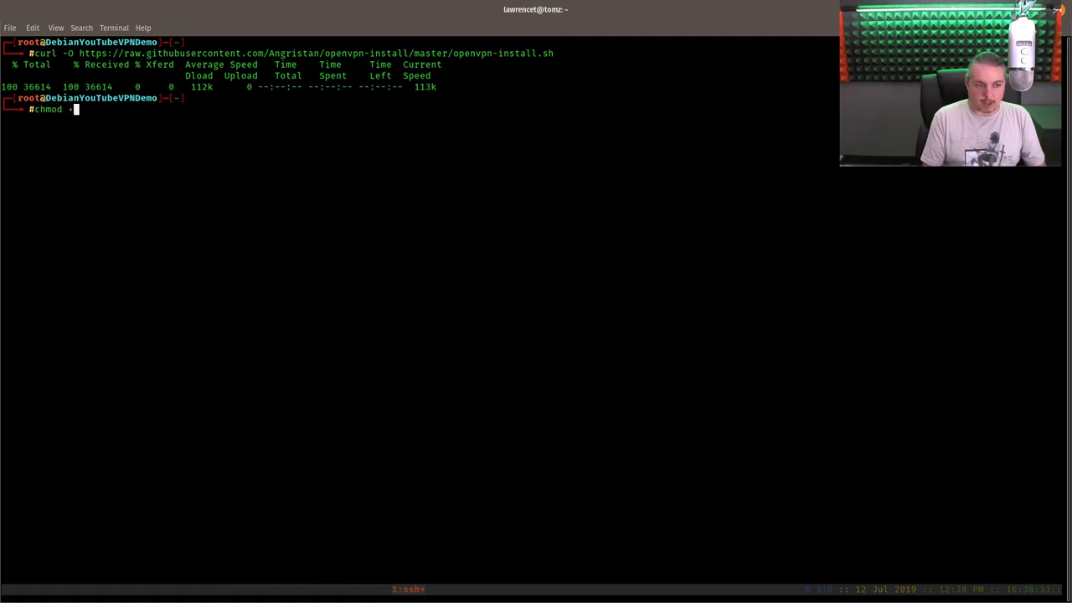
pyautogui.write('x')
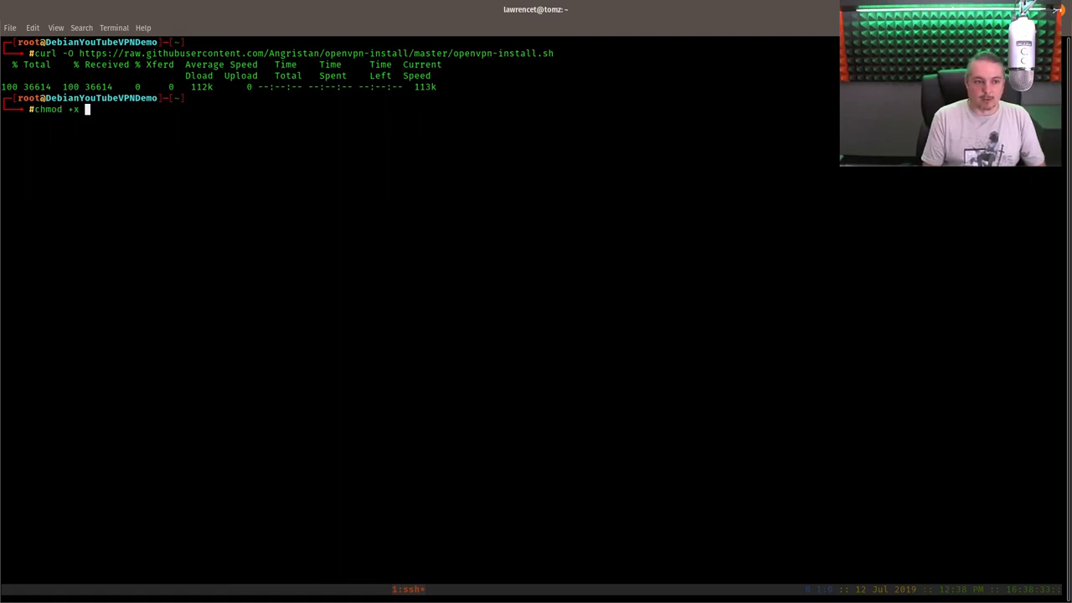
pyautogui.press('Tab')
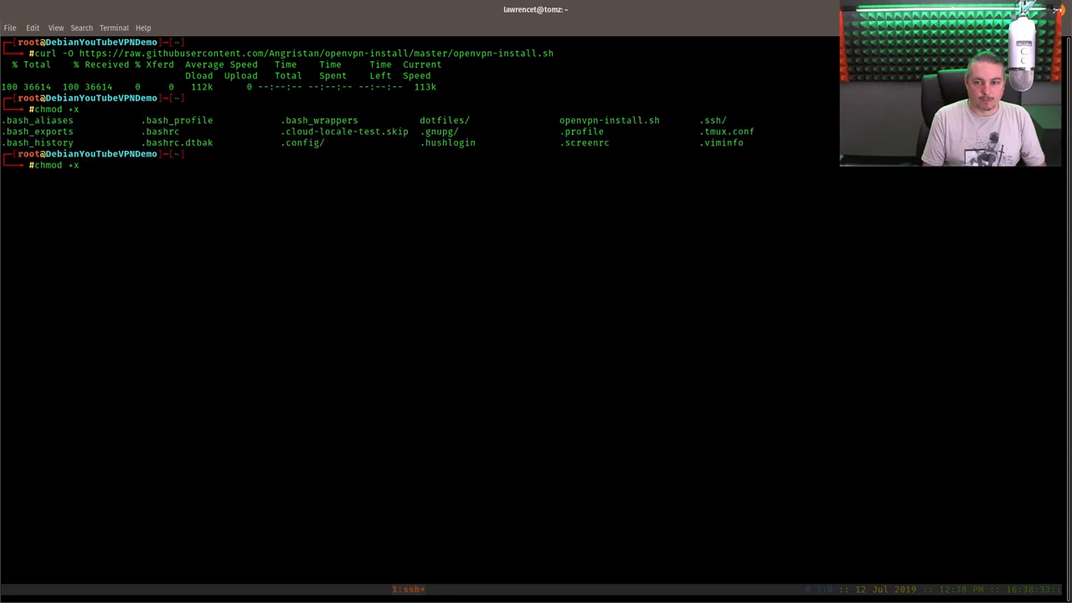
pyautogui.write('openvpn-install.sh')
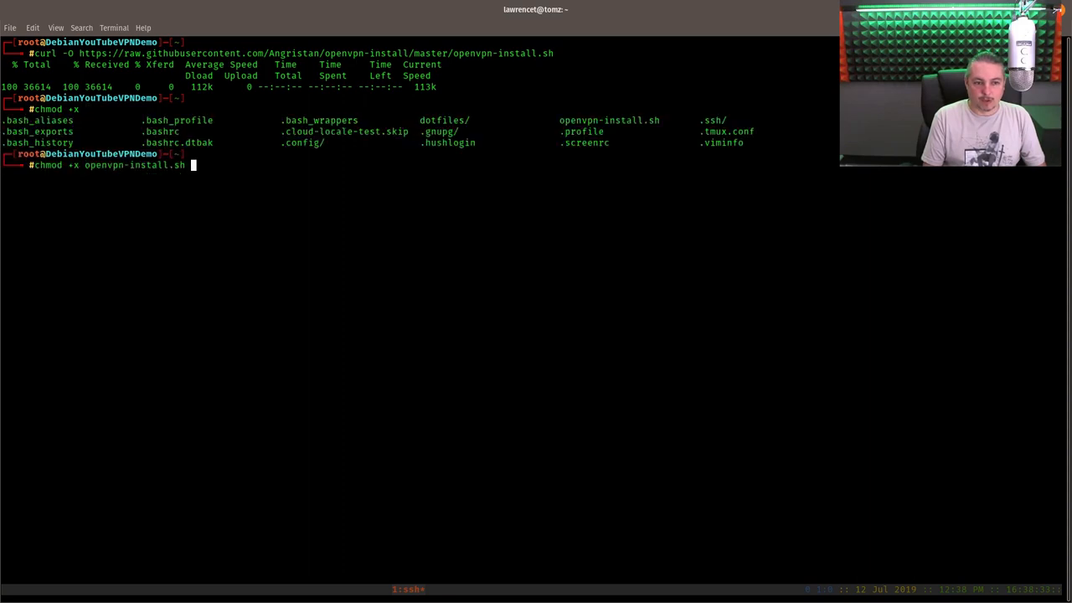
pyautogui.press('Return')
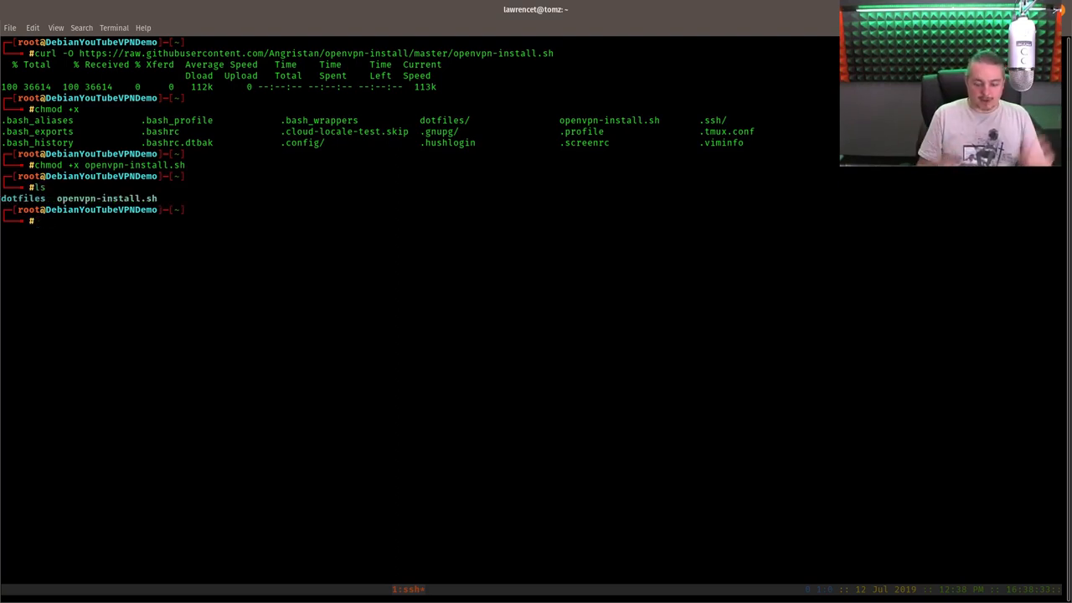
pyautogui.write('./')
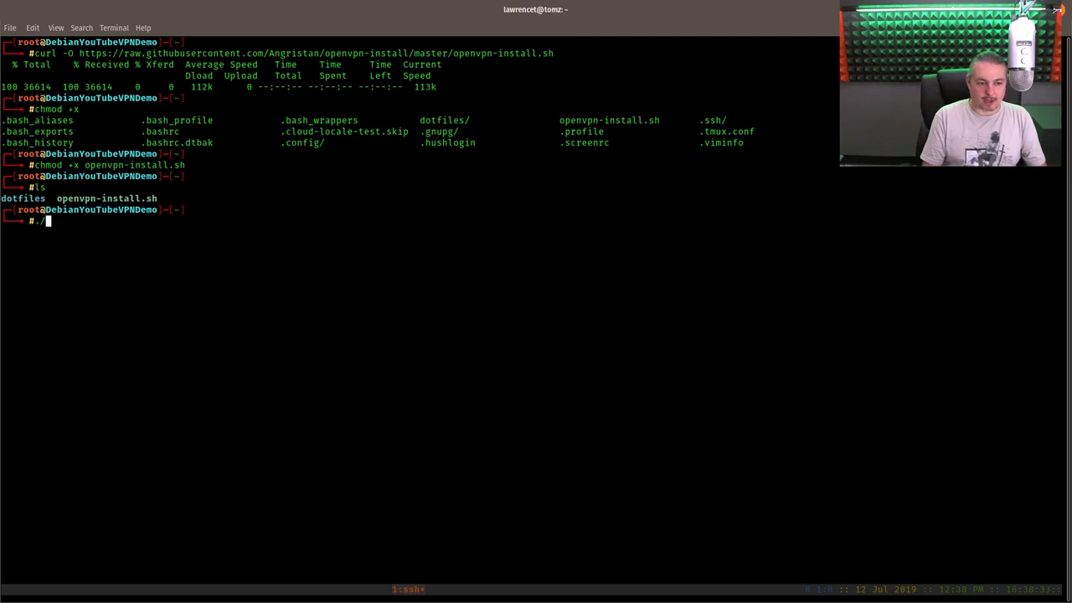
pyautogui.write('openvpn-install.sh')
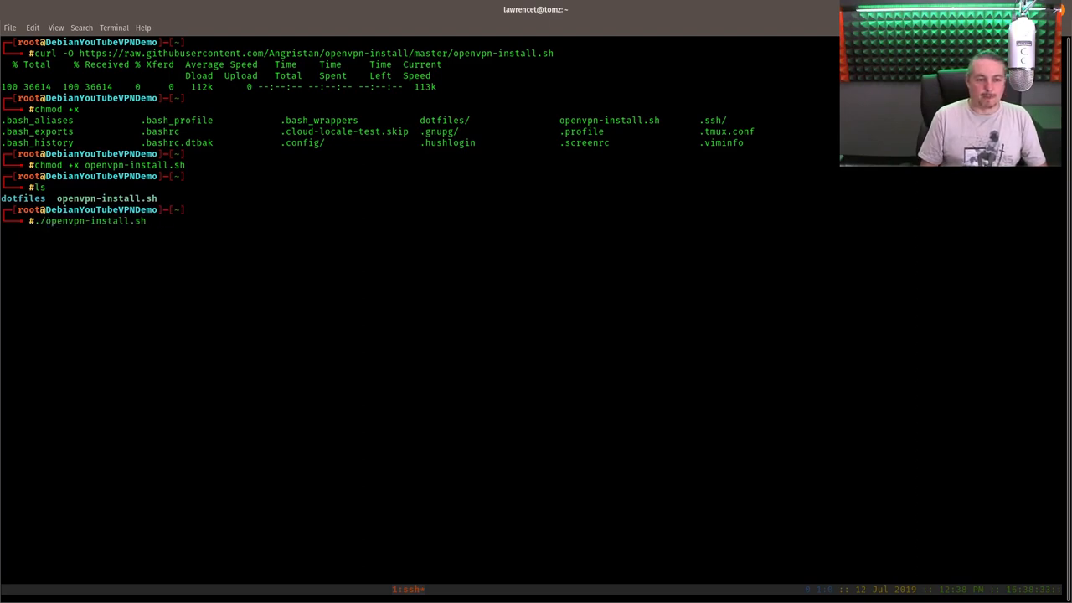
# Step: Start ./openvpn-install.sh and accept no IPv6 and the default port 1194 over UDP
pyautogui.press('Return')
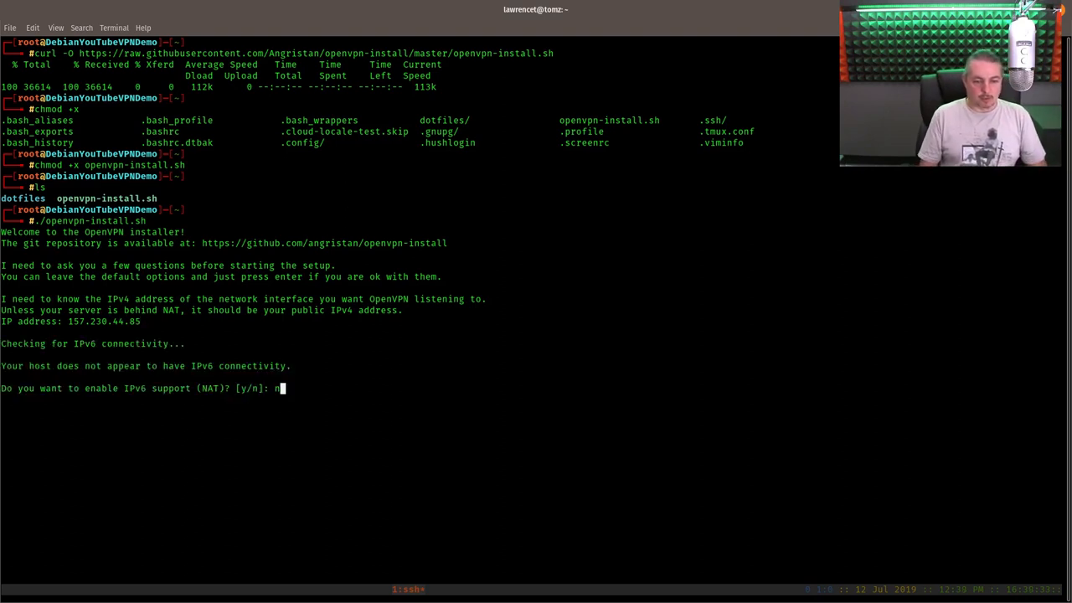
pyautogui.press('Return')
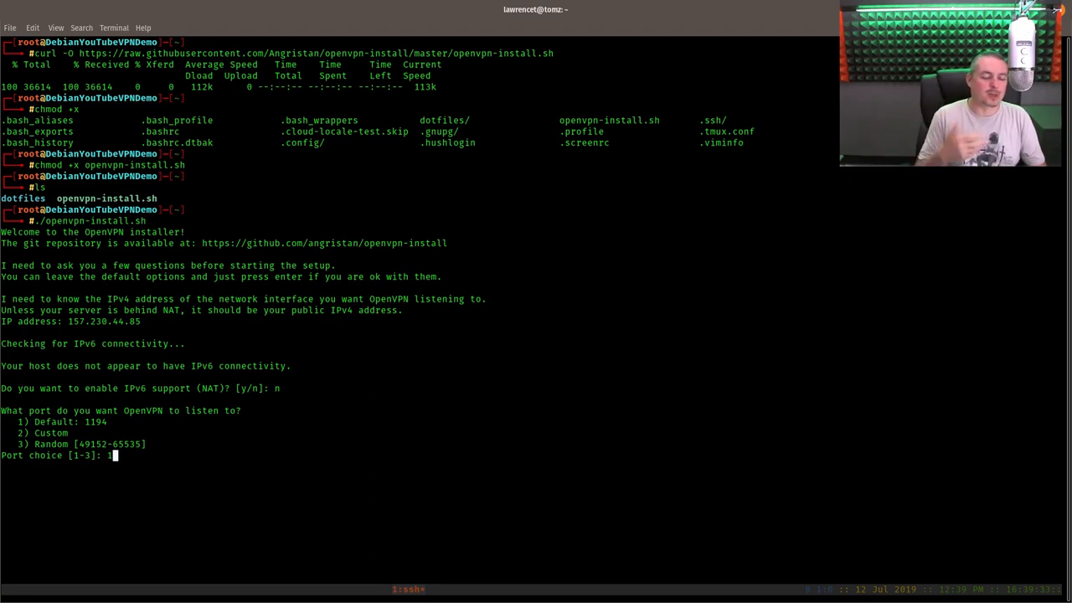
pyautogui.press('Return')
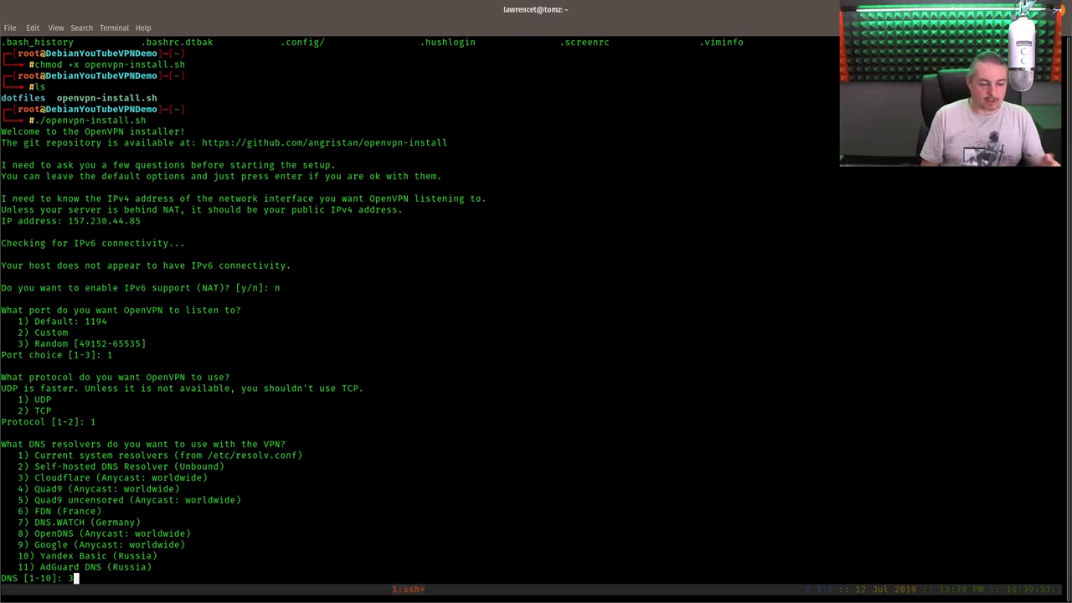
# Step: Choose Cloudflare DNS, decline compression and keep the default encryption settings
pyautogui.press('Return')
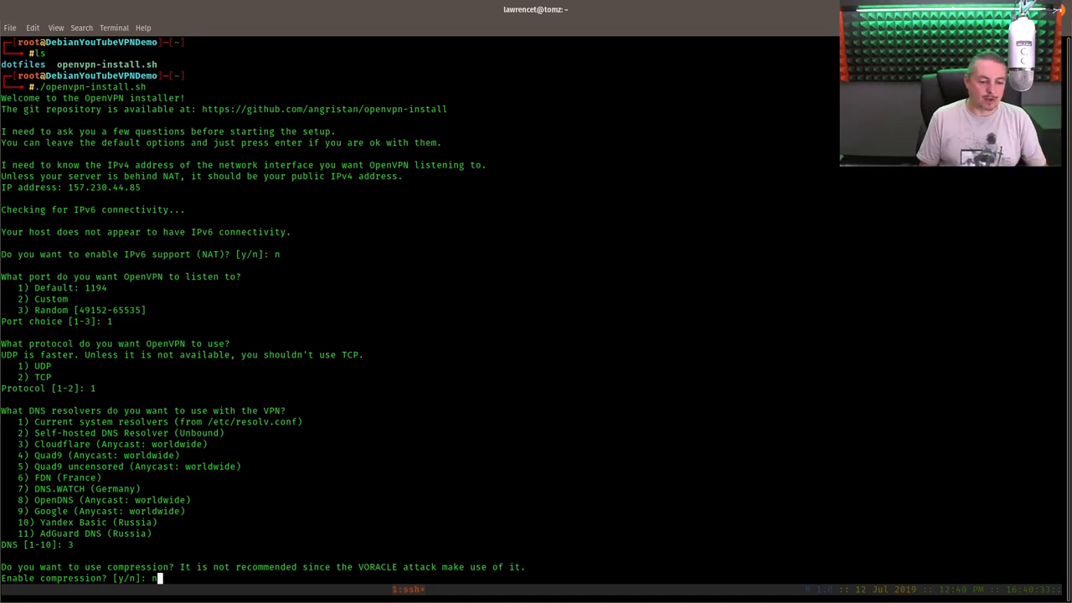
pyautogui.press('Return')
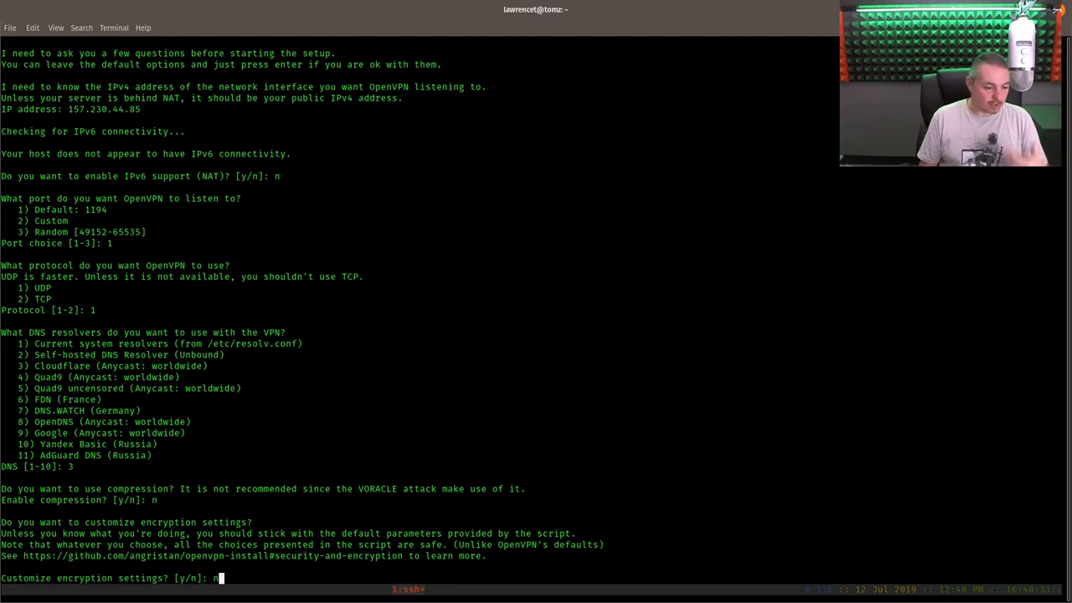
pyautogui.press('Return')
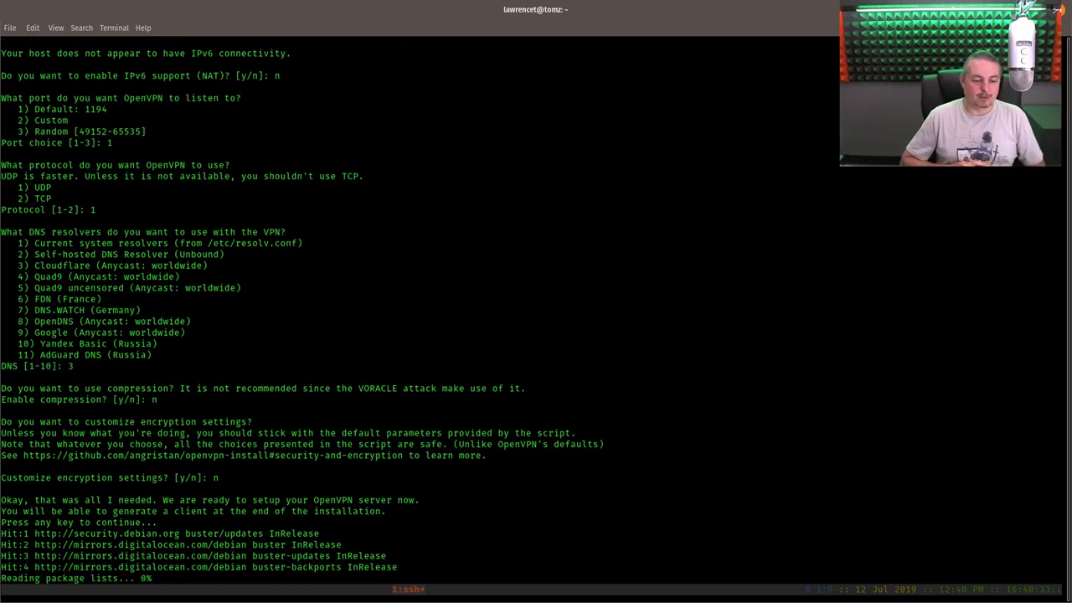
# Step: Follow the installer output as packages install and easy-rsa server keys are generated
pyautogui.scroll(-3)
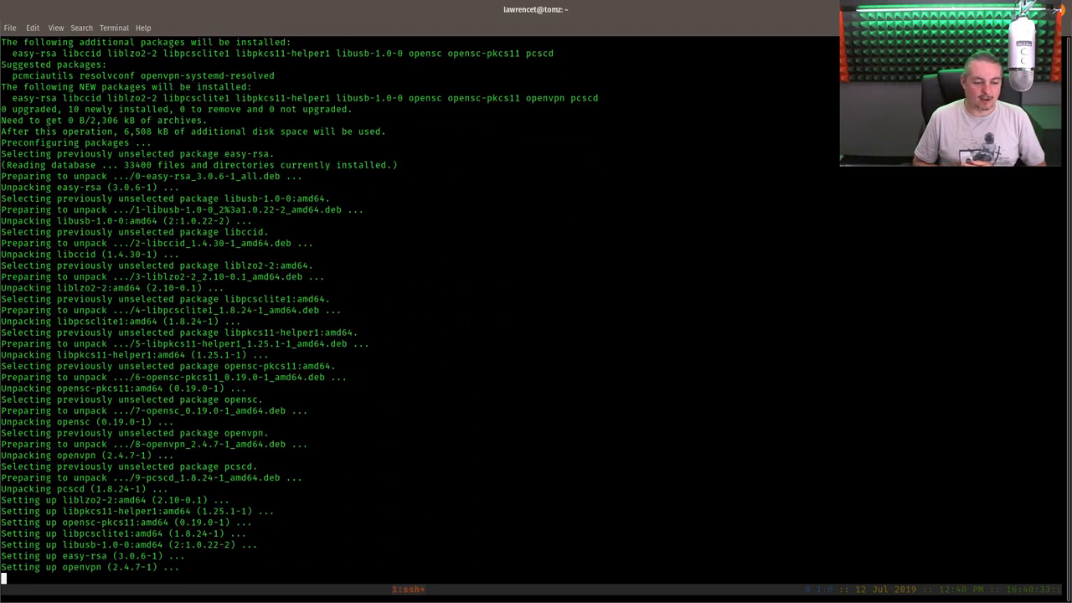
pyautogui.scroll(-3)
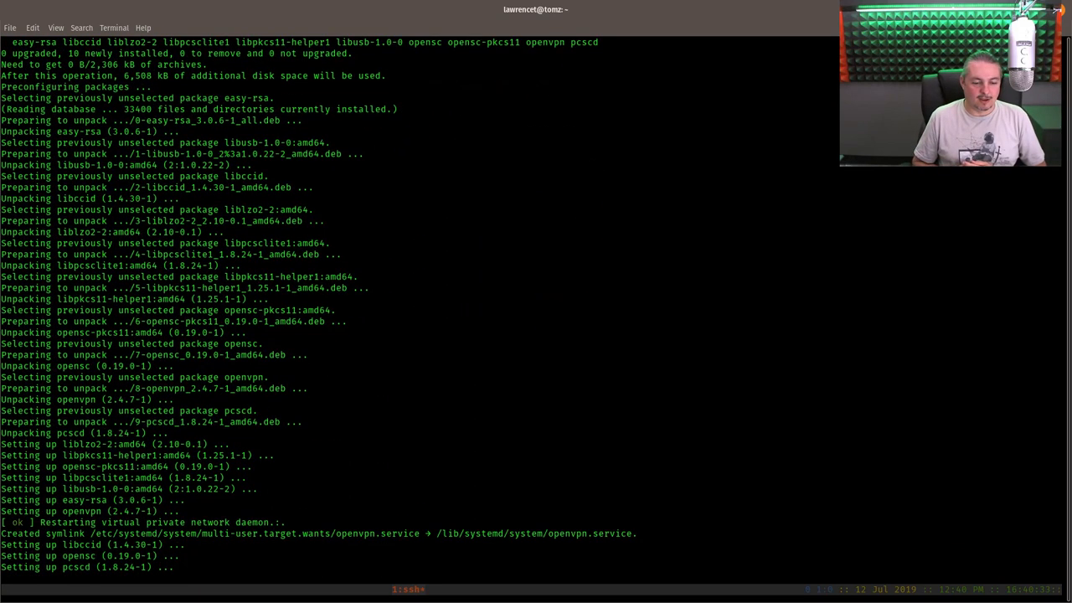
pyautogui.scroll(-3)
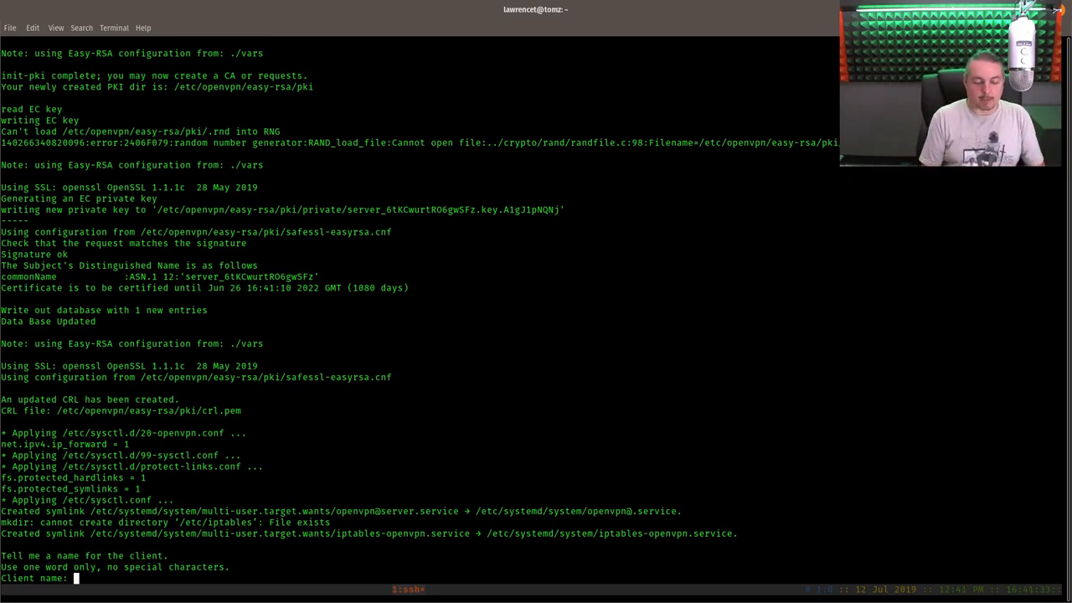
# Step: Create passwordless client thomas, producing thomas.ovpn, then rerun the install script
pyautogui.write('t')
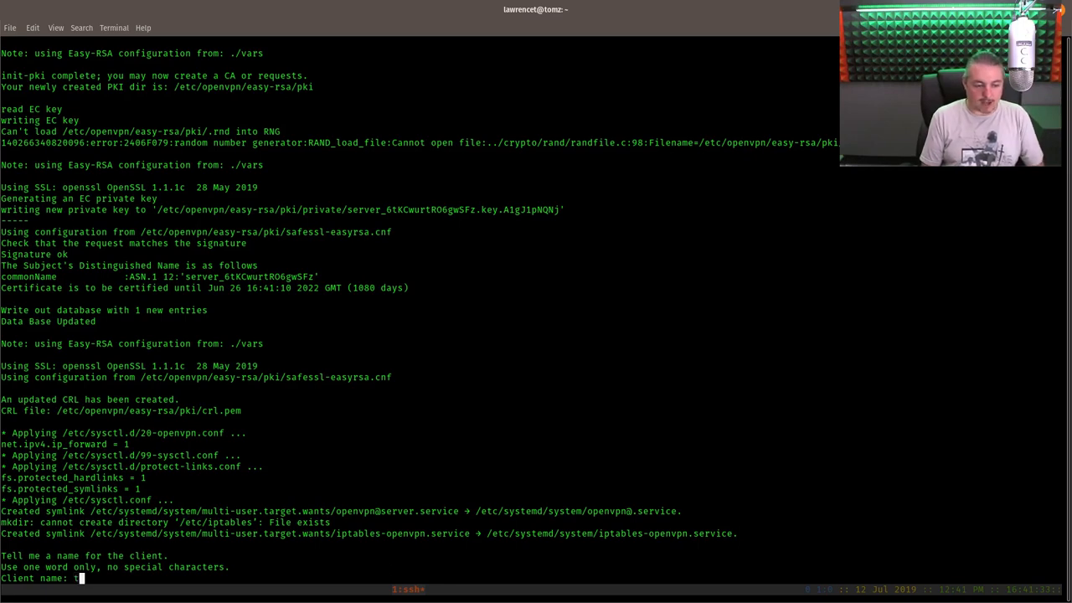
pyautogui.write('homas')
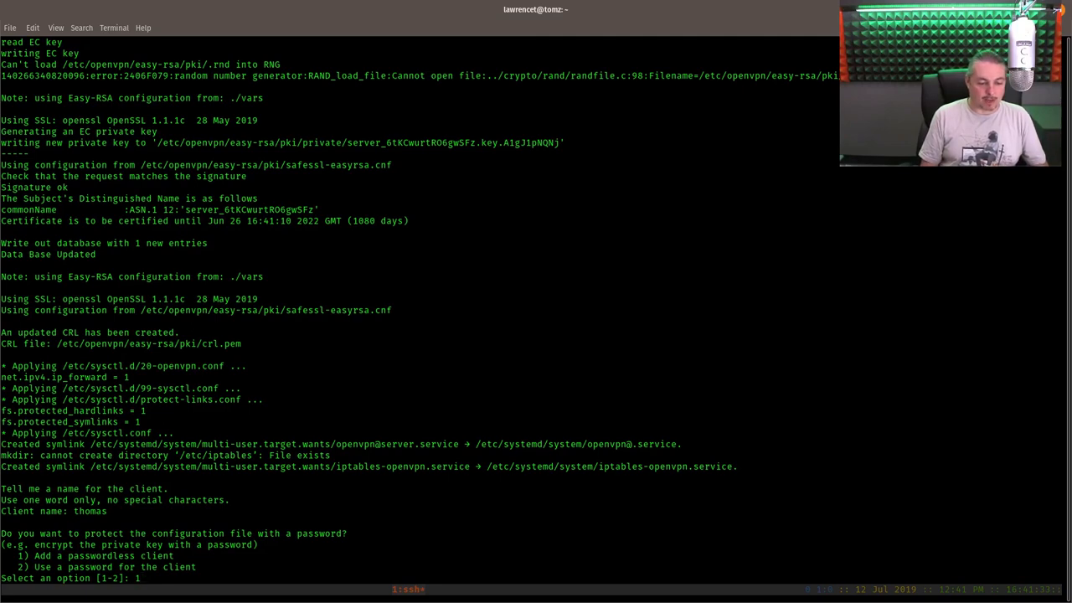
pyautogui.press('Return')
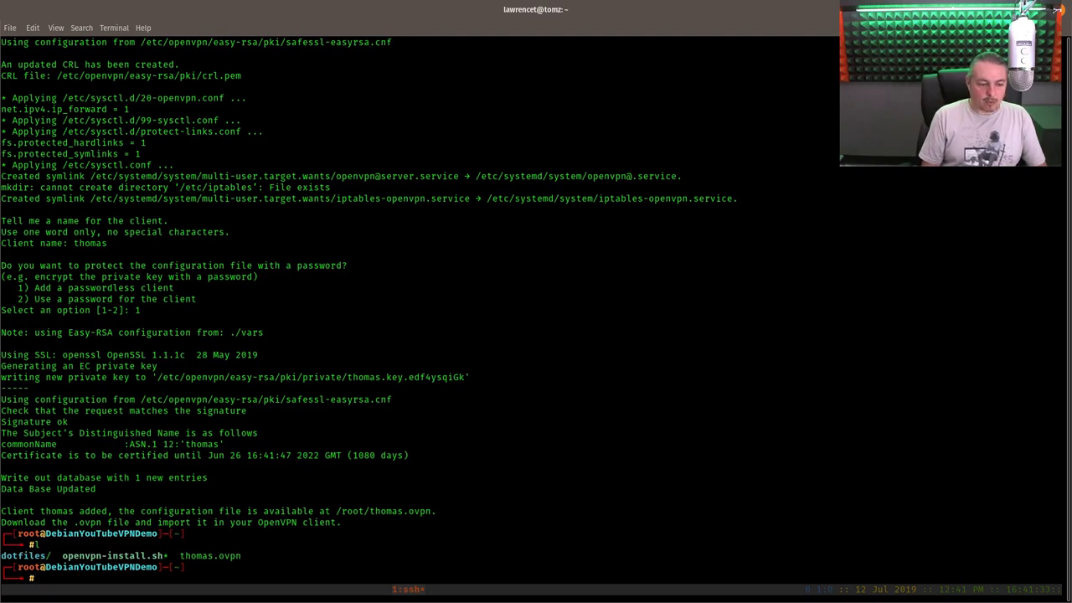
pyautogui.write('./o')
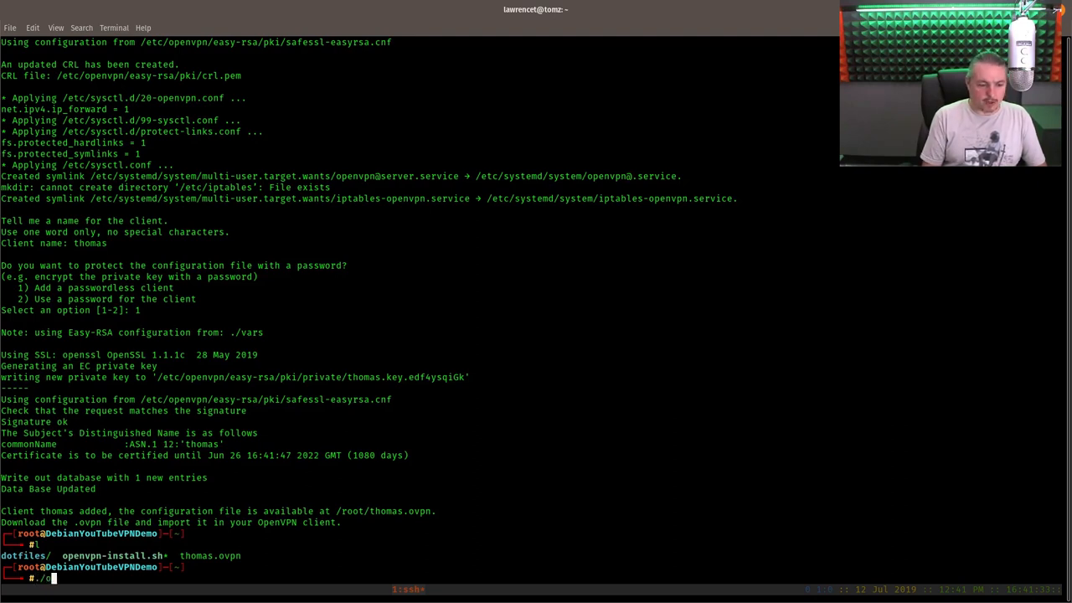
pyautogui.press('Return')
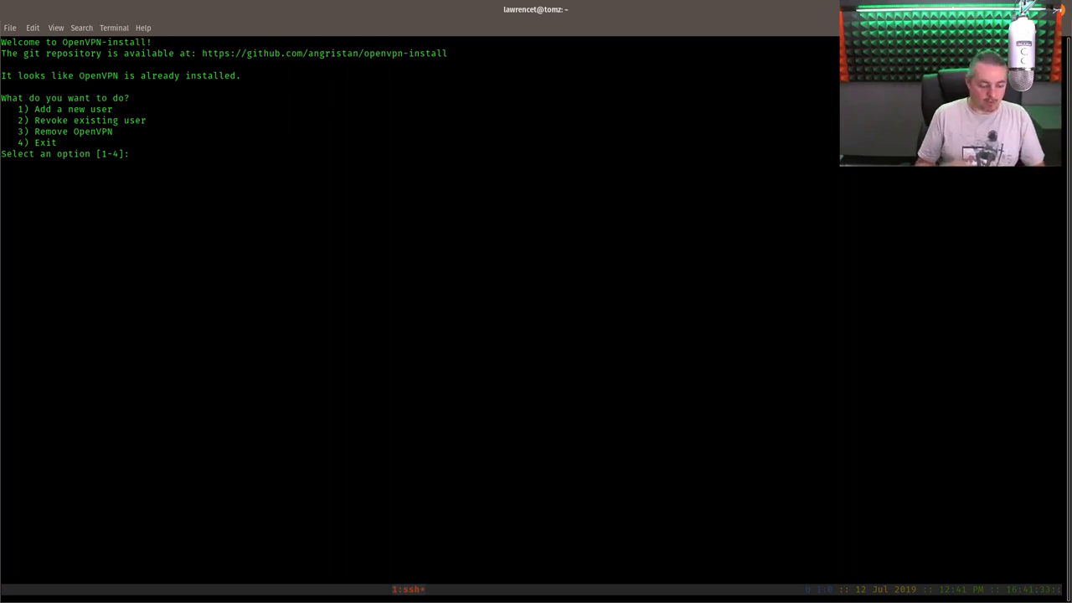
# Step: Add a new passwordless user named youtube from the installer menu, producing youtube.ovpn
pyautogui.write('1')
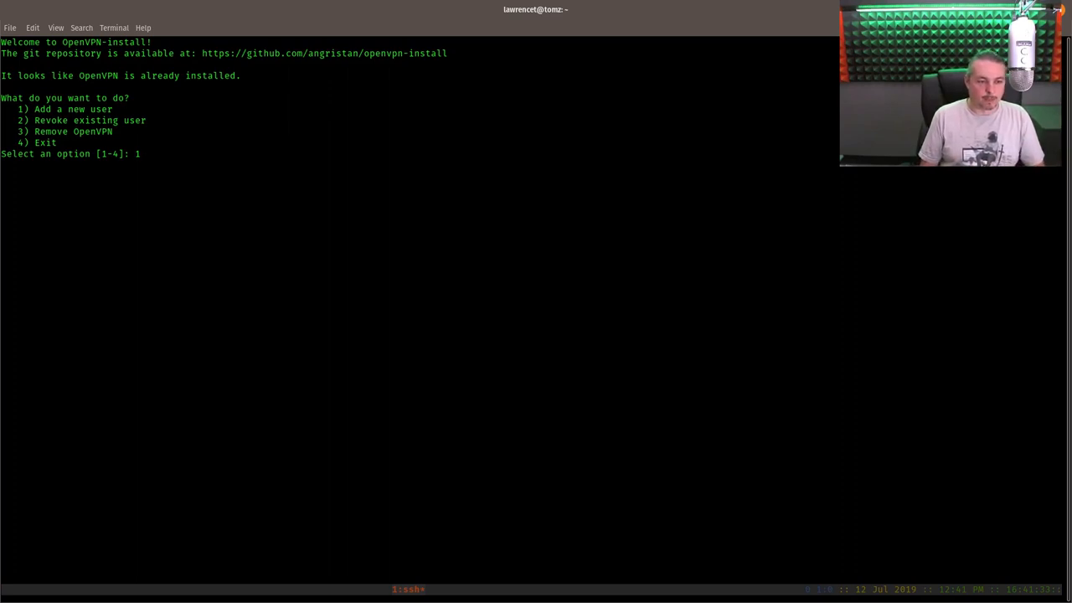
pyautogui.press('Return')
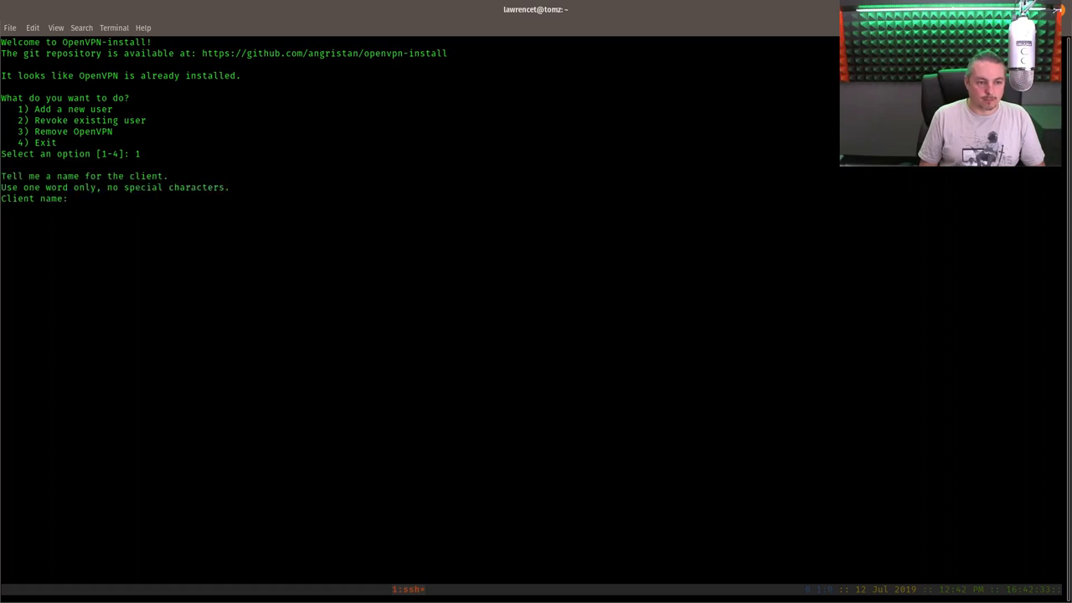
pyautogui.write('youtub')
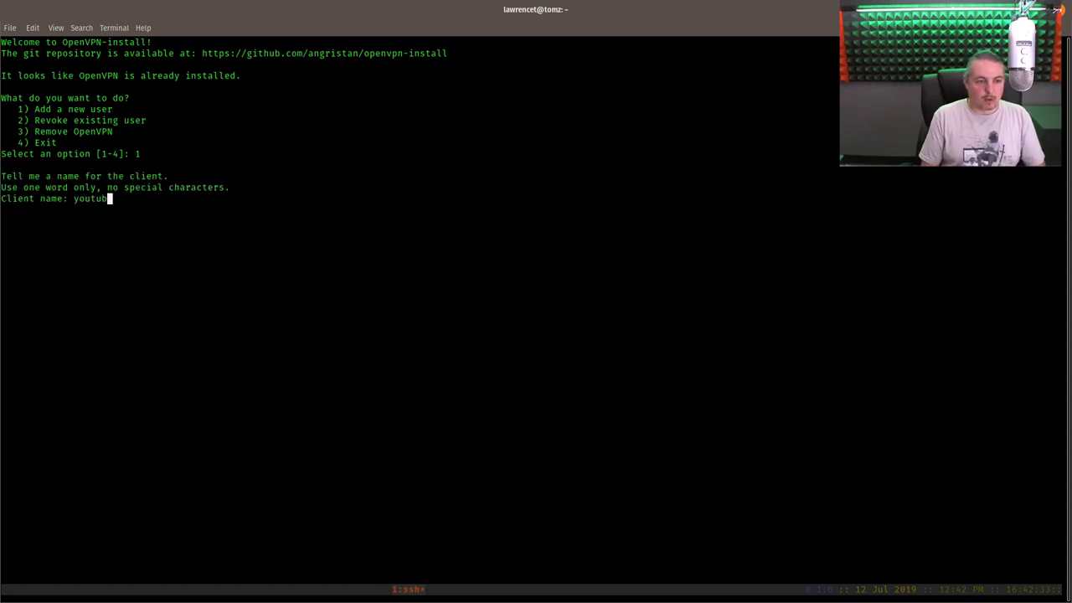
pyautogui.press('Return')
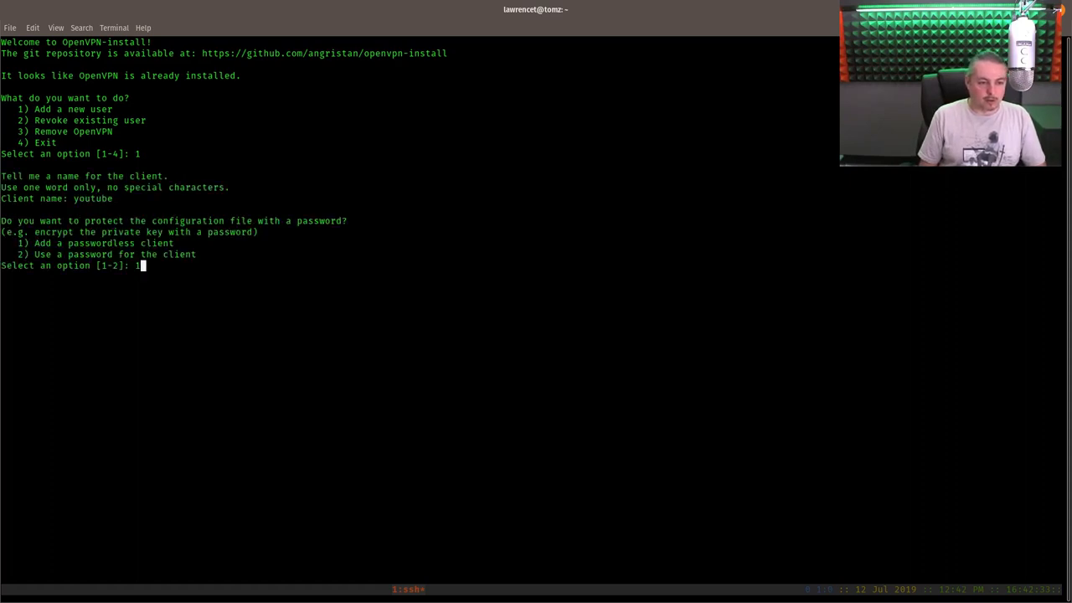
pyautogui.press('Return')
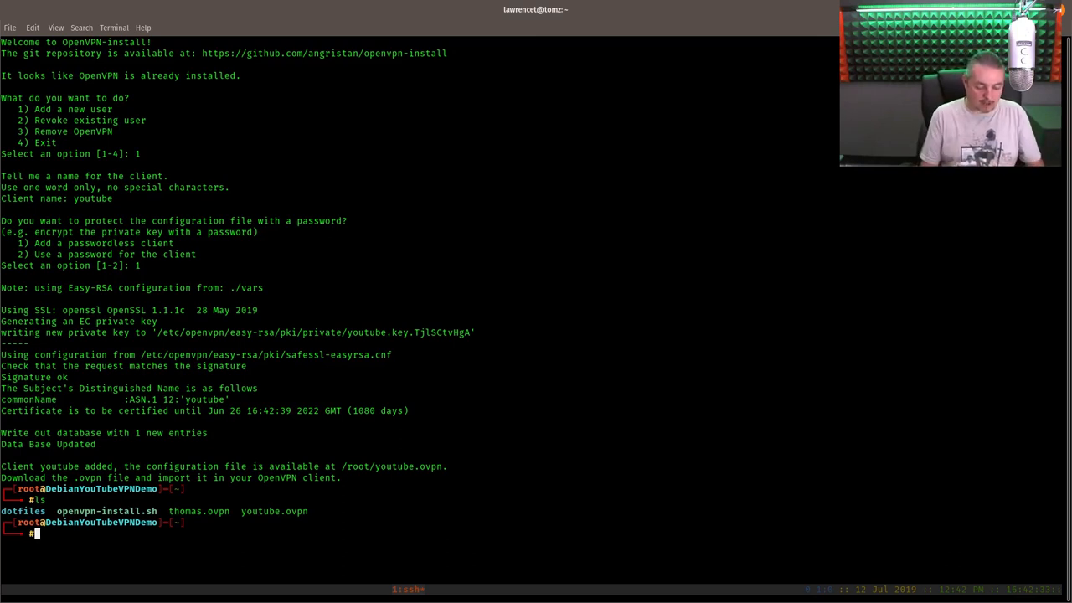
# Step: Exit the SSH session to log out of the droplet
pyautogui.write('exit')
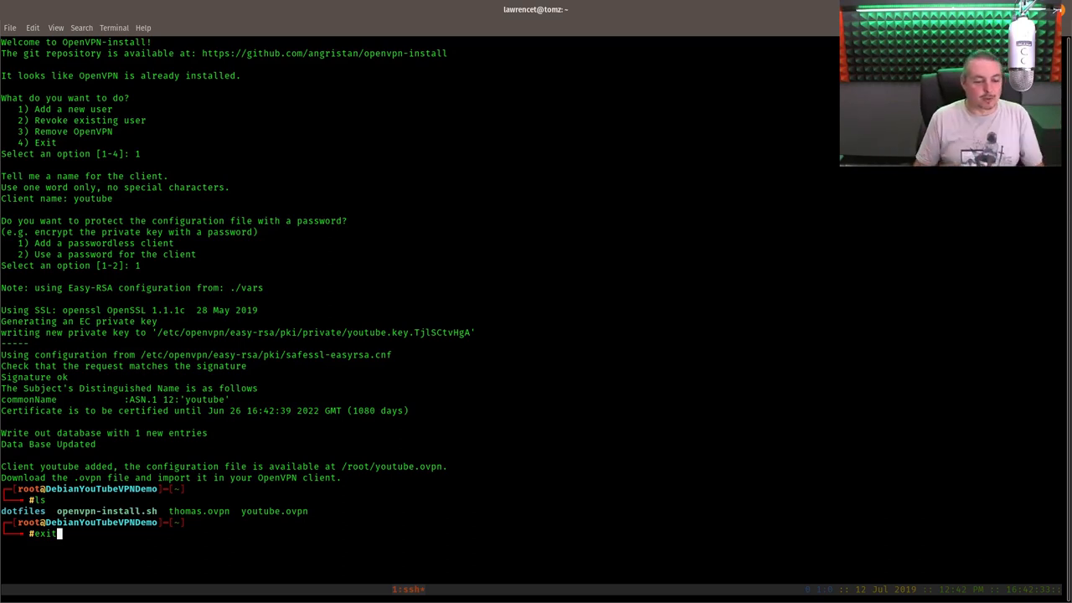
pyautogui.press('Return')
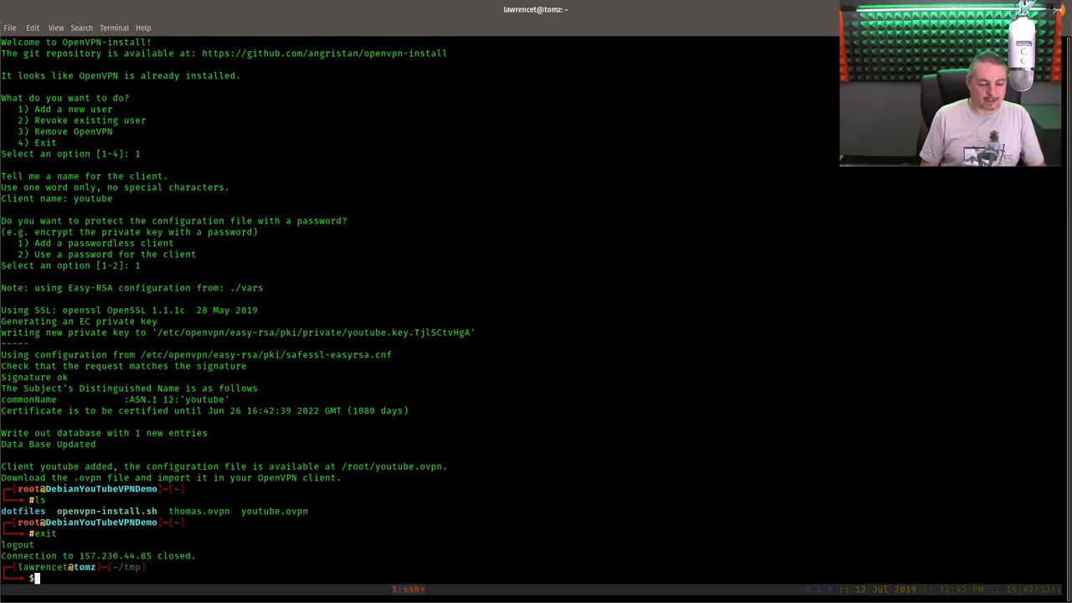
pyautogui.write('ssh root@157.230.44.85')
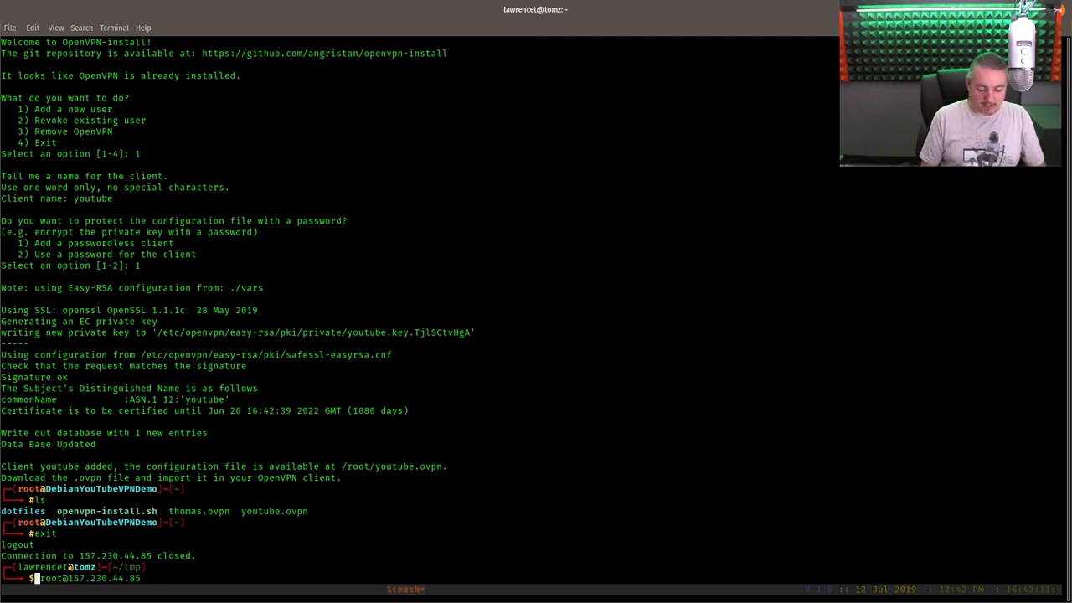
pyautogui.write('scp root@157.230.44.85:/root/')
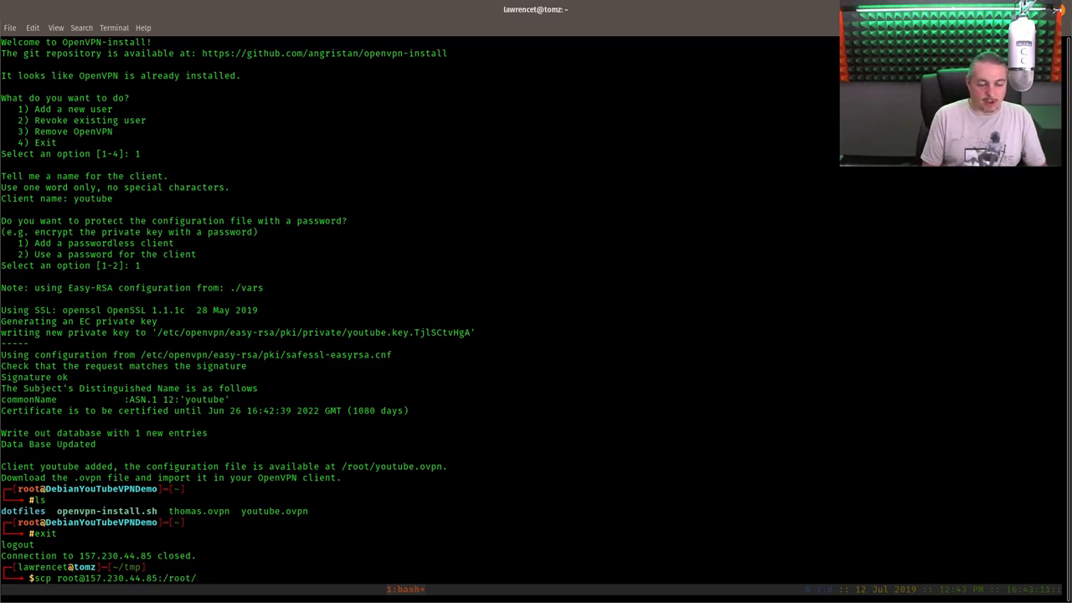
pyautogui.write('youtube.ovp')
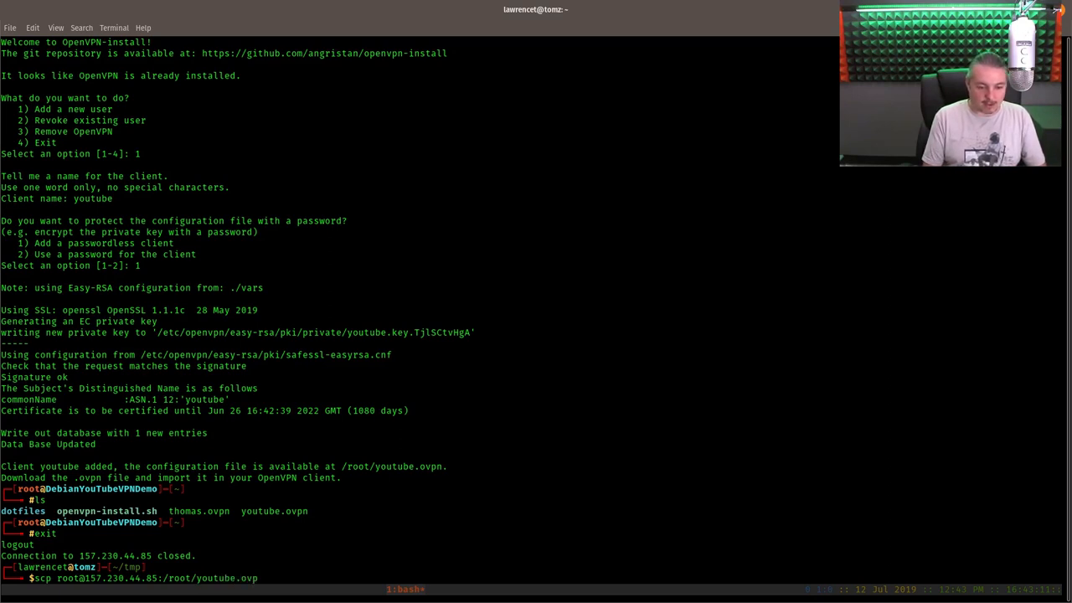
pyautogui.write('n')
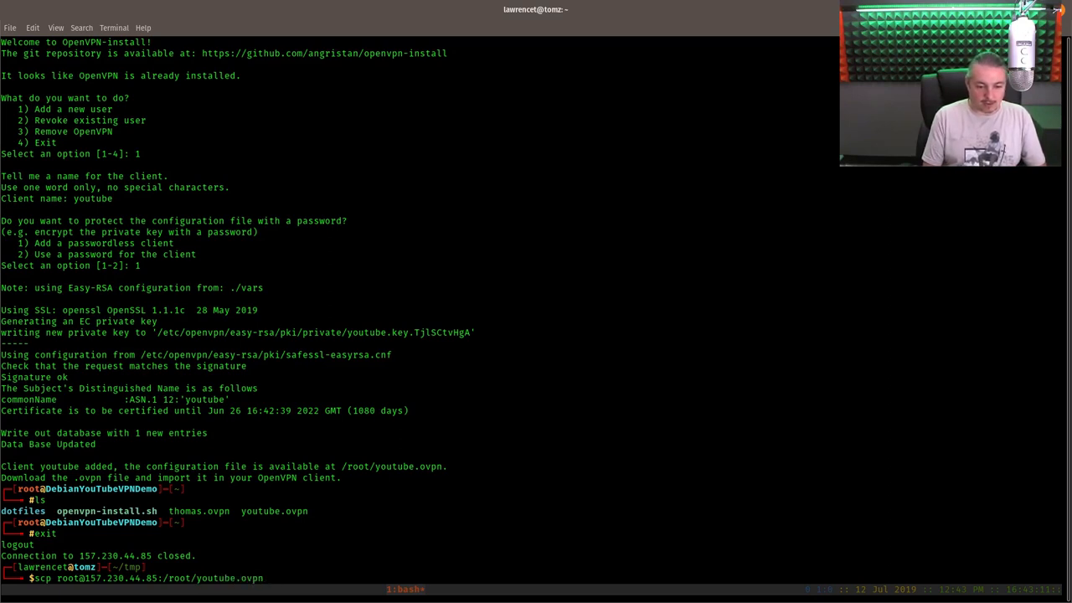
pyautogui.write('youtube.')
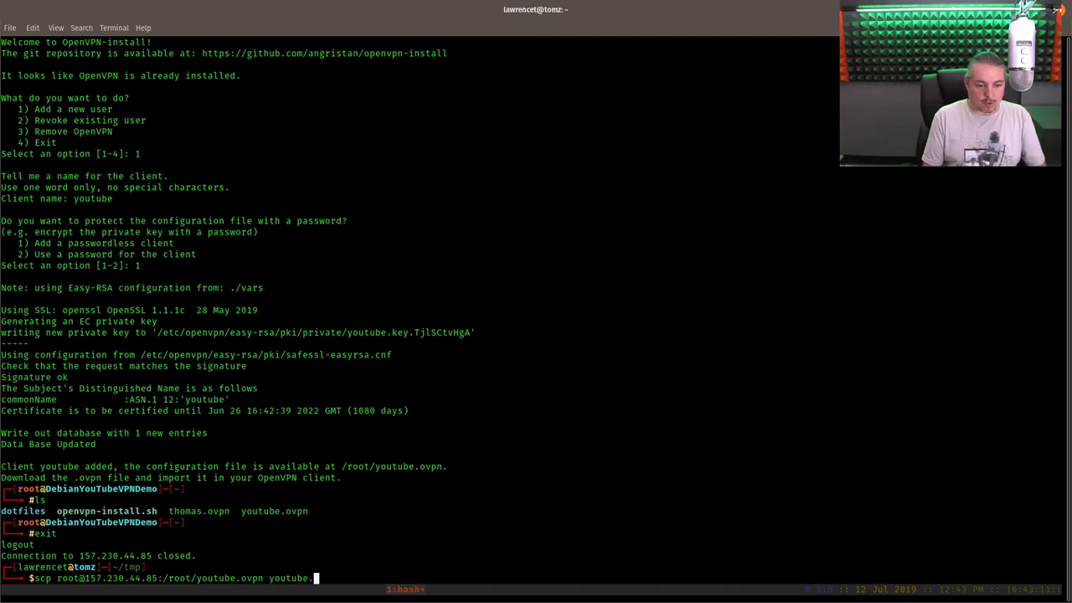
pyautogui.write('ovpn')
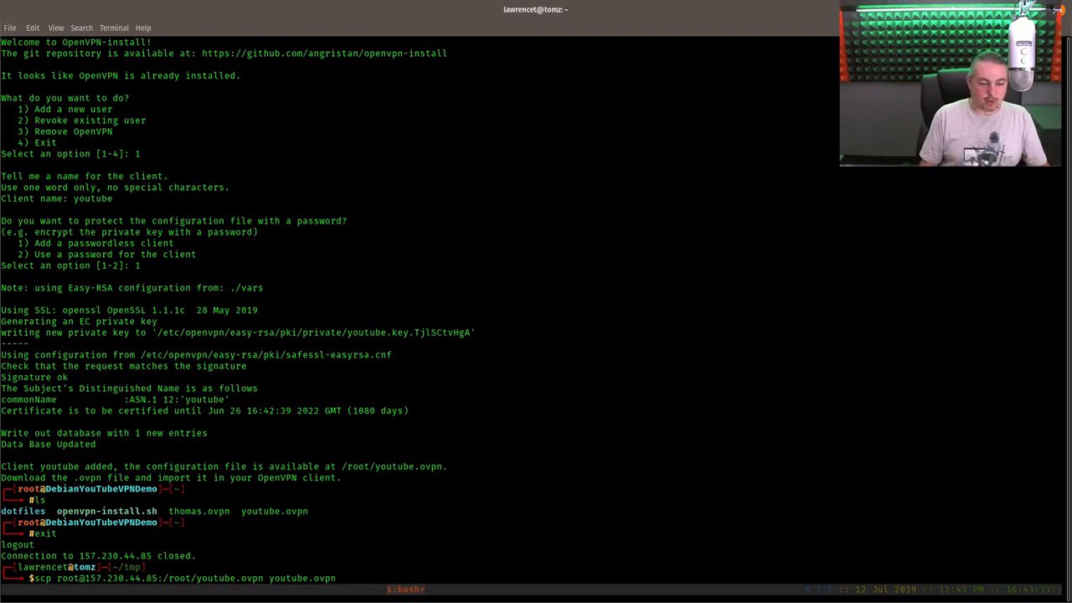
pyautogui.scroll(3)
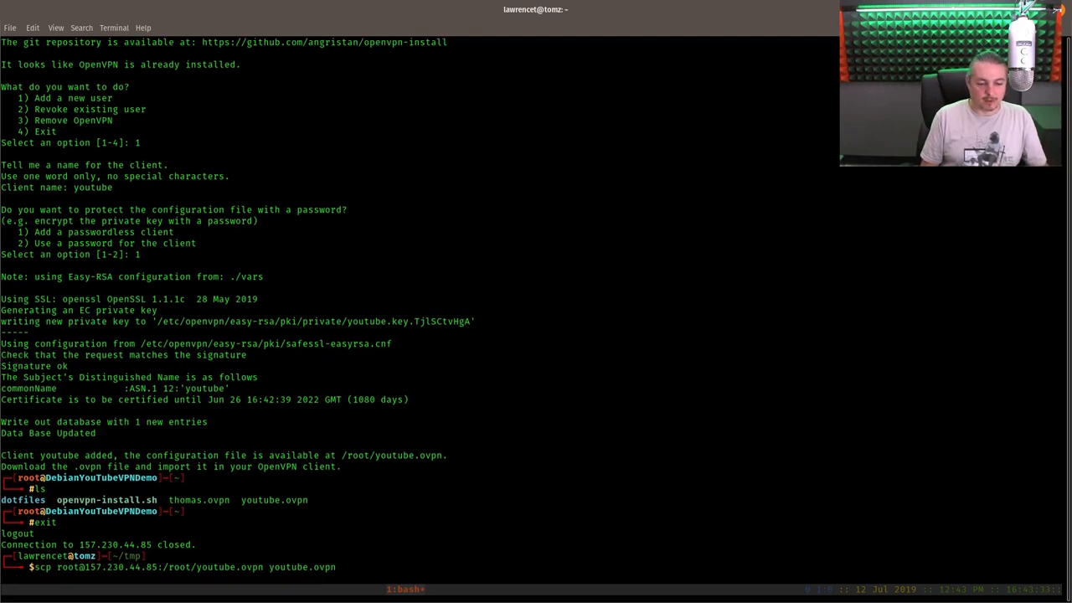
pyautogui.press('Return')
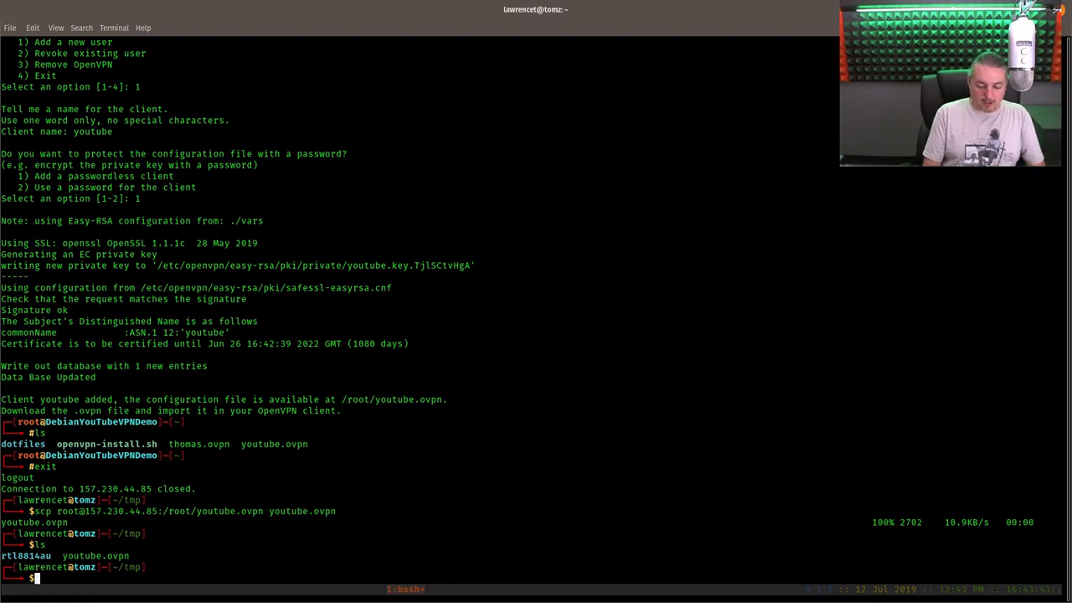
pyautogui.write('sudo')
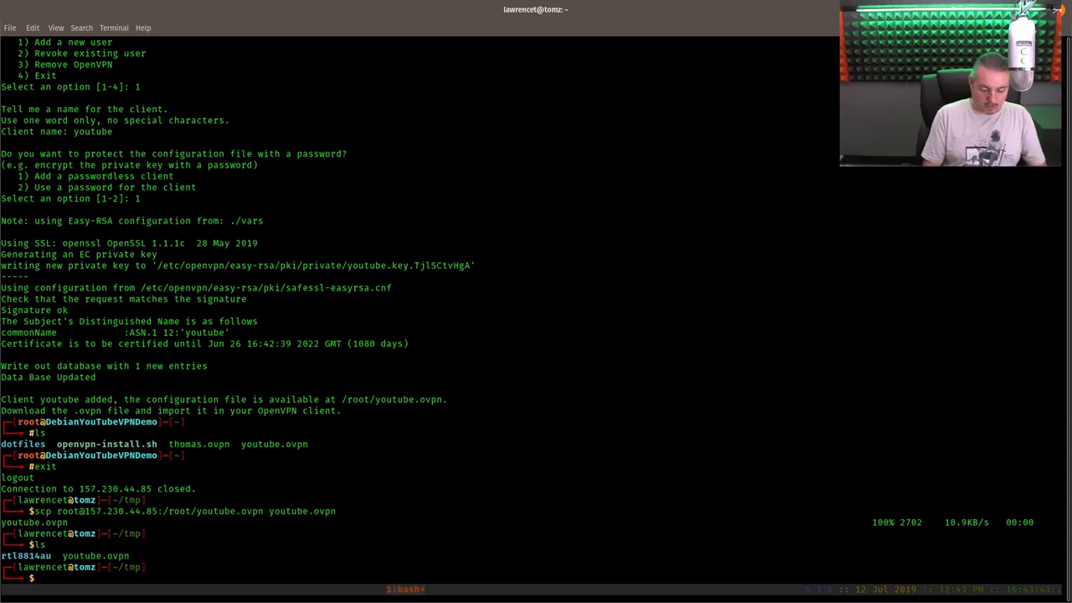
# Step: Inspect youtube.ovpn in vim, then connect with sudo openvpn youtube.ovpn until Initialization Sequence Completed
pyautogui.write('vim youtube.ovpn')
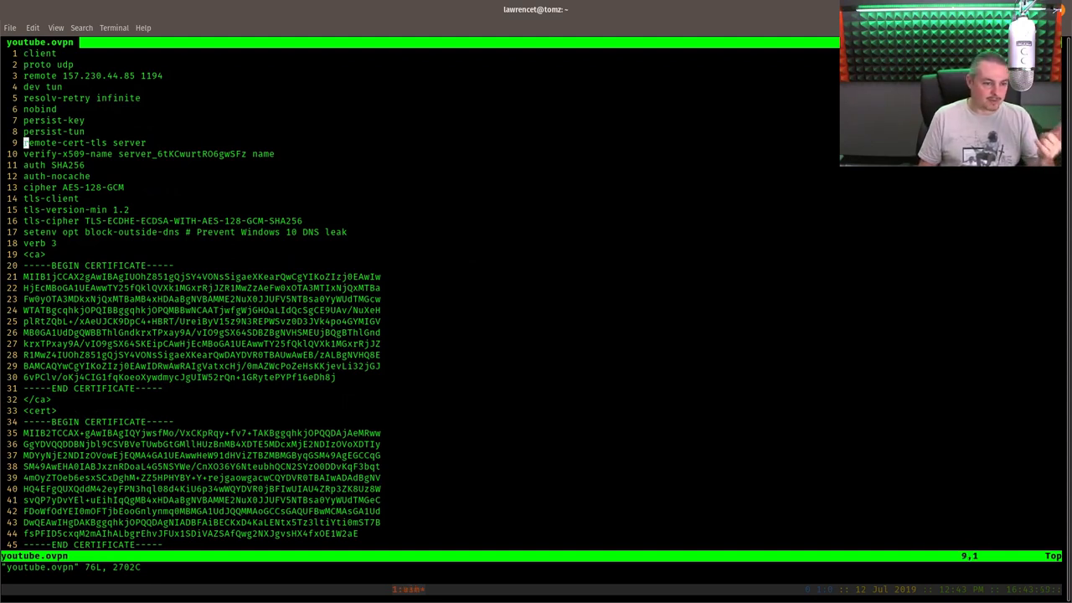
pyautogui.scroll(-3)
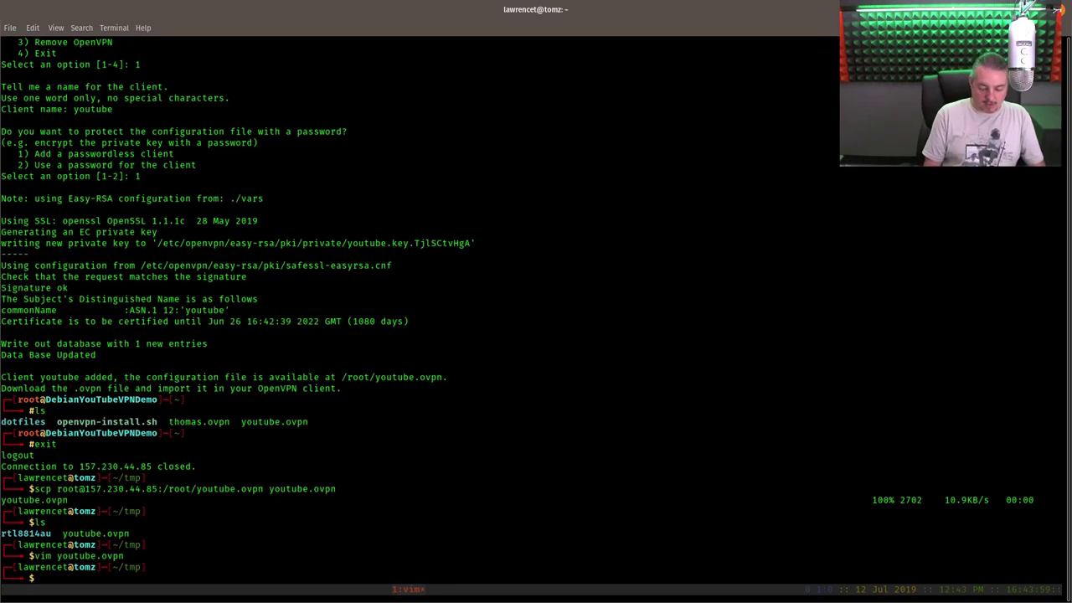
pyautogui.write('./sudo')
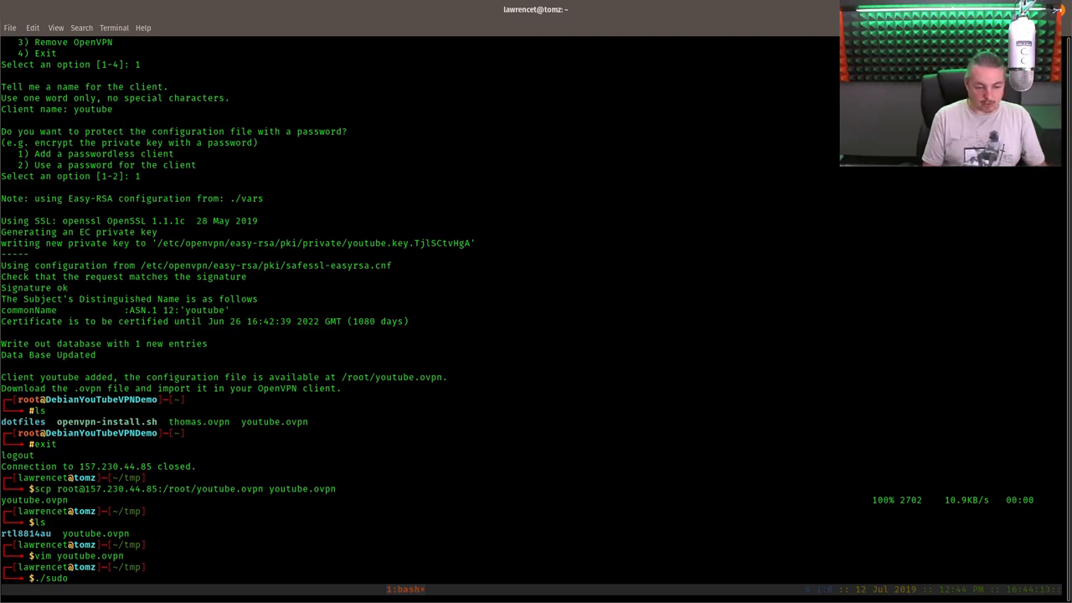
pyautogui.write('o')
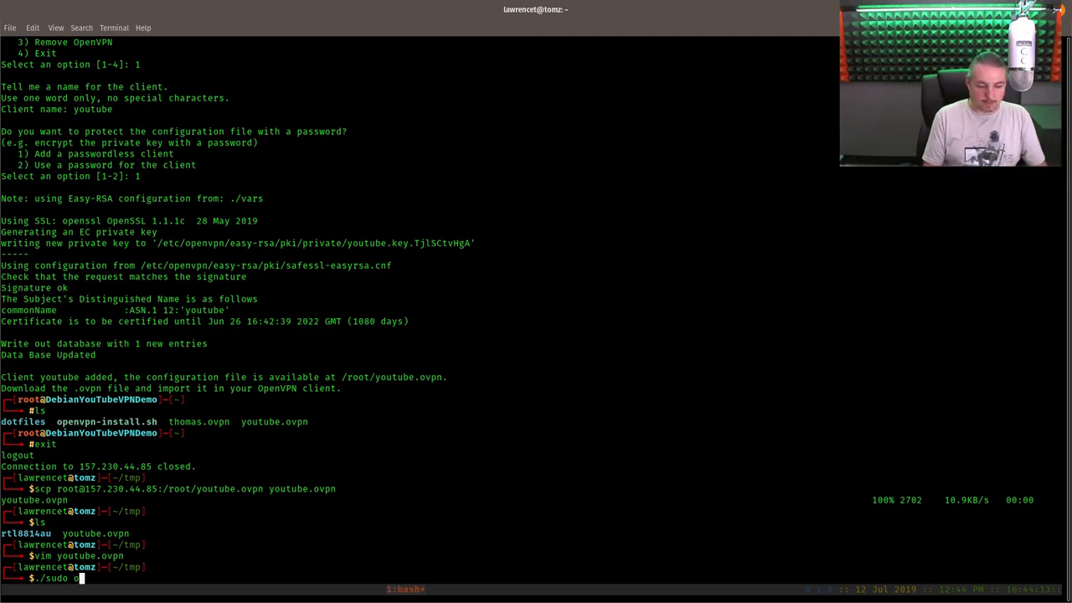
pyautogui.write('penvpn youtube.ovpn')
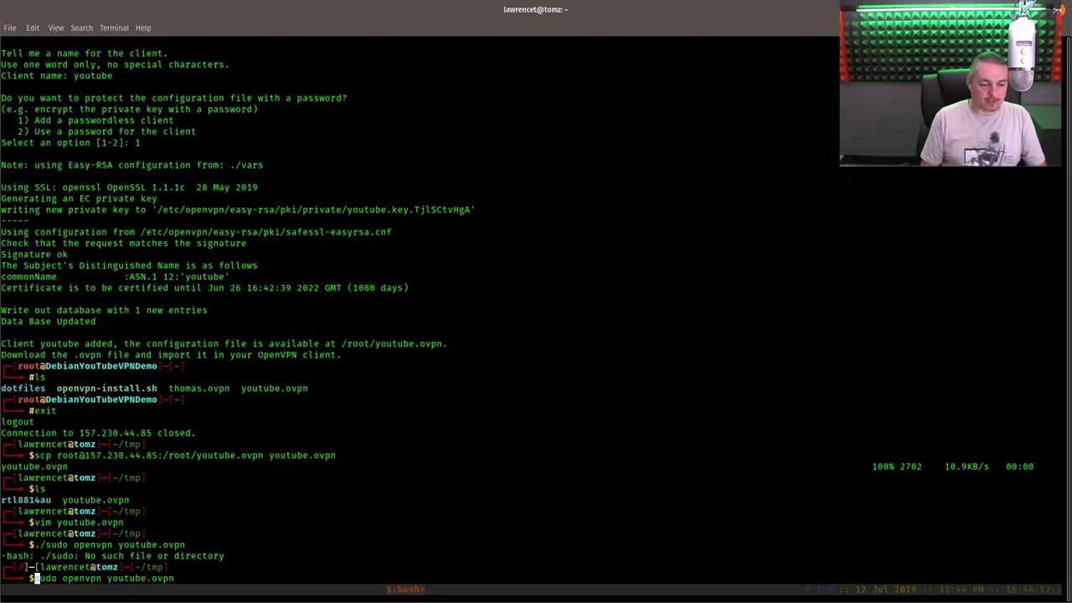
pyautogui.press('Return')
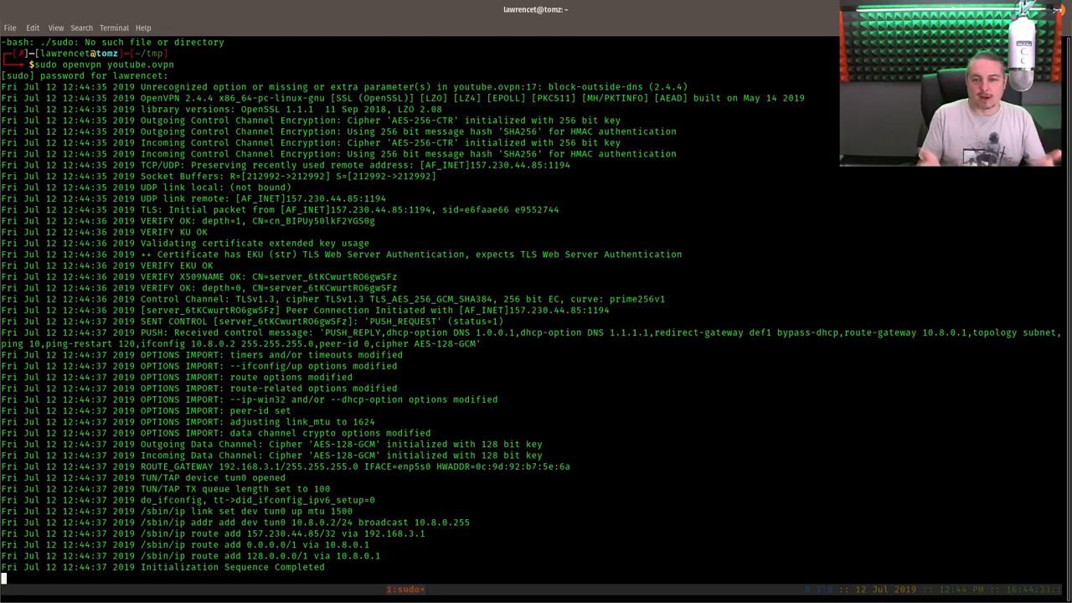
pyautogui.moveTo(499, 4)
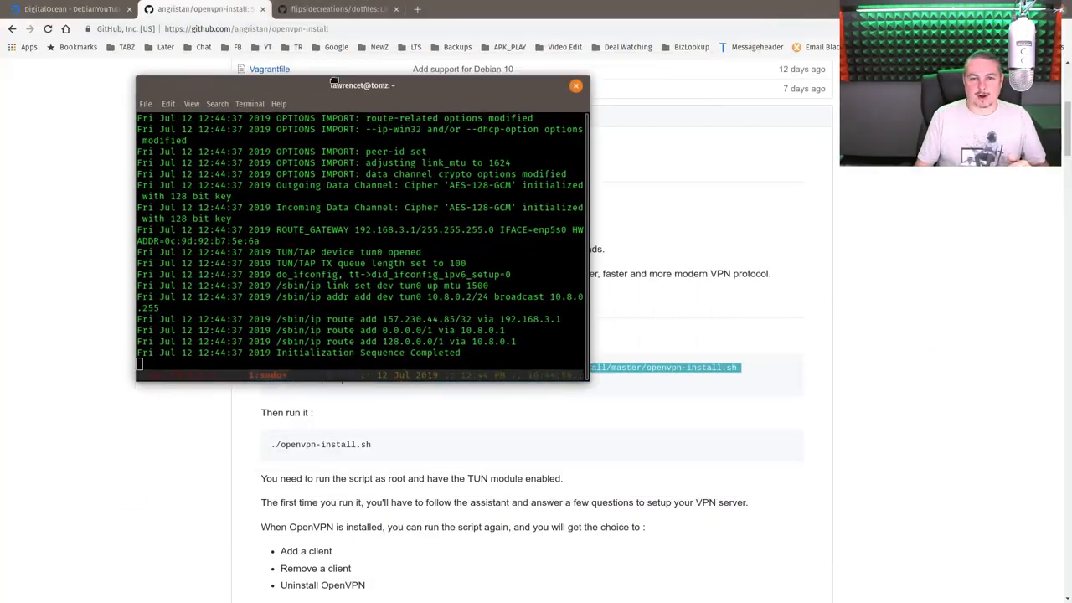
# Step: Look up the public IP on ifconfig.io and select the reported 157.230.44.85
pyautogui.click(576, 85)
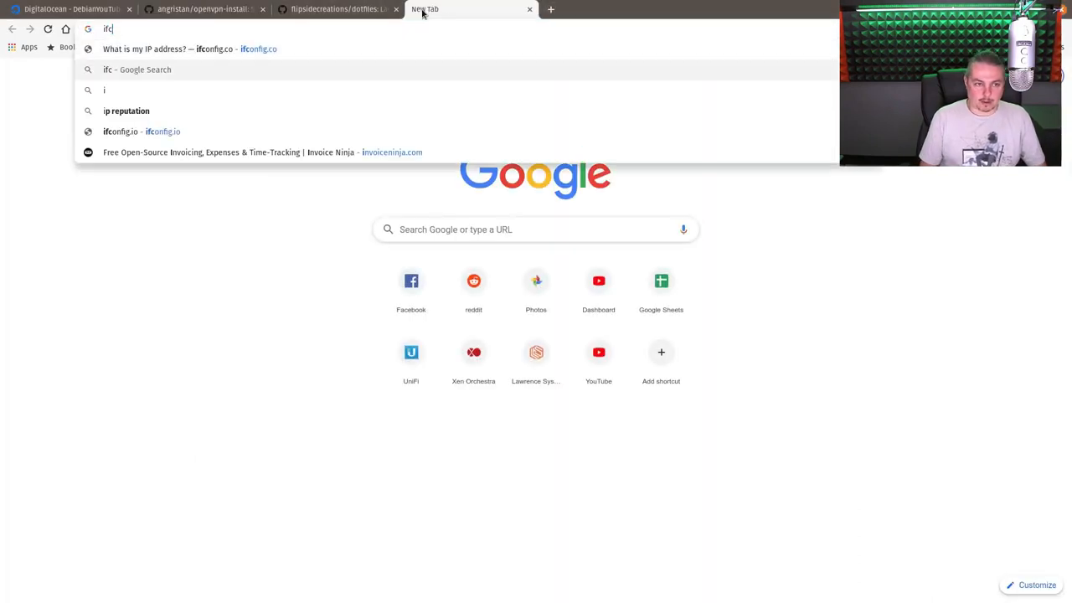
pyautogui.press('Backspace')
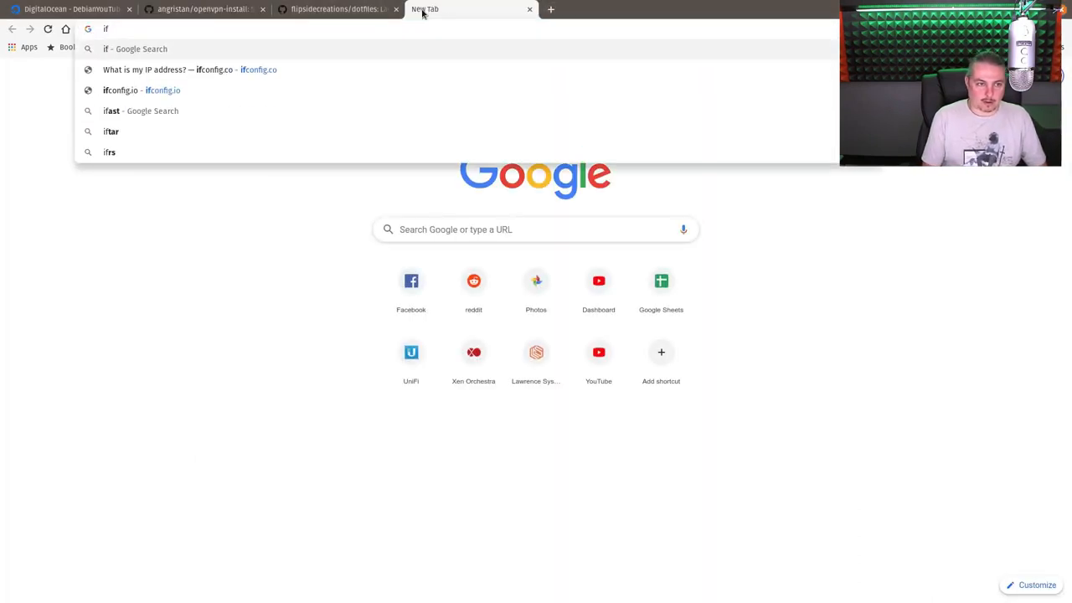
pyautogui.click(141, 90)
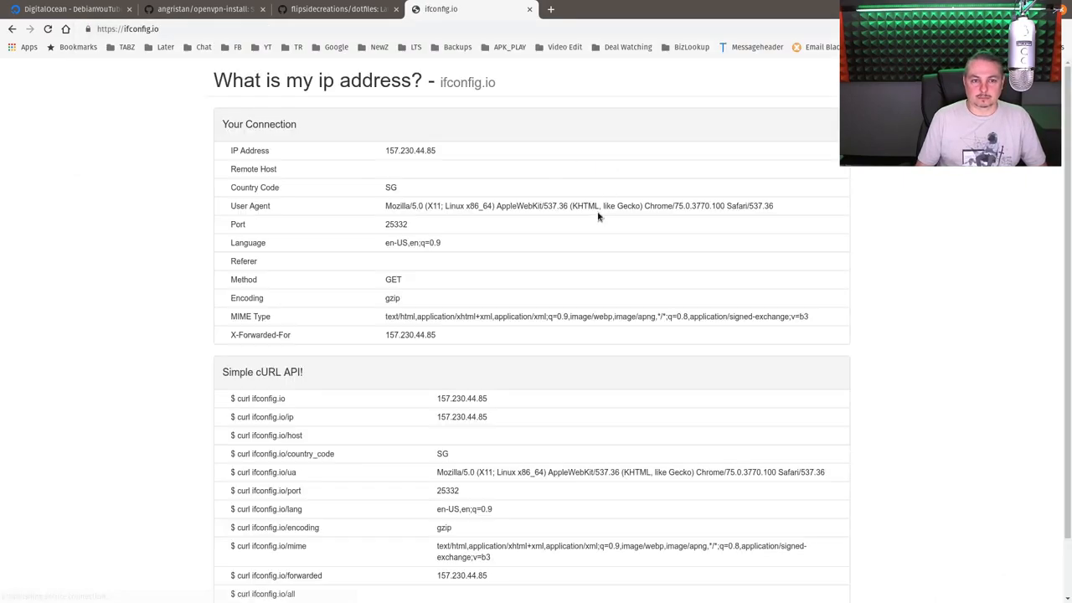
pyautogui.doubleClick(409, 151)
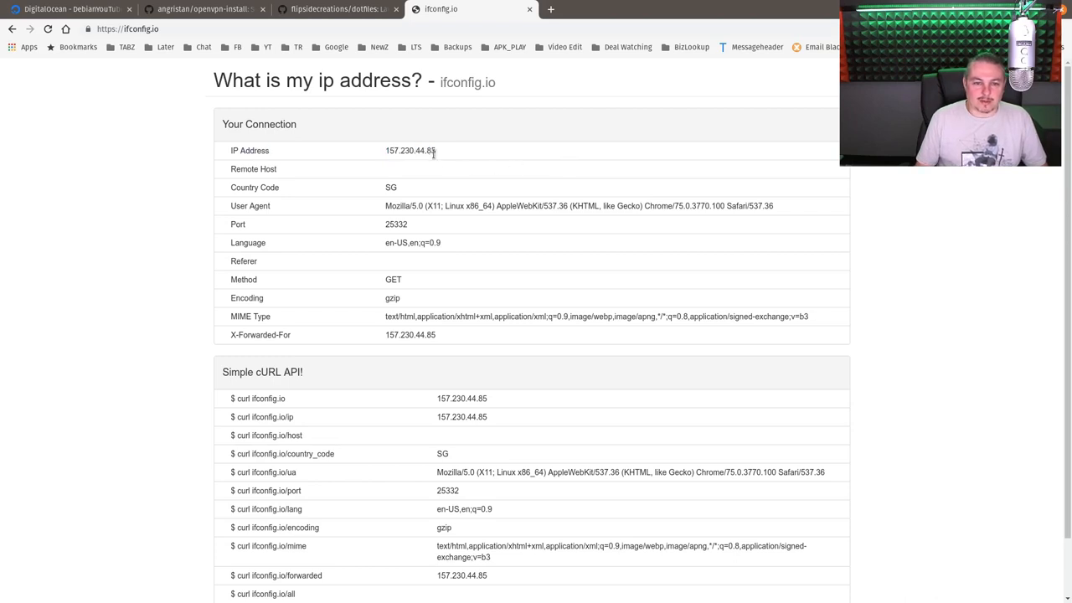
# Step: Compare it with the droplet's networking page IP, then end on a fresh empty tab
pyautogui.click(204, 10)
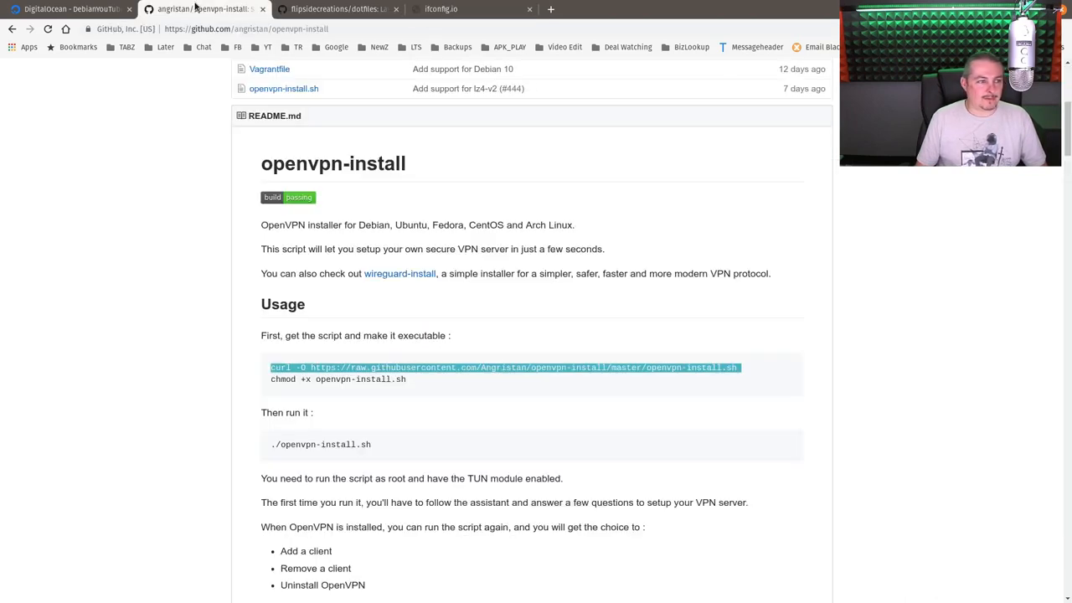
pyautogui.click(67, 8)
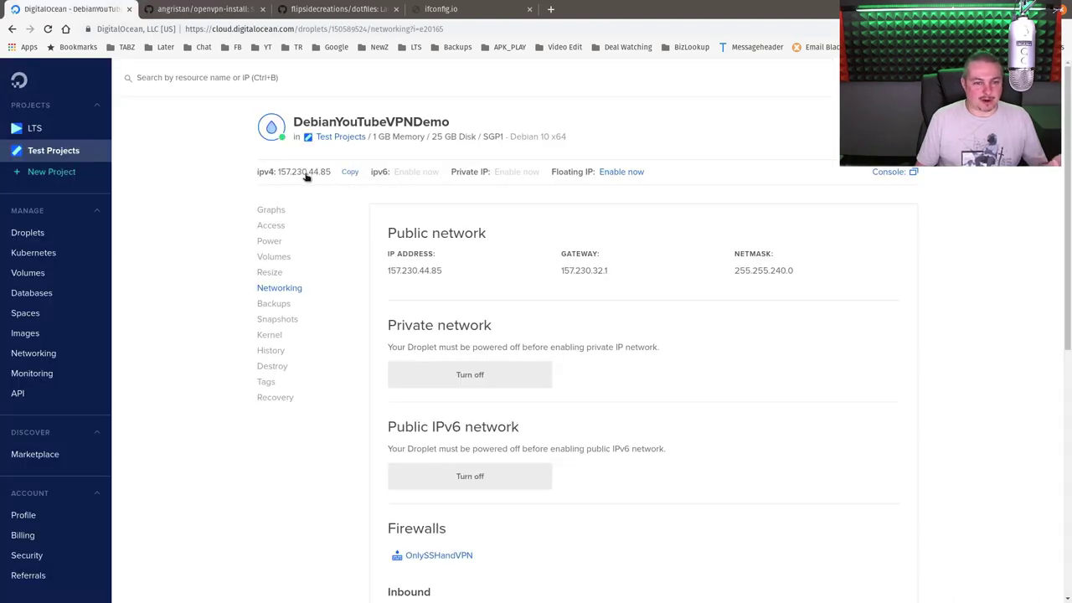
pyautogui.moveTo(343, 186)
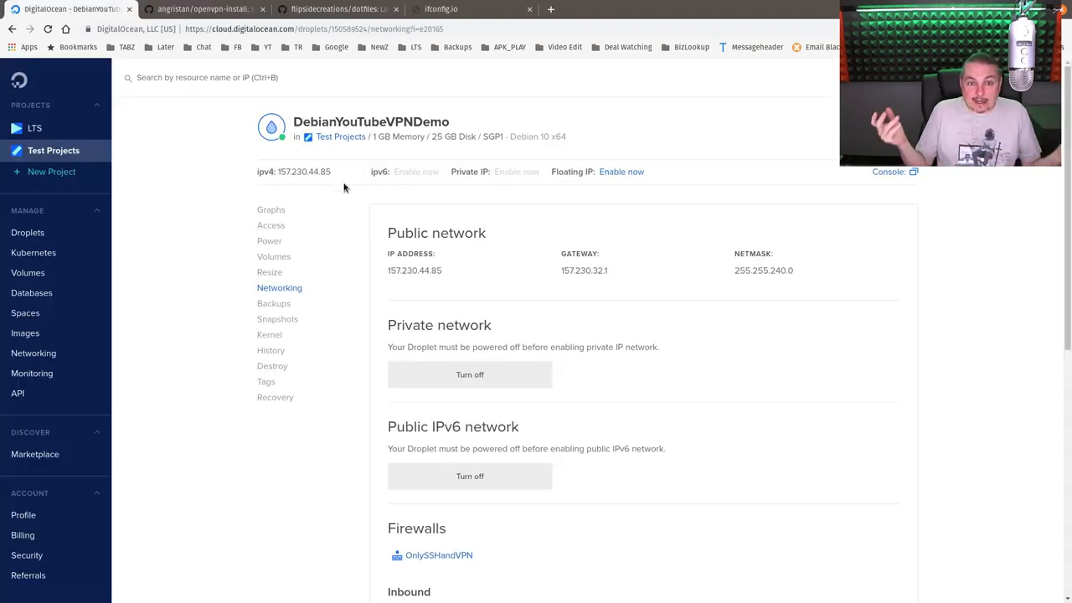
pyautogui.moveTo(516, 64)
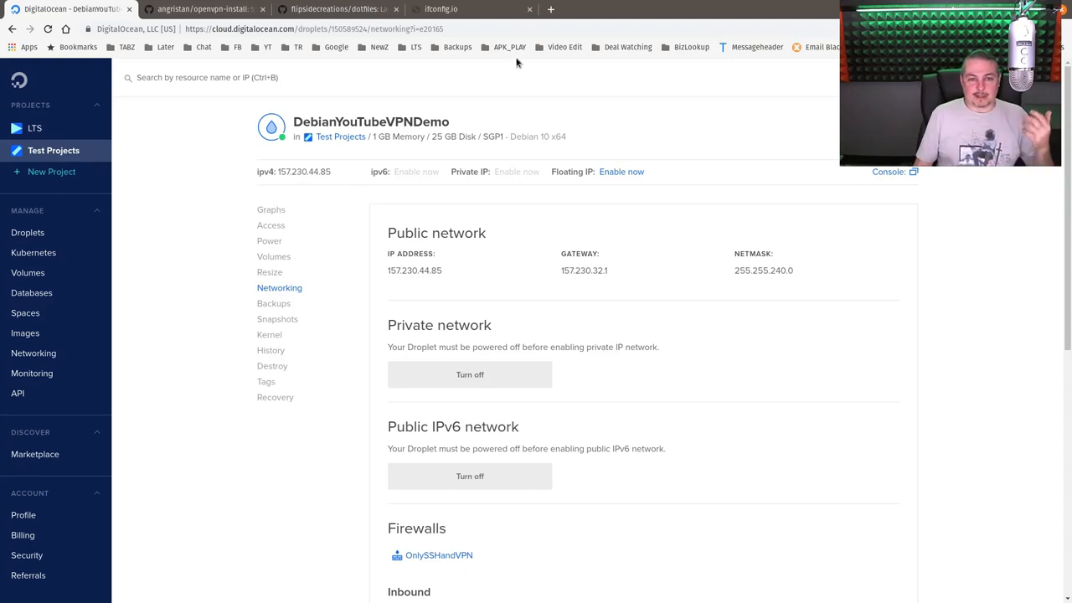
pyautogui.click(469, 10)
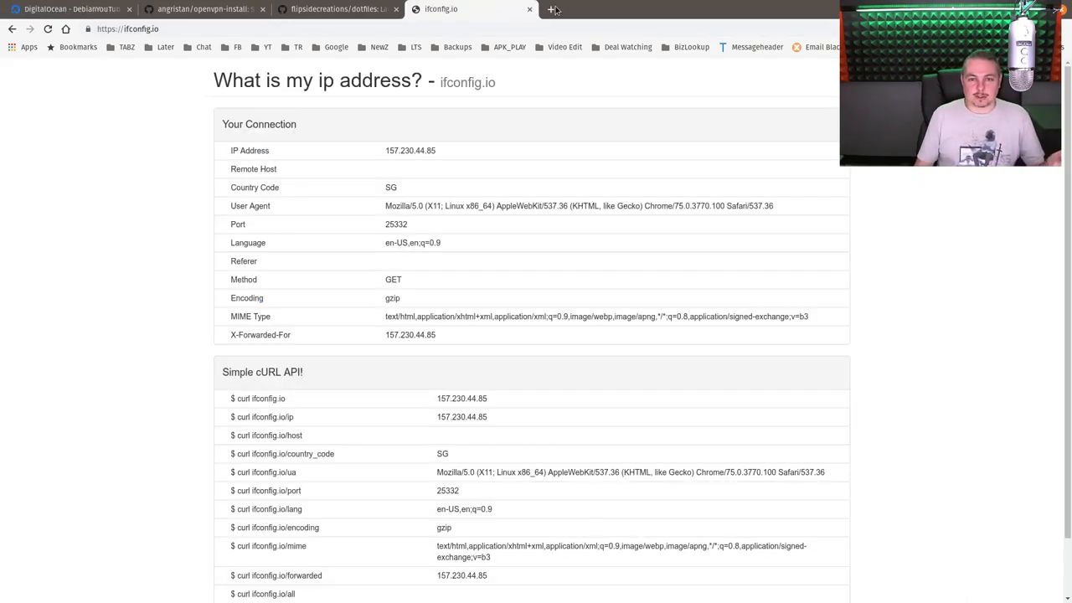
pyautogui.click(551, 8)
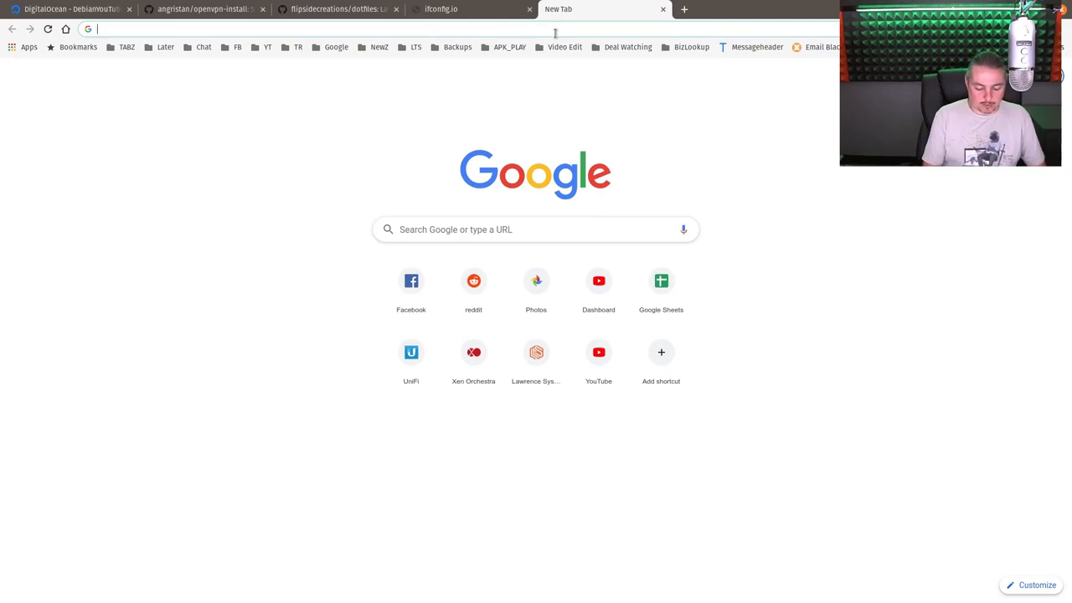
# Step: Check ifconfig.co shows Singapore on DigitalOcean's network, then return to the ifconfig.io results
pyautogui.write('ifconfig.co')
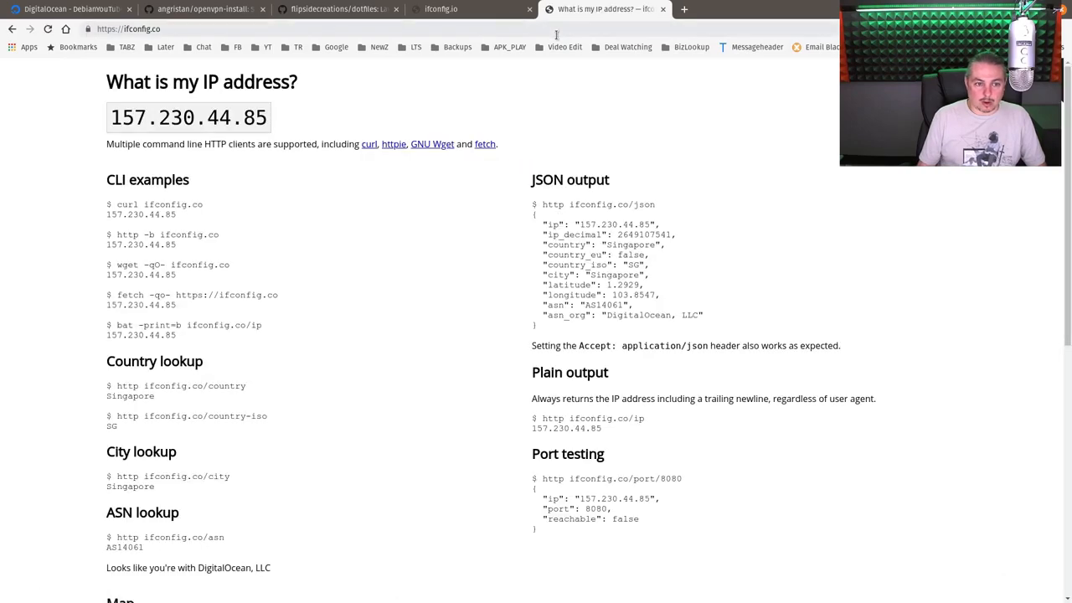
pyautogui.scroll(-3)
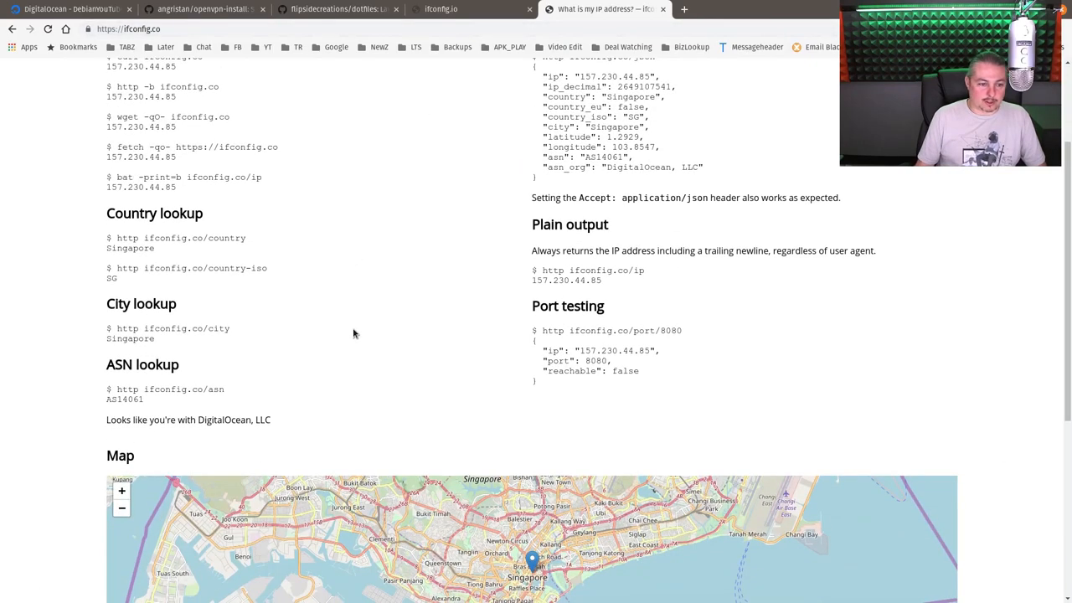
pyautogui.scroll(-3)
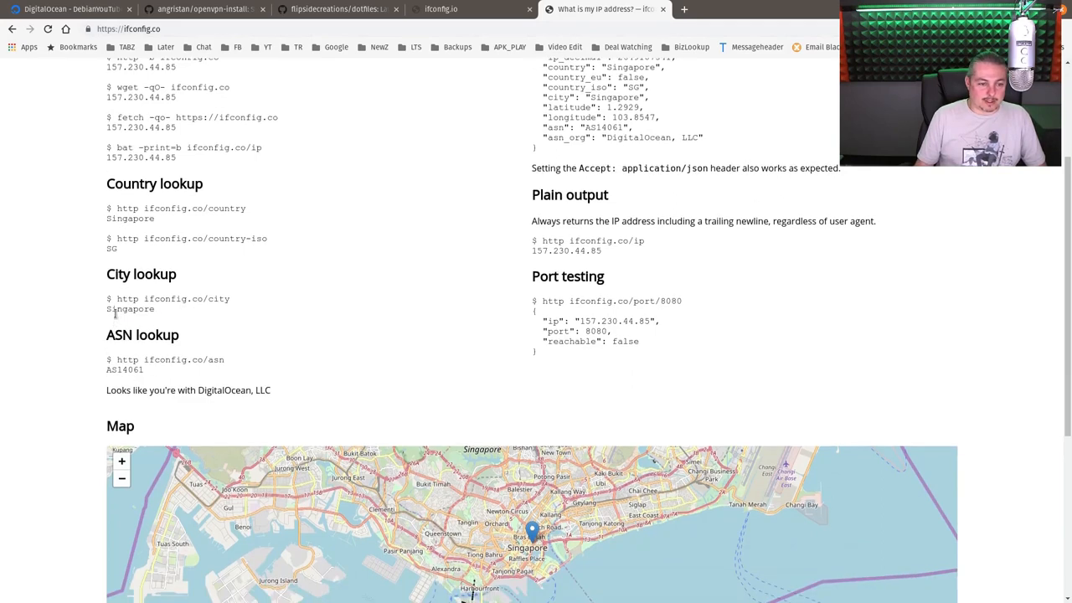
pyautogui.scroll(-3)
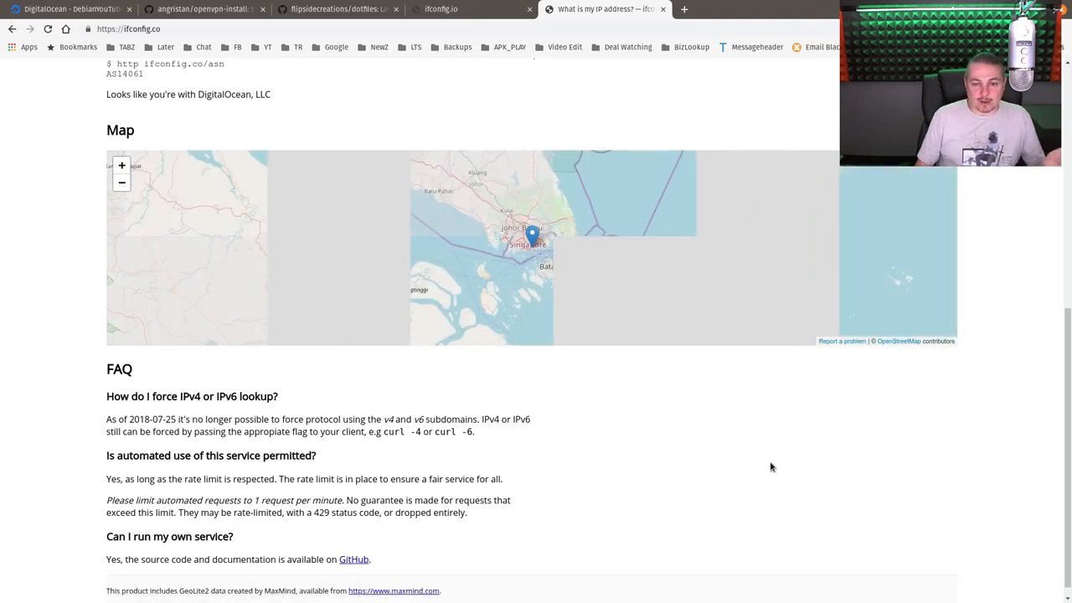
pyautogui.scroll(3)
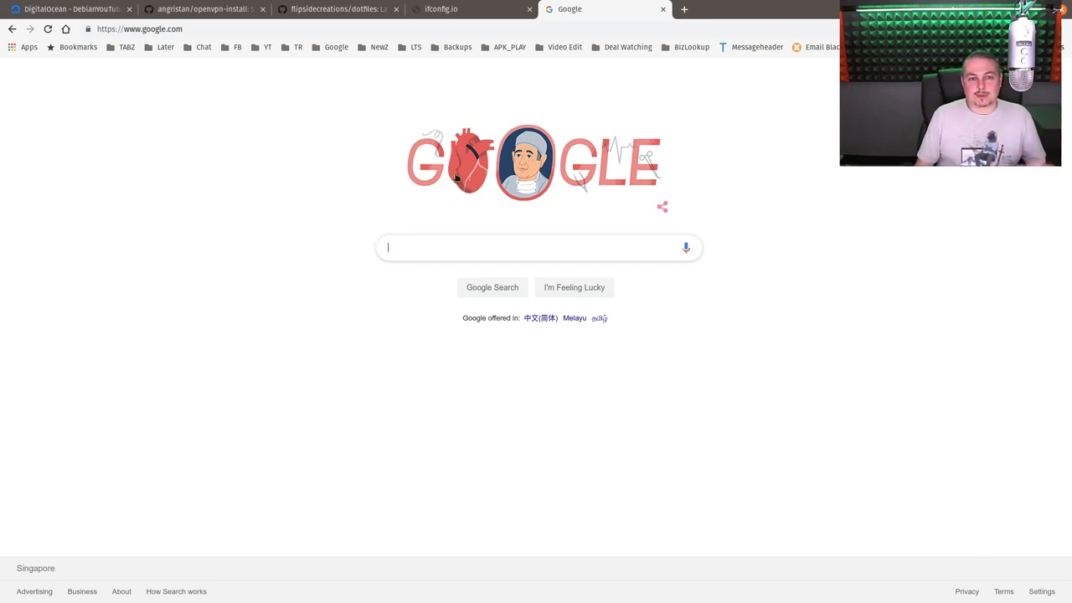
pyautogui.click(469, 10)
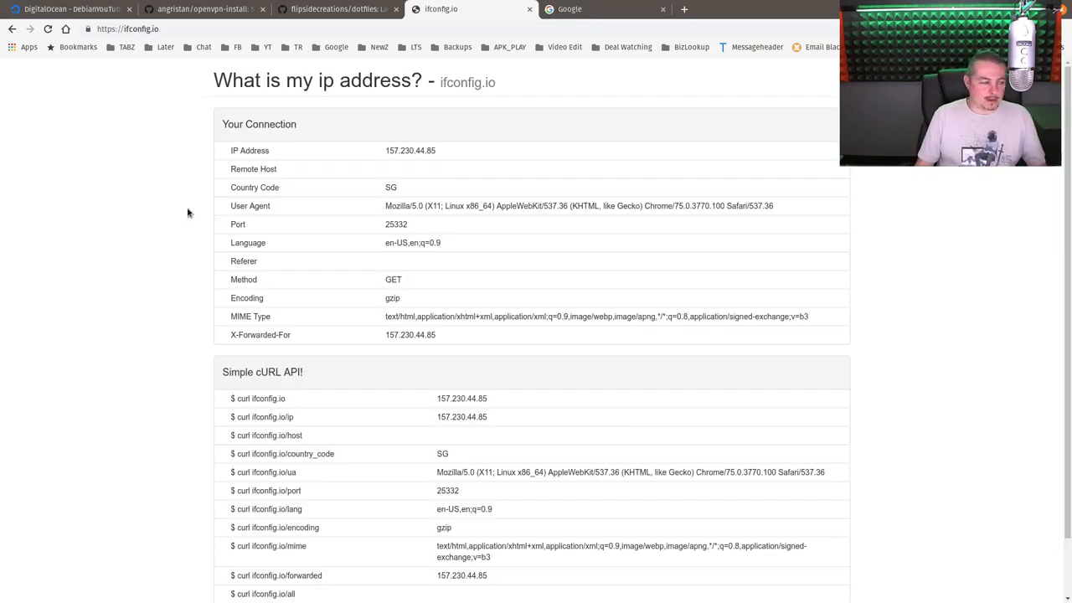
pyautogui.moveTo(744, 302)
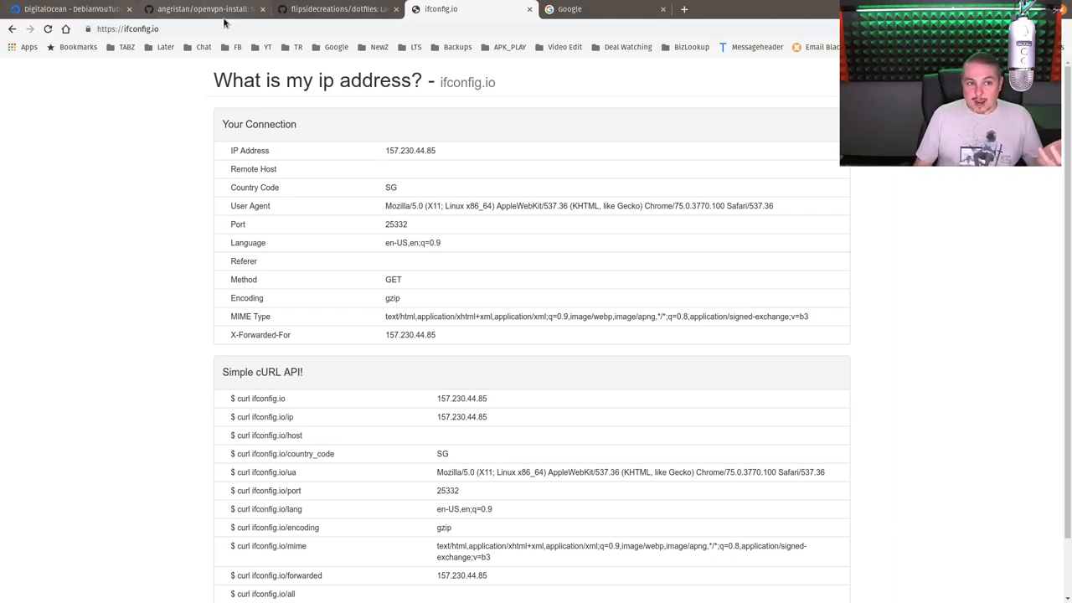
# Step: Review the openvpn-install README's headless install example commands and features list
pyautogui.click(201, 10)
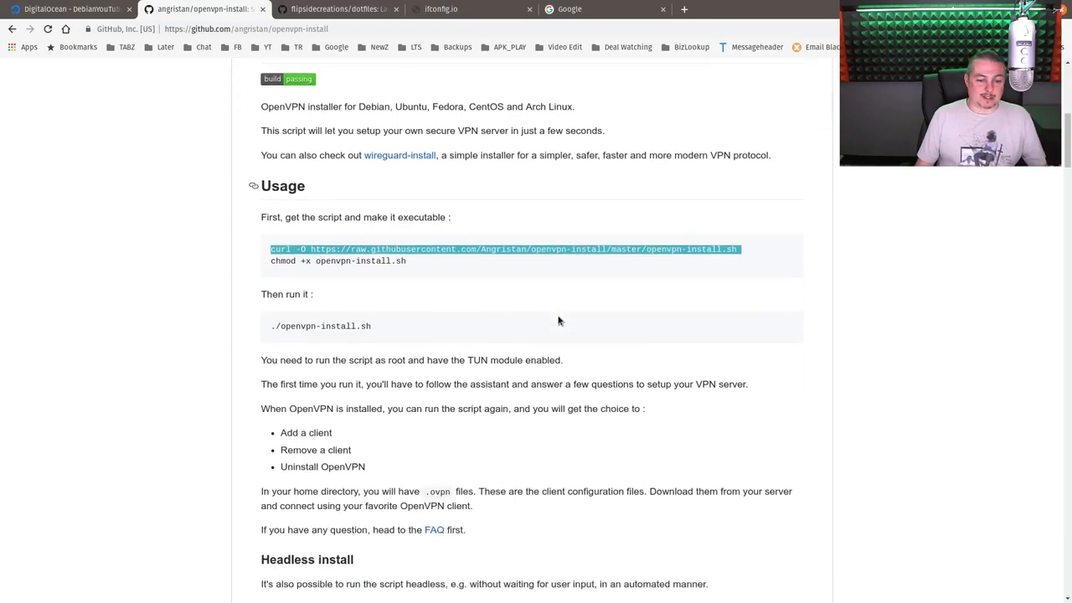
pyautogui.scroll(-3)
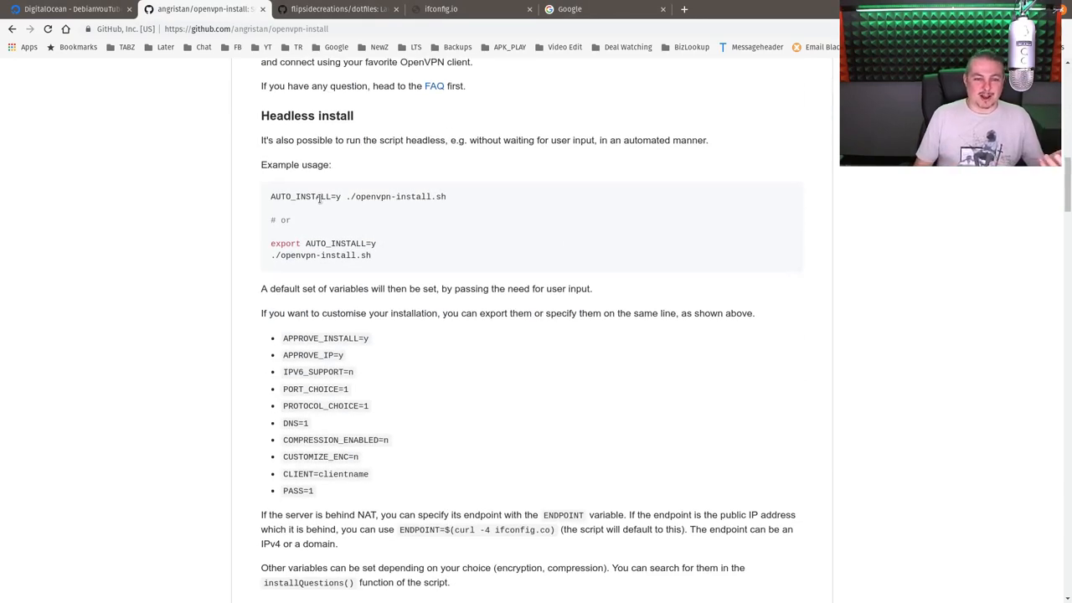
pyautogui.moveTo(271, 196); pyautogui.dragTo(375, 244)
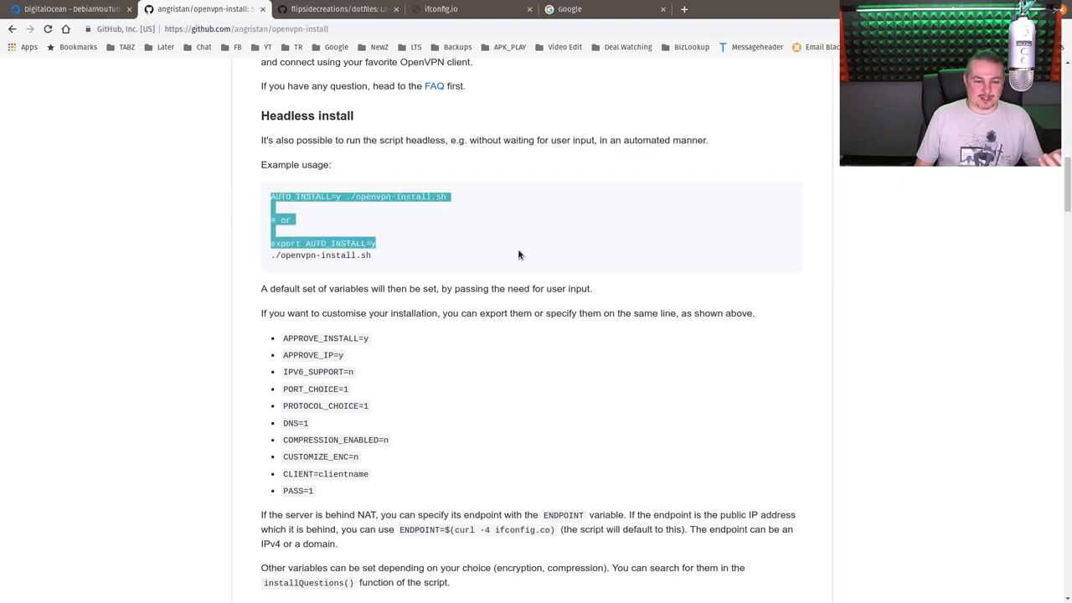
pyautogui.scroll(-3)
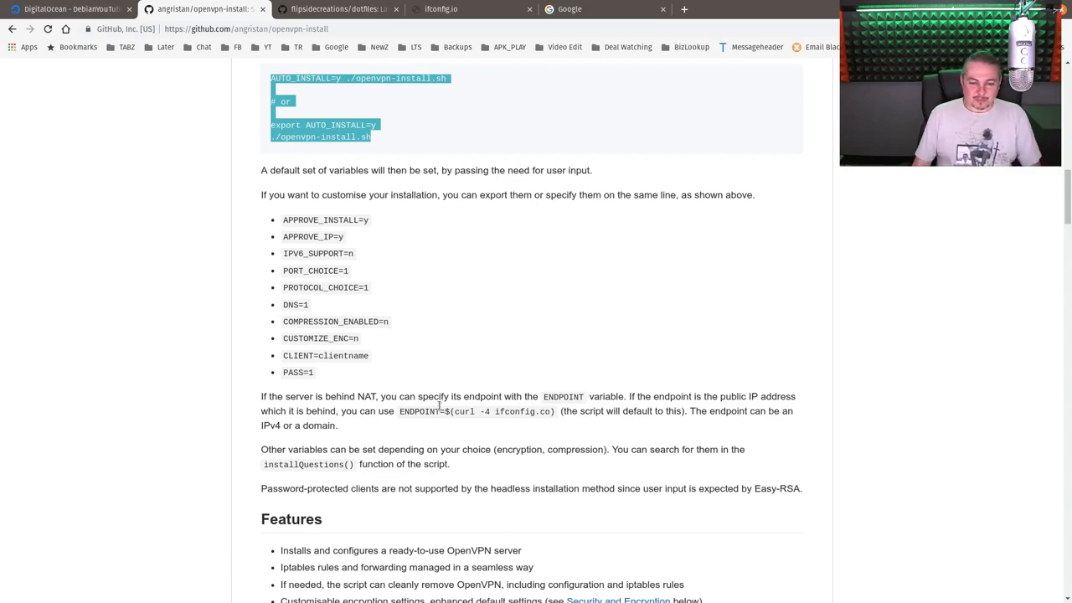
pyautogui.scroll(-3)
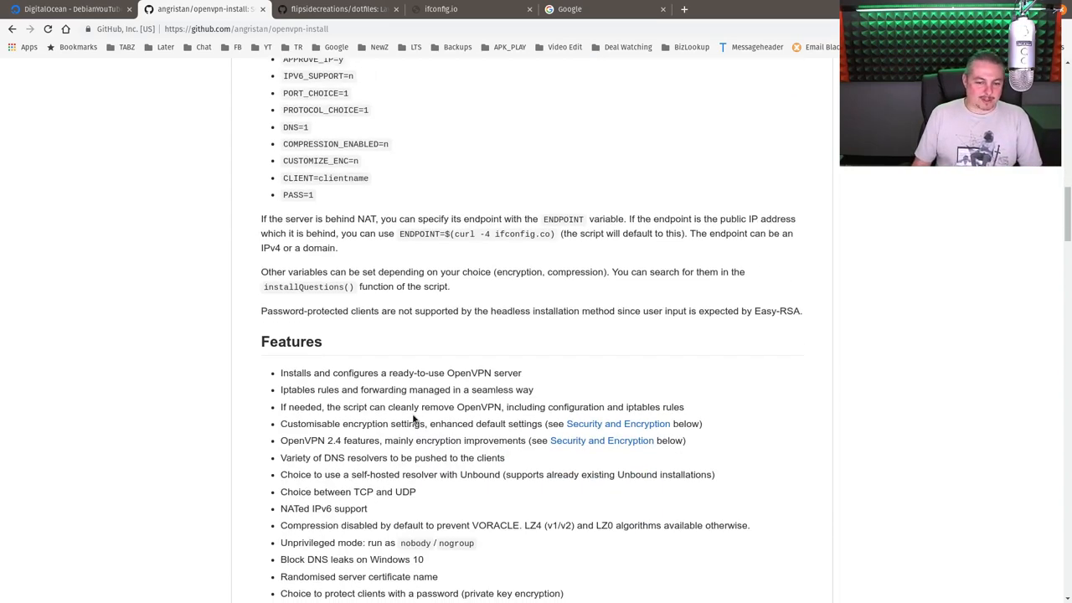
# Step: Scroll to the compatibility table and highlight the Debian 10 row
pyautogui.scroll(-3)
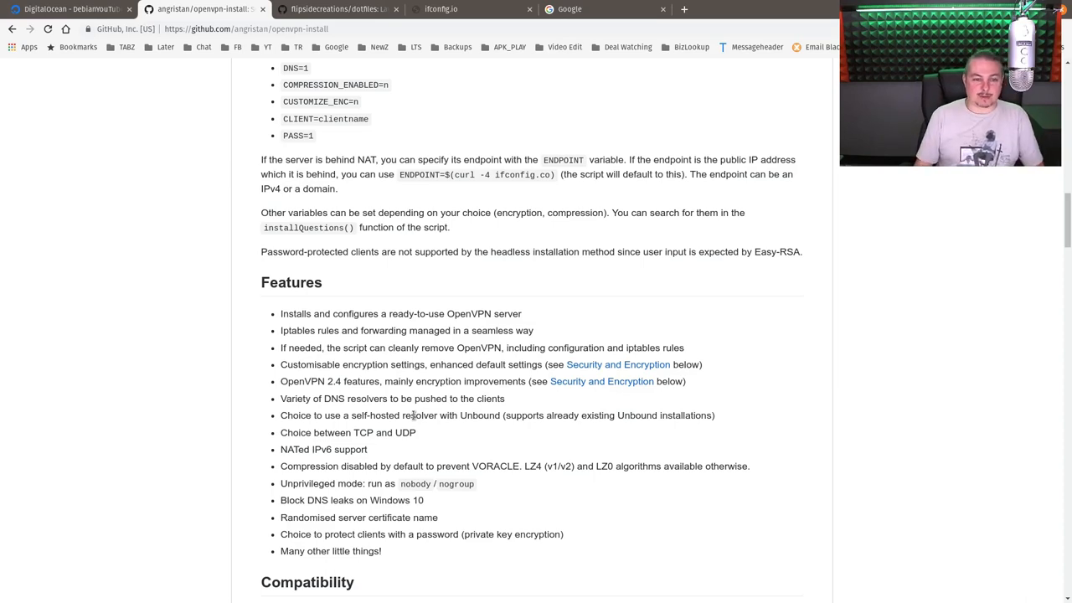
pyautogui.scroll(-3)
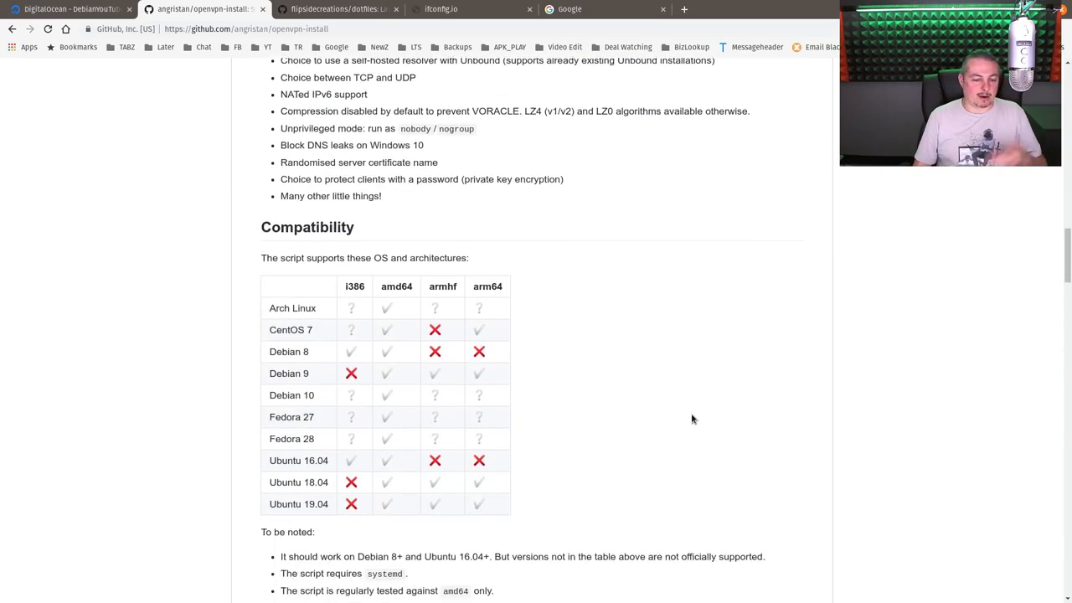
pyautogui.moveTo(633, 430)
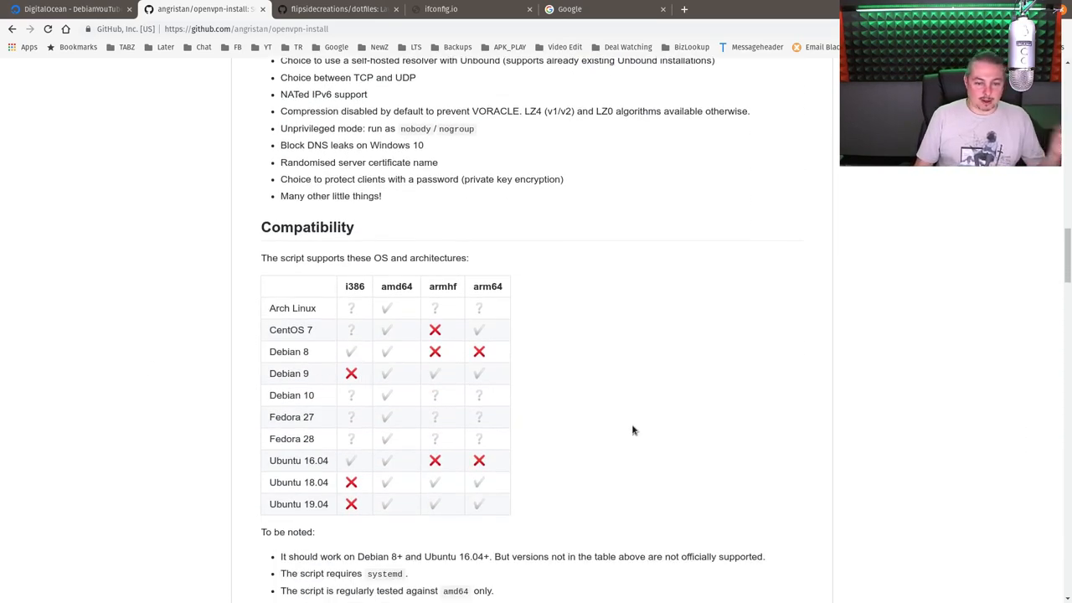
pyautogui.doubleClick(285, 395)
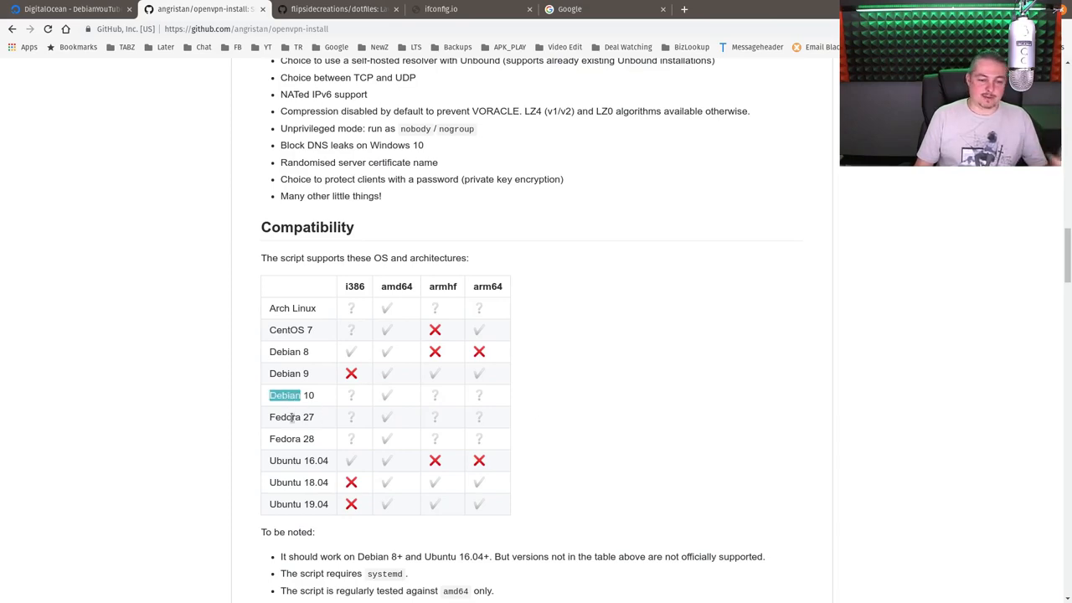
pyautogui.scroll(-3)
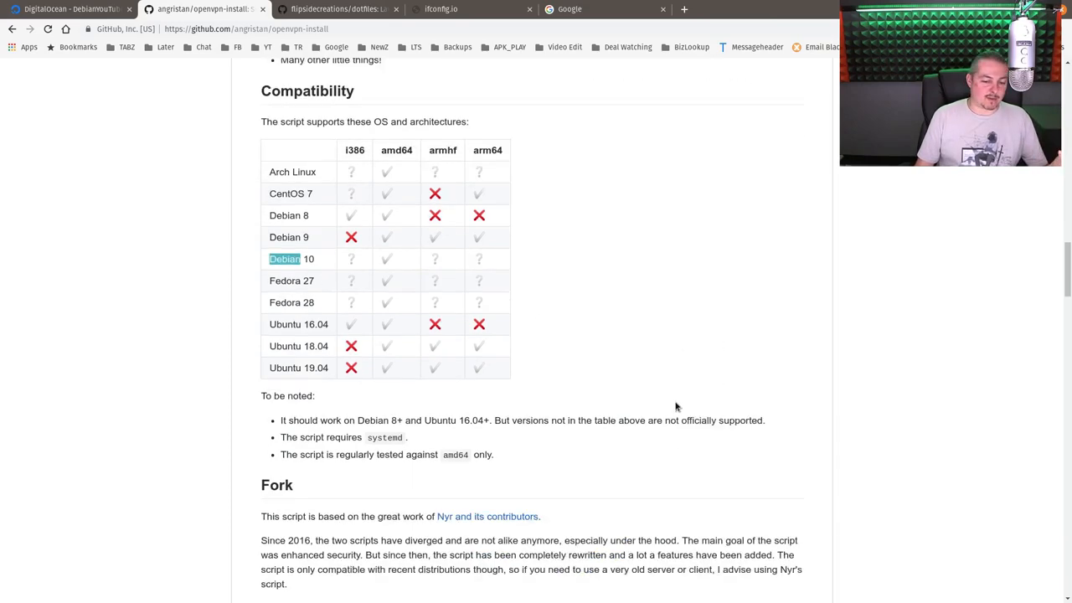
pyautogui.scroll(3)
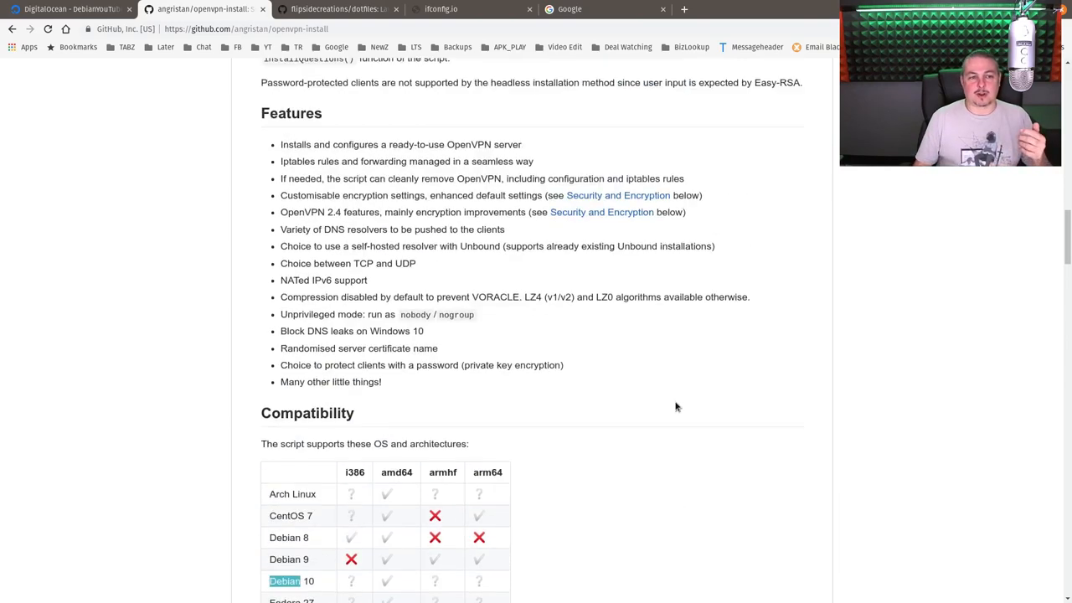
# Step: Show the droplet's networking page with the completed OpenVPN log window dragged over it
pyautogui.click(71, 10)
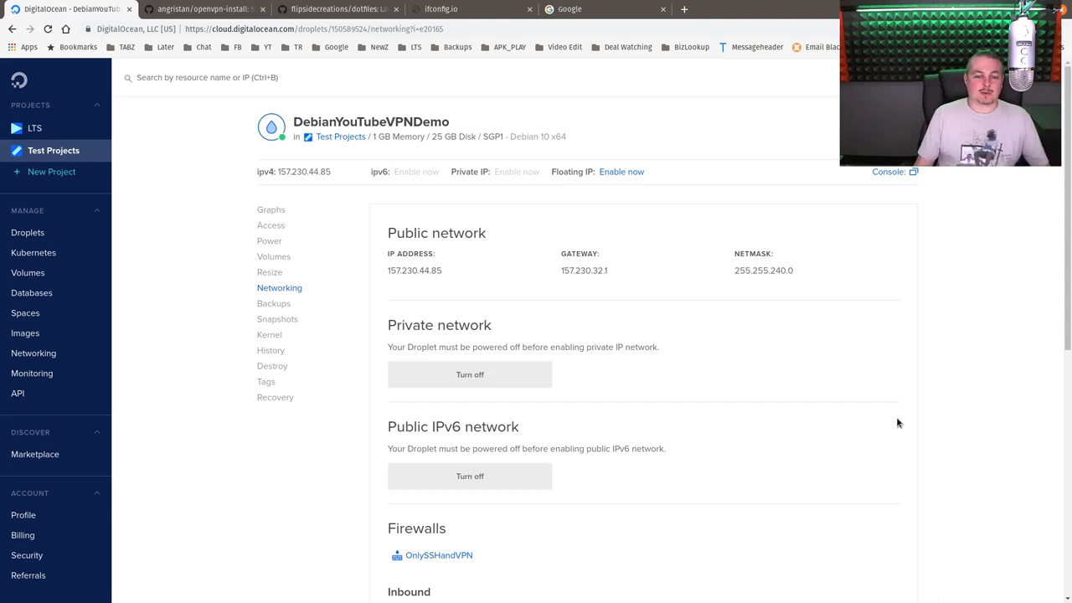
pyautogui.moveTo(747, 452)
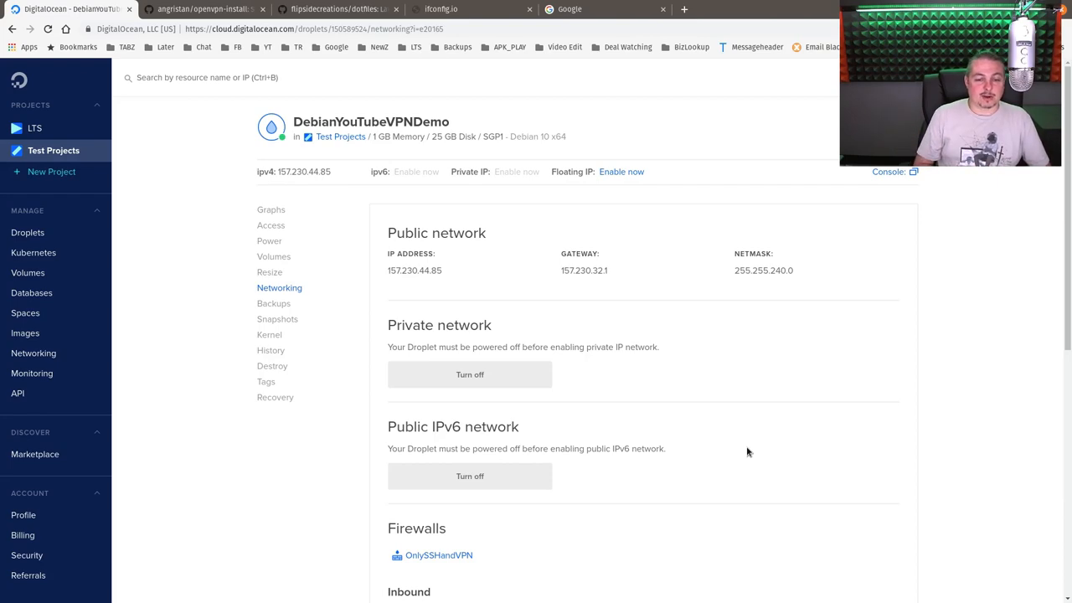
pyautogui.moveTo(278, 319)
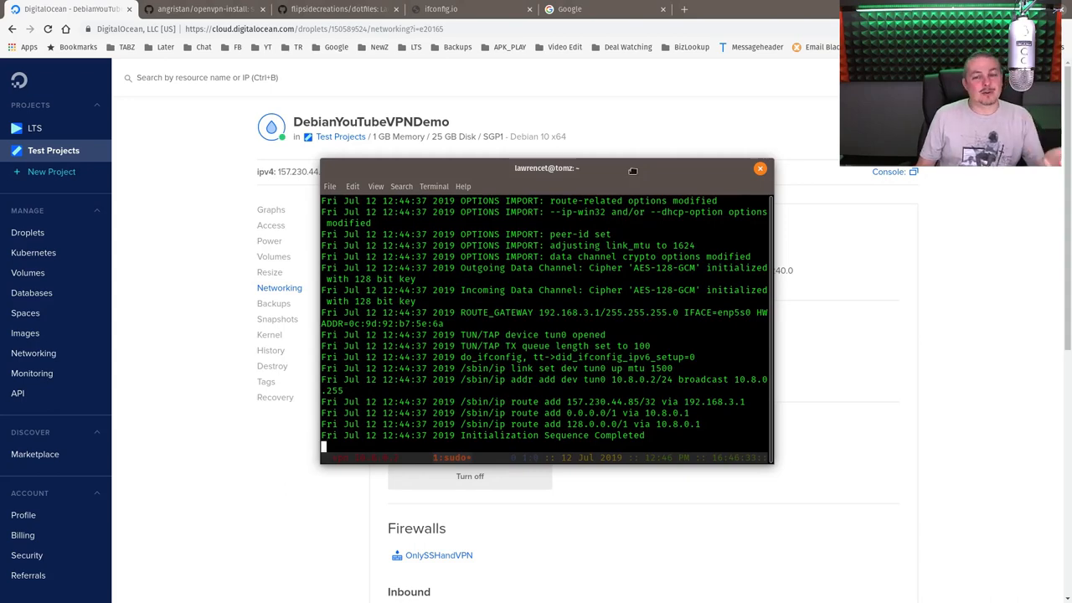
pyautogui.moveTo(544, 167); pyautogui.dragTo(499, 199)
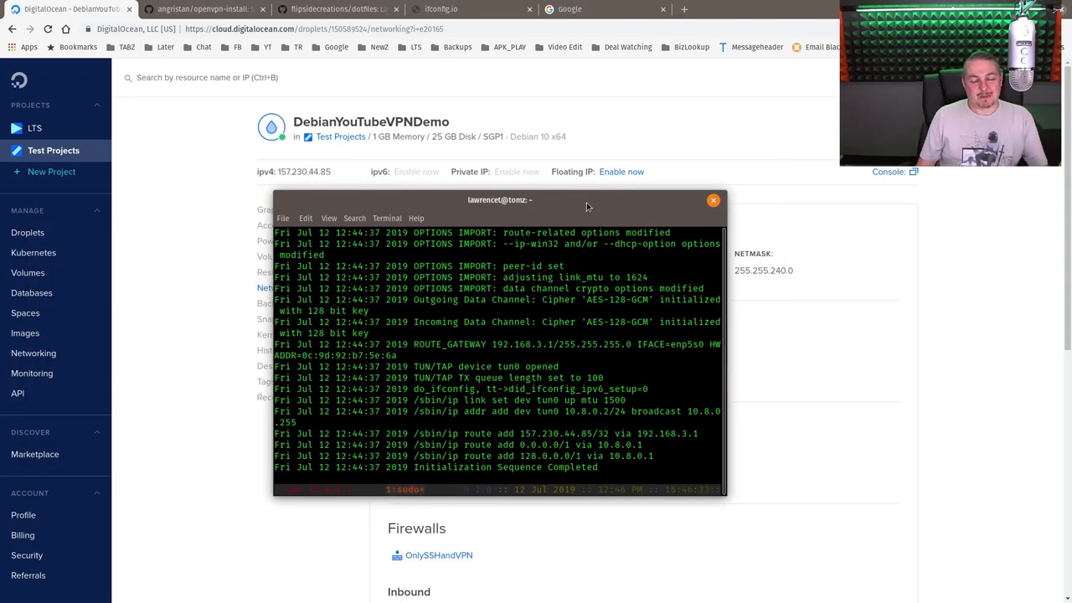